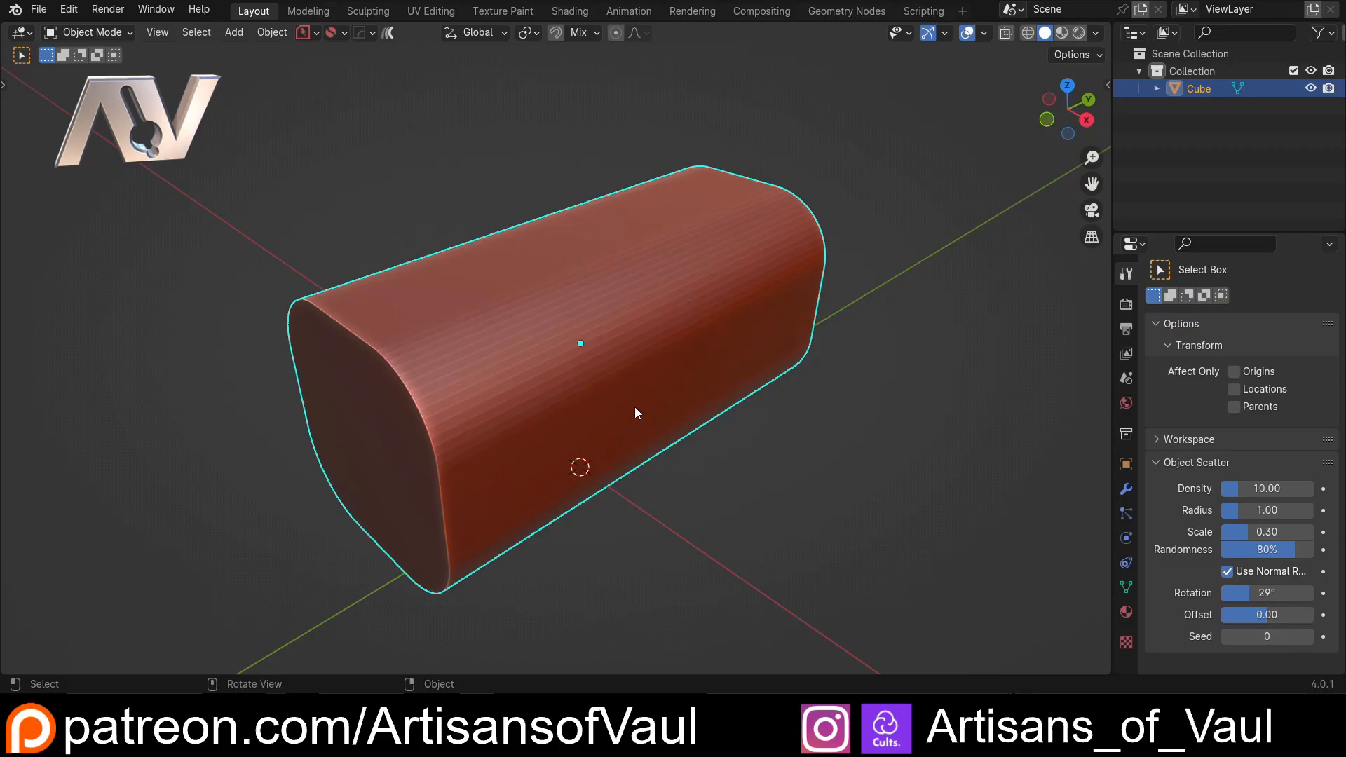
# - Duplicate the selected top and side faces in place and separate them as new object Cube.001
pyautogui.press('Tab')
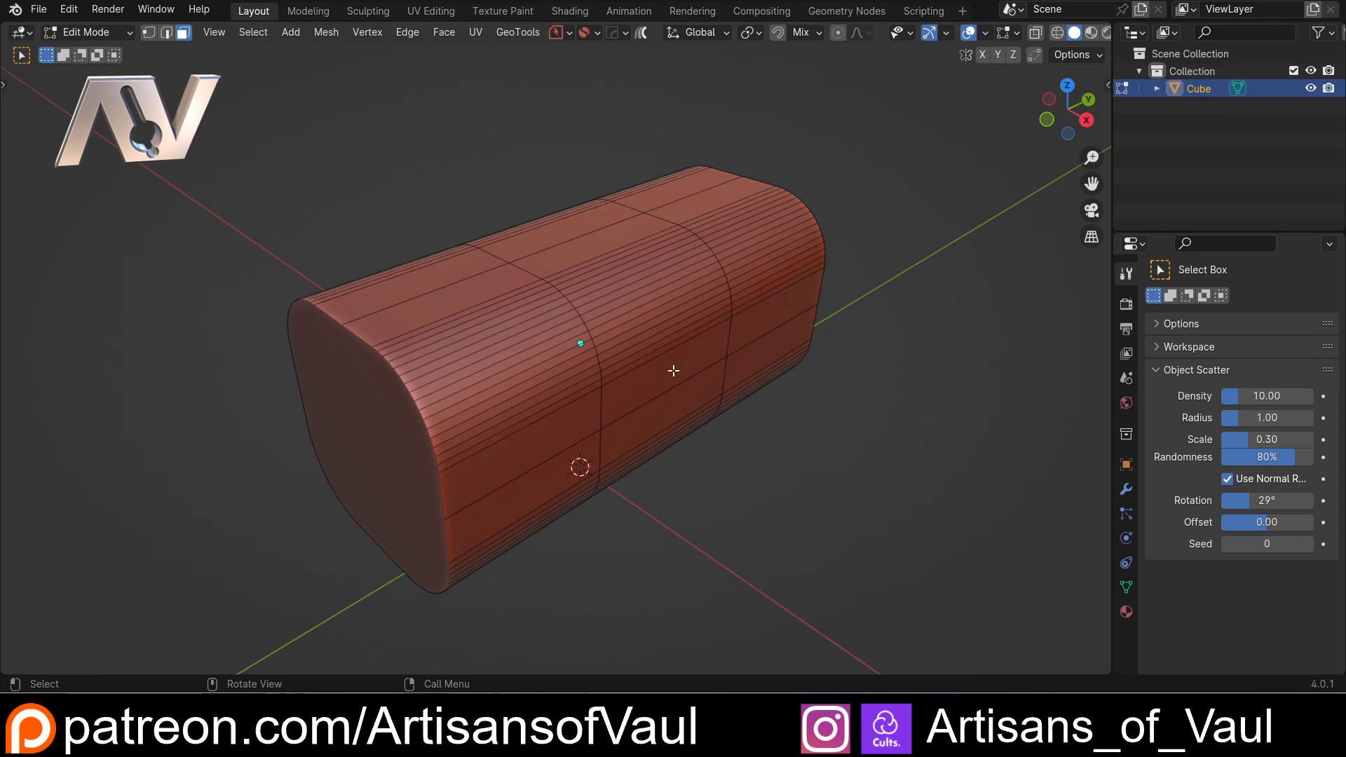
pyautogui.click(664, 372)
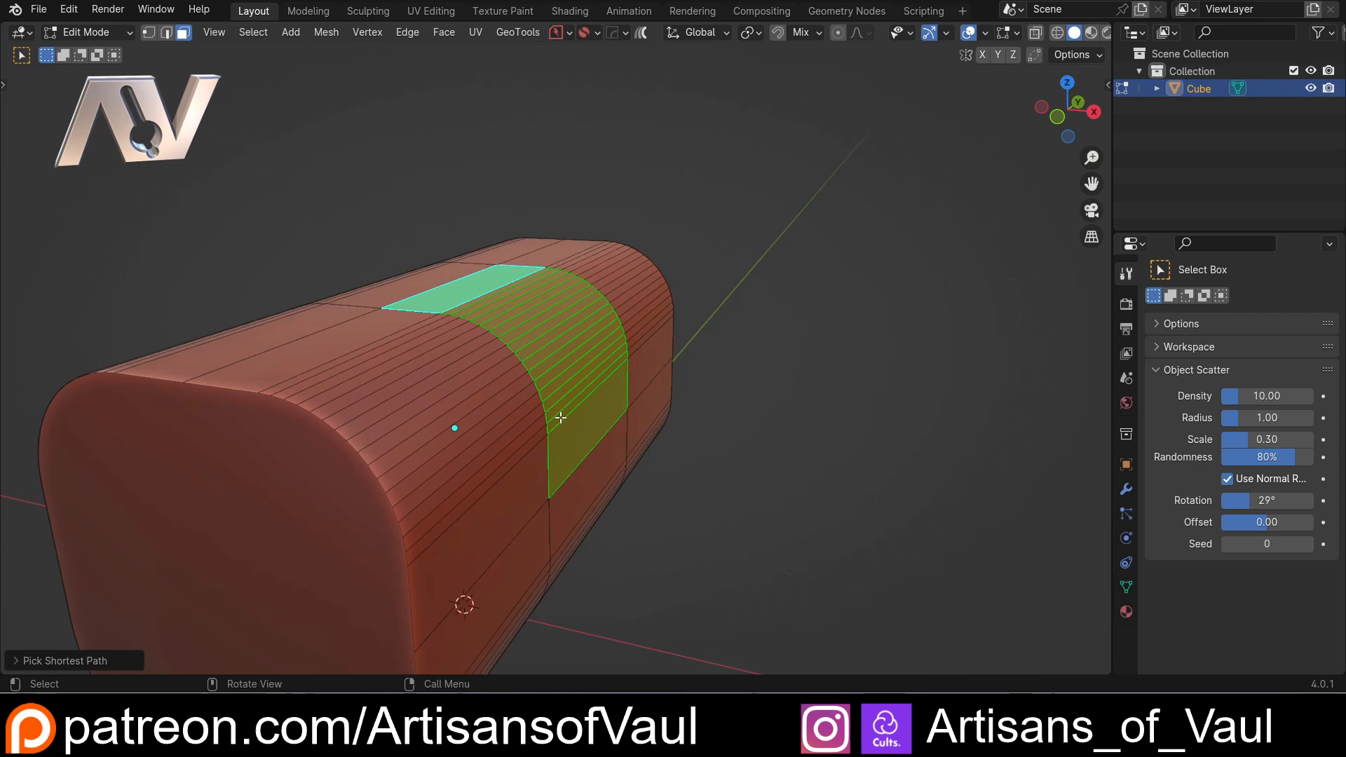
pyautogui.press('d')
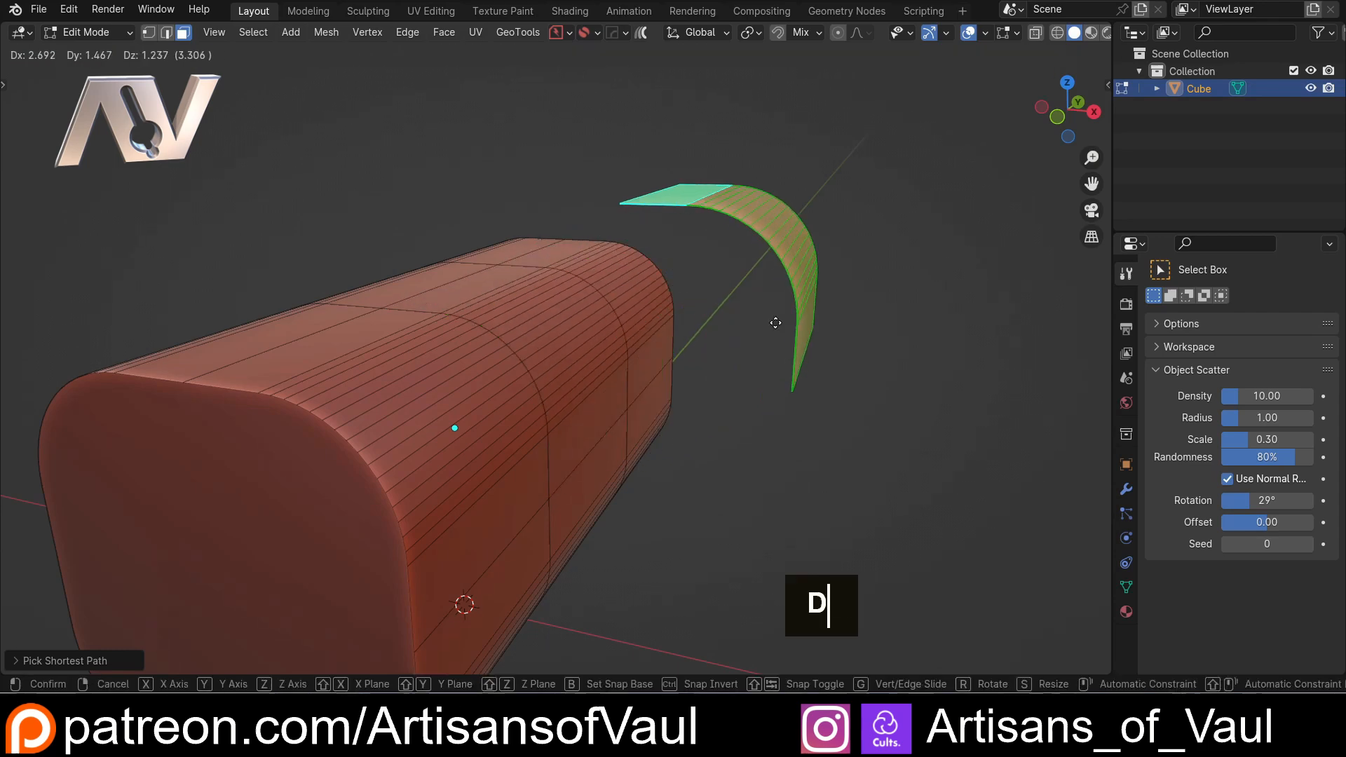
pyautogui.press('Escape')
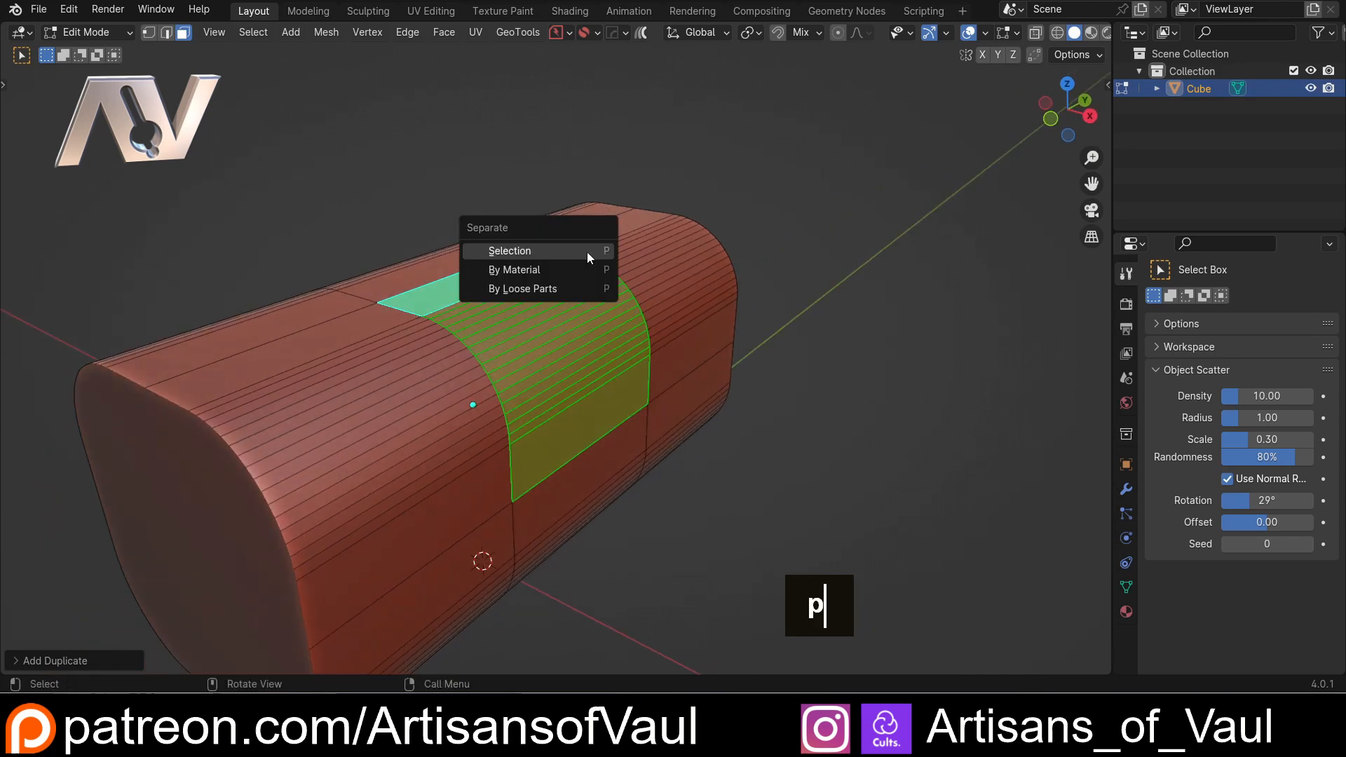
pyautogui.click(509, 251)
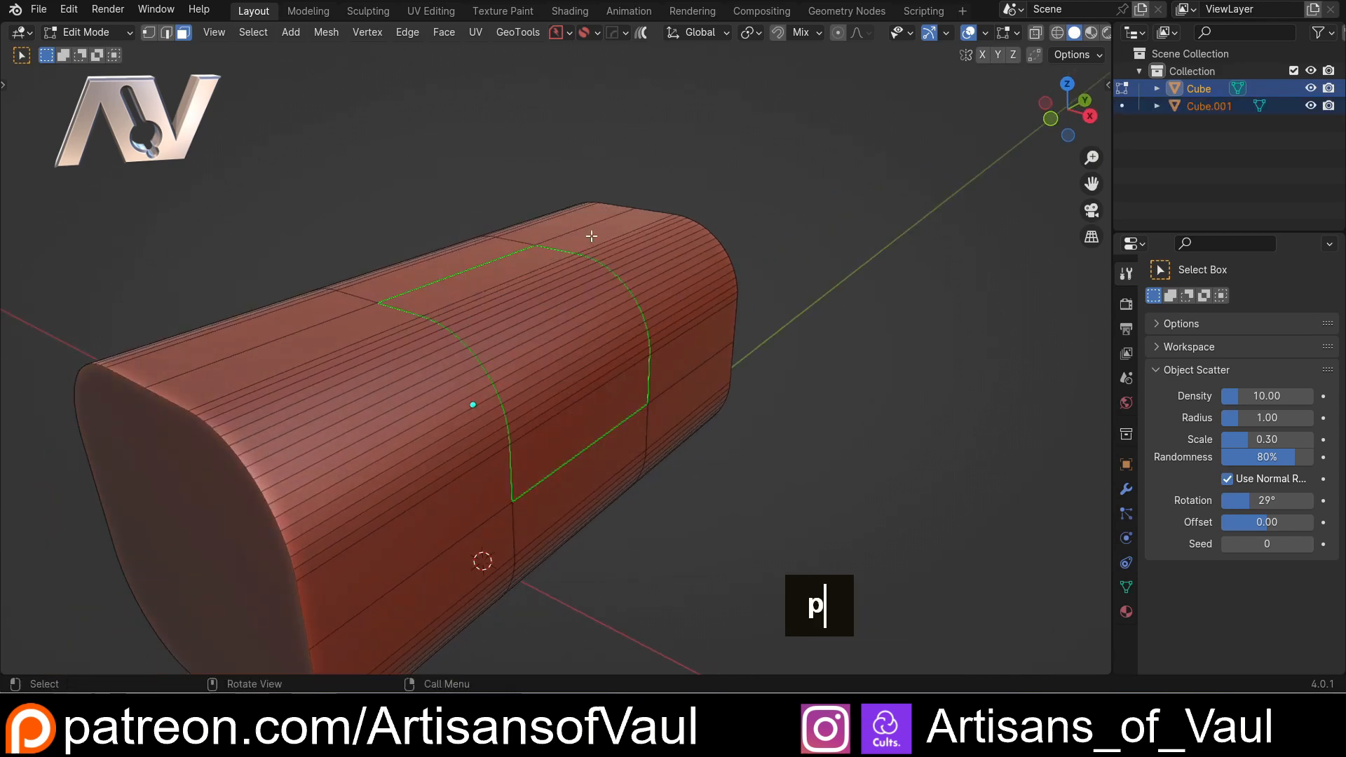
pyautogui.press('Tab')
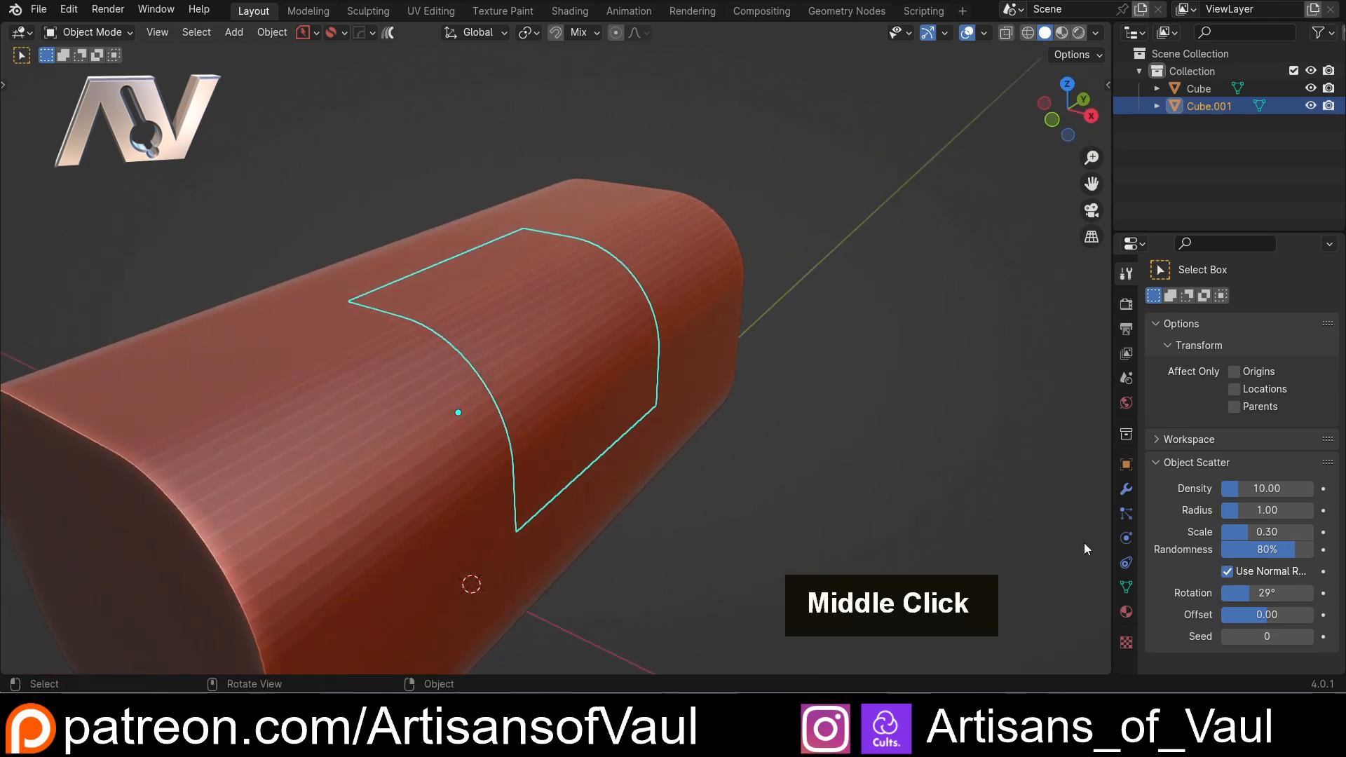
# - Add a Solidify modifier with negative thickness to Cube.001, testing a move and cancelling it
pyautogui.click(1125, 489)
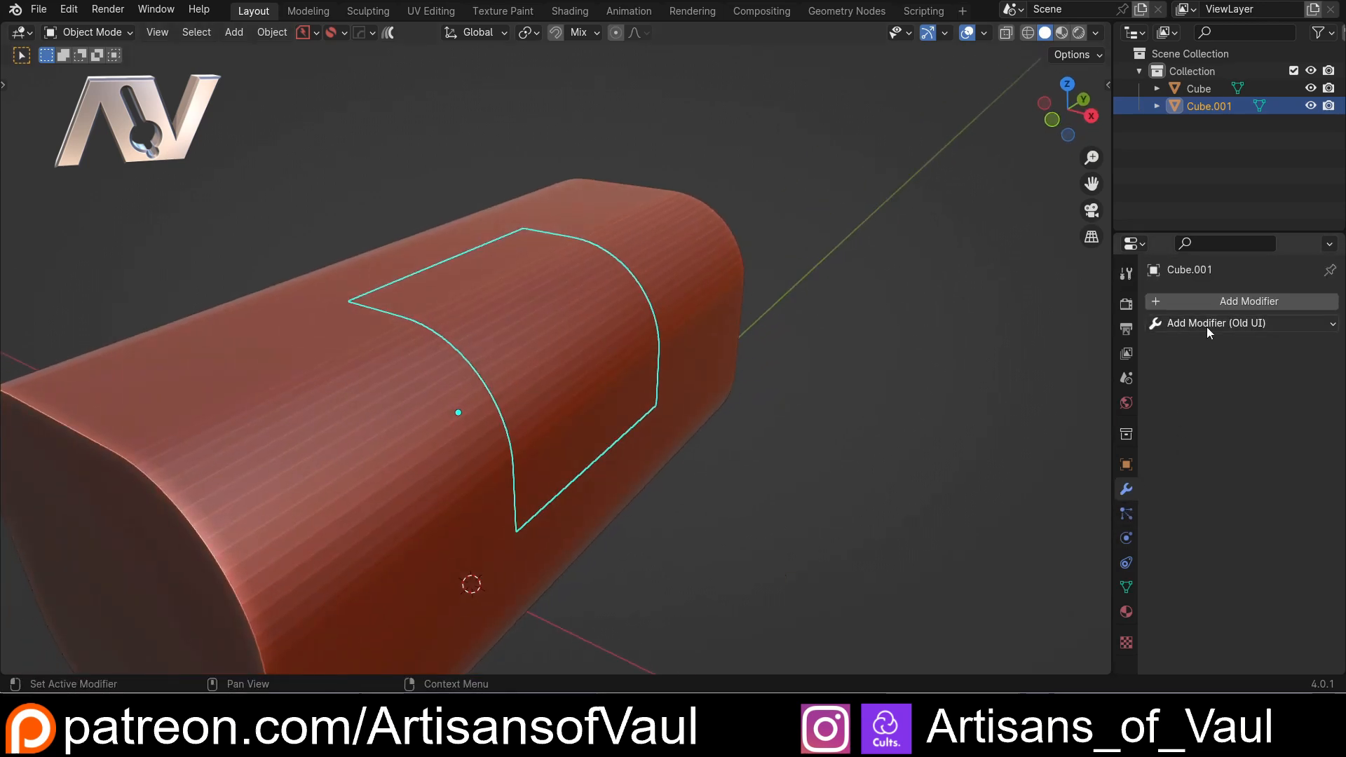
pyautogui.click(1213, 322)
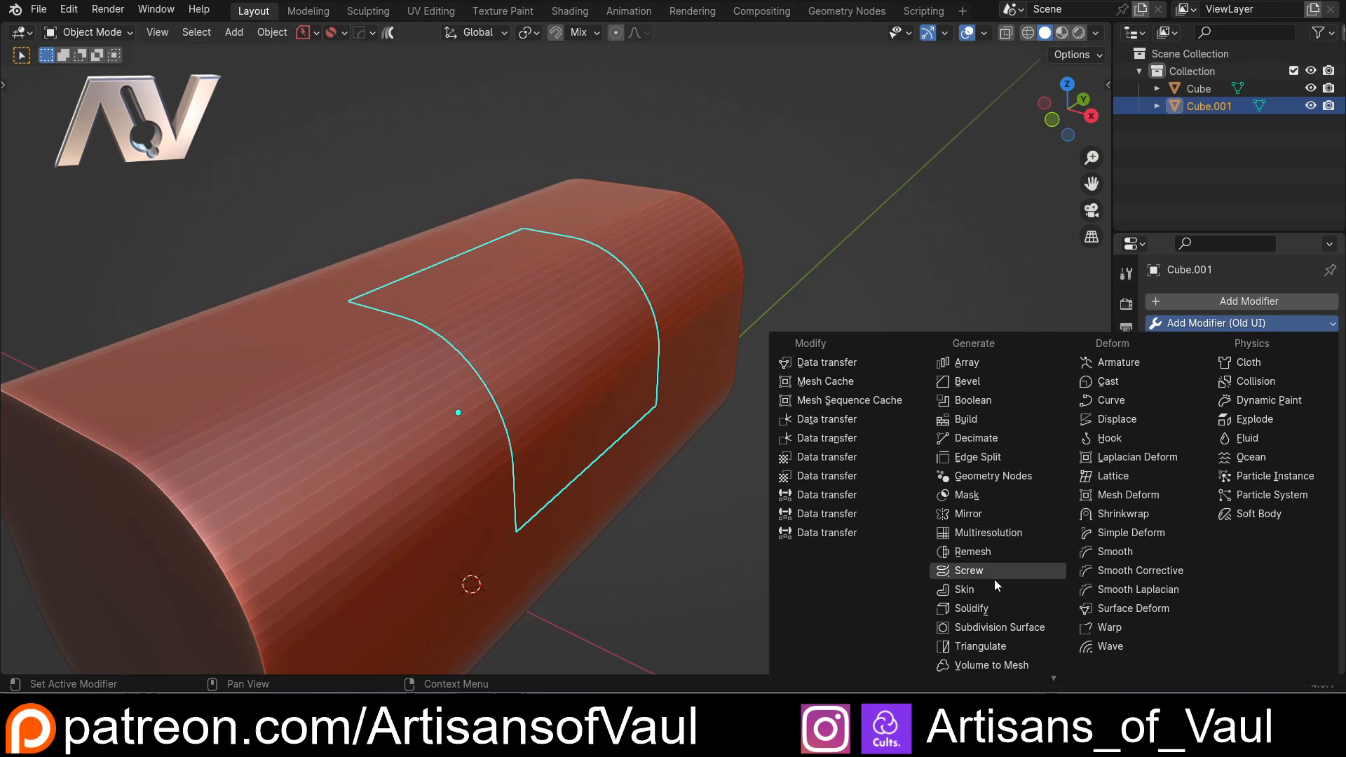
pyautogui.click(968, 607)
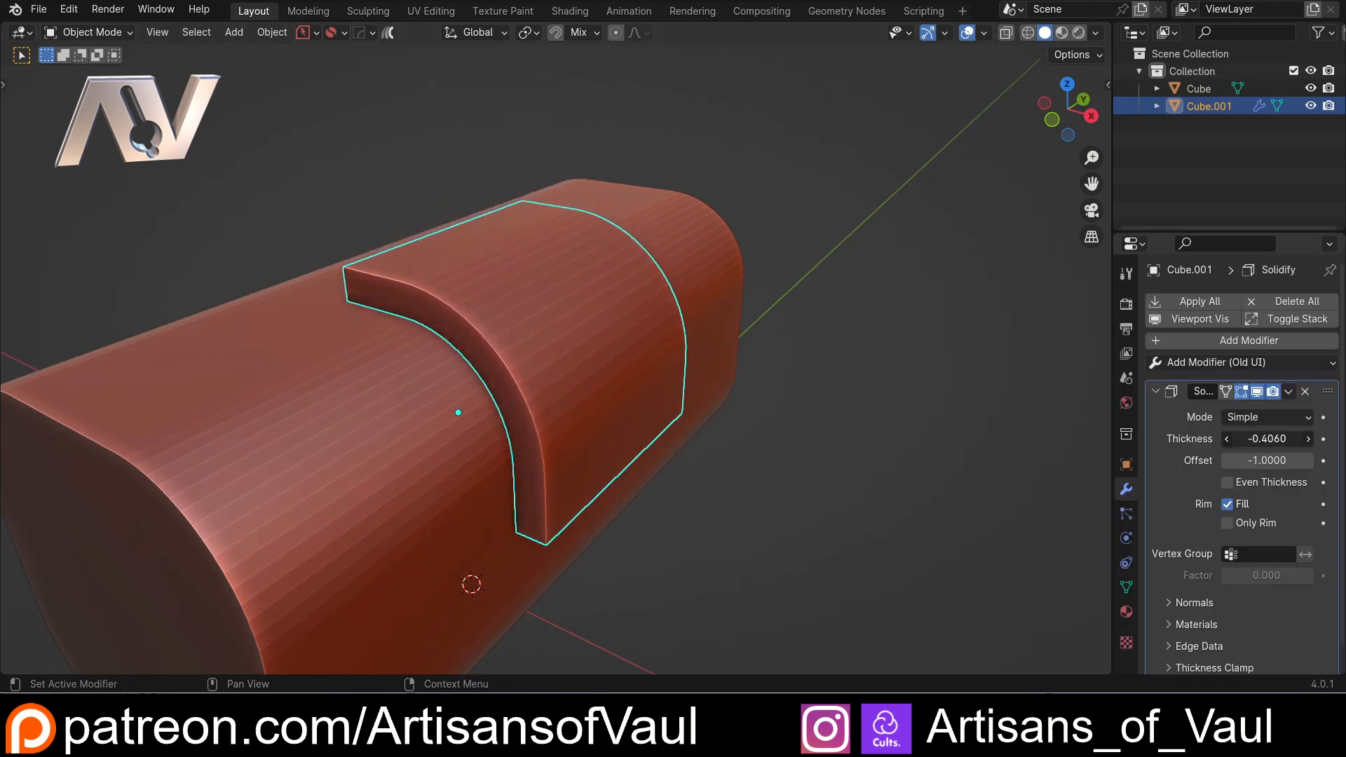
pyautogui.press('g')
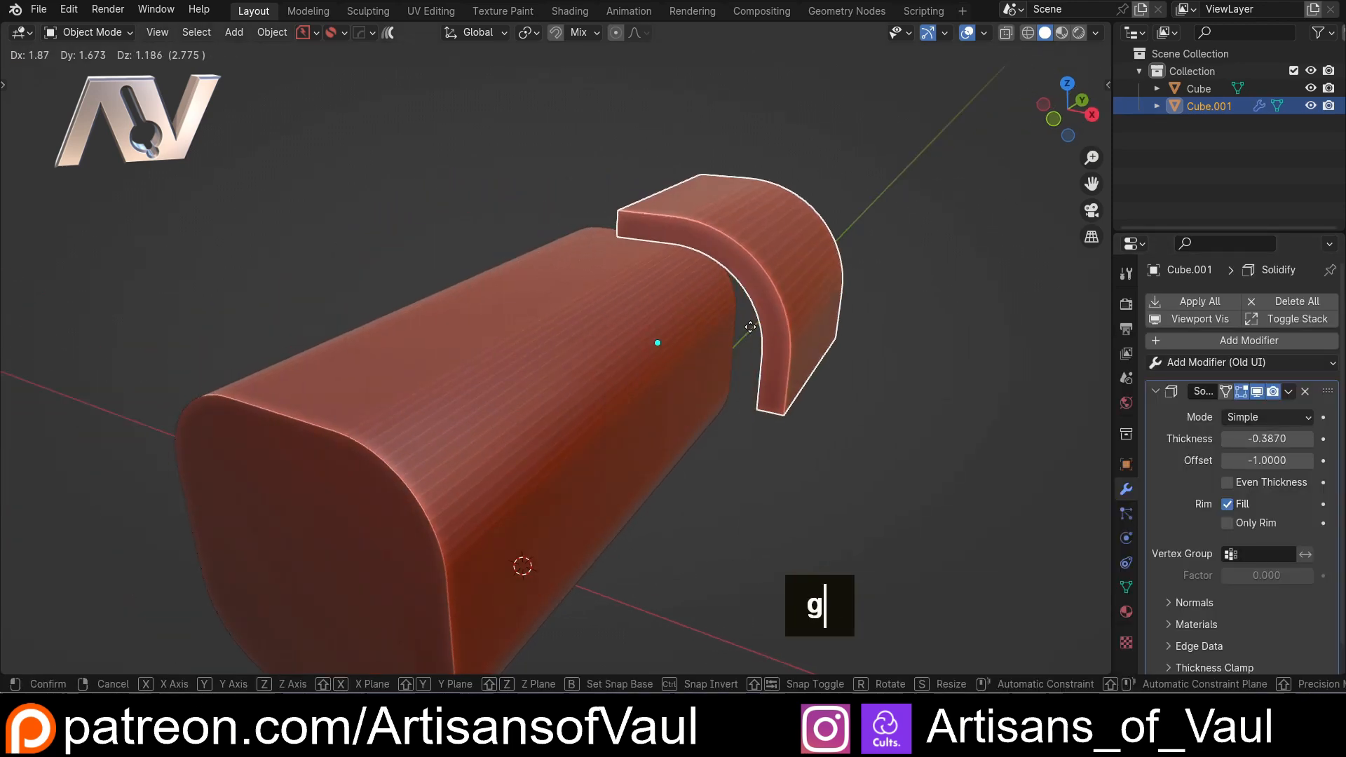
pyautogui.press('Escape')
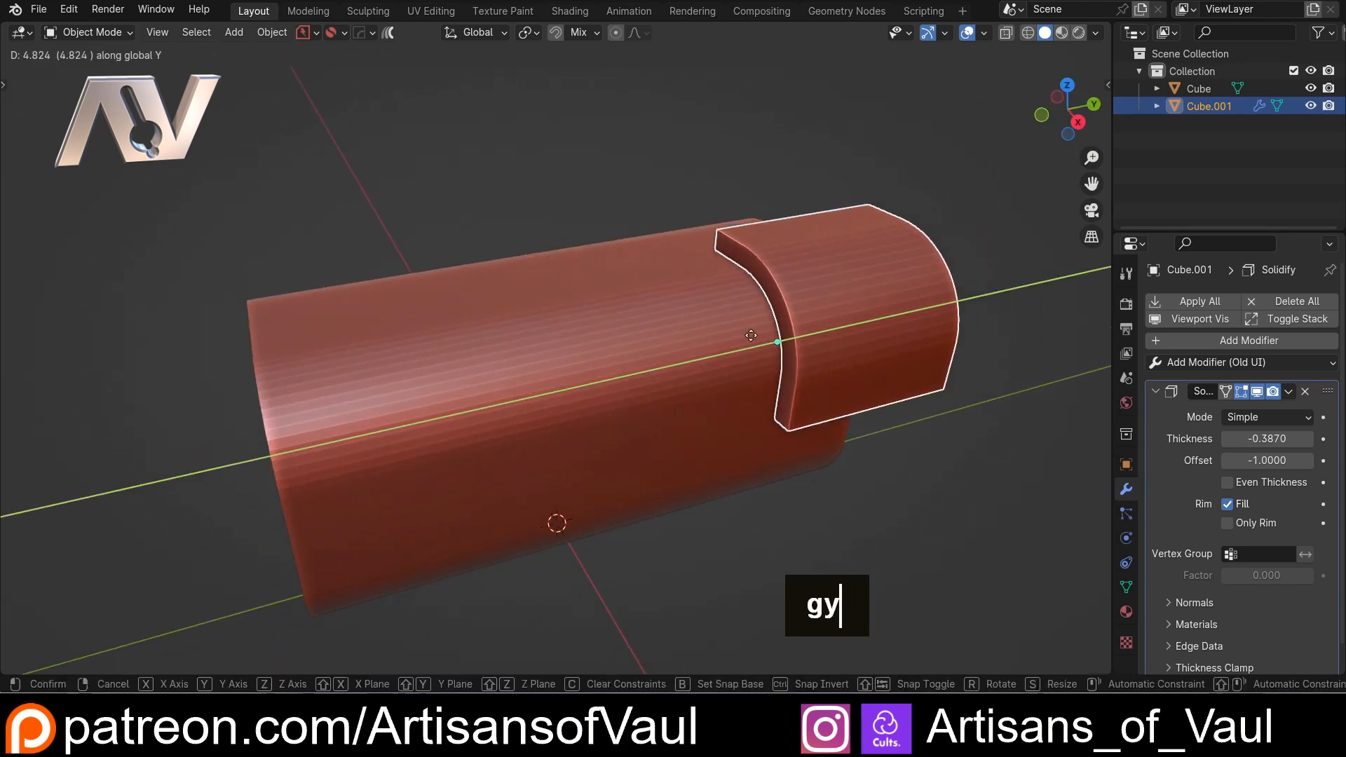
# - Orbit and pan the view to inspect the raised panel from the box's front end
pyautogui.middleClick(566, 360)
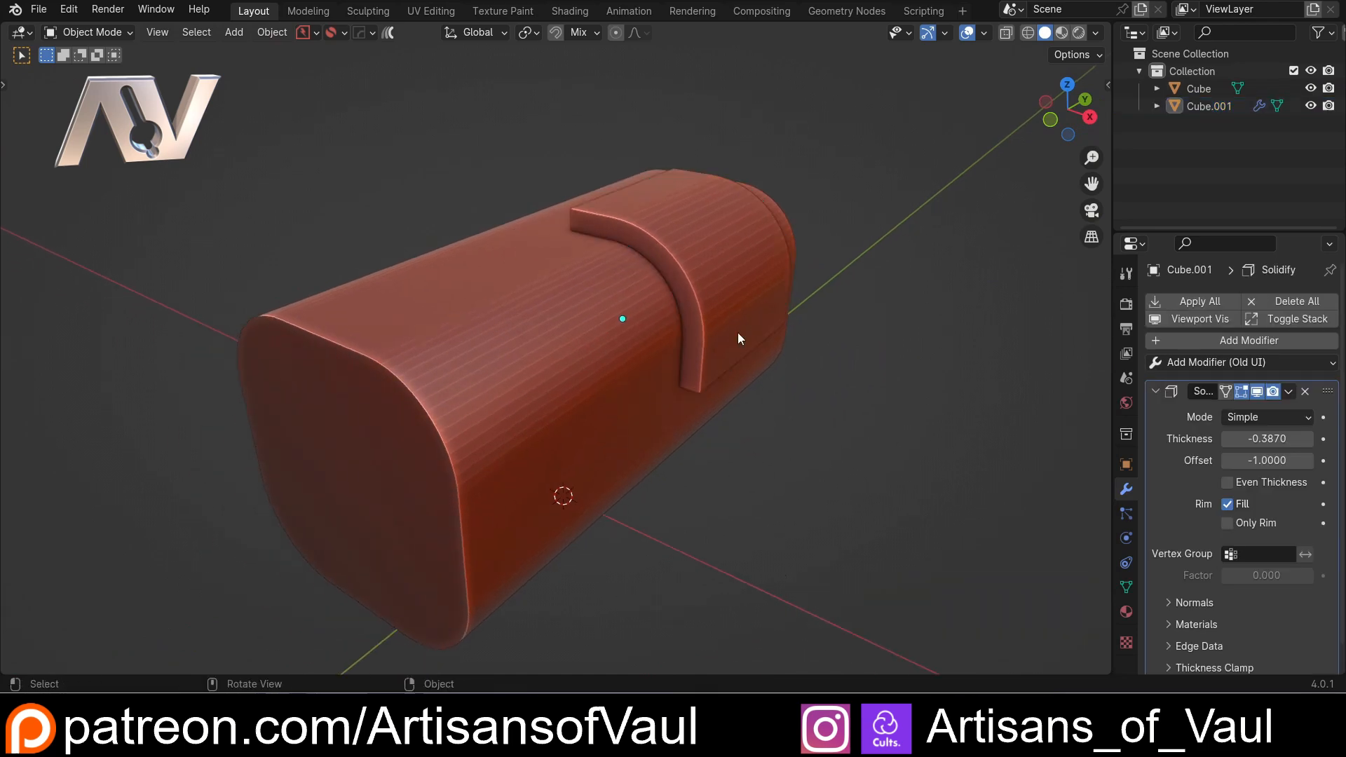
pyautogui.moveTo(739, 338); pyautogui.dragTo(654, 353)
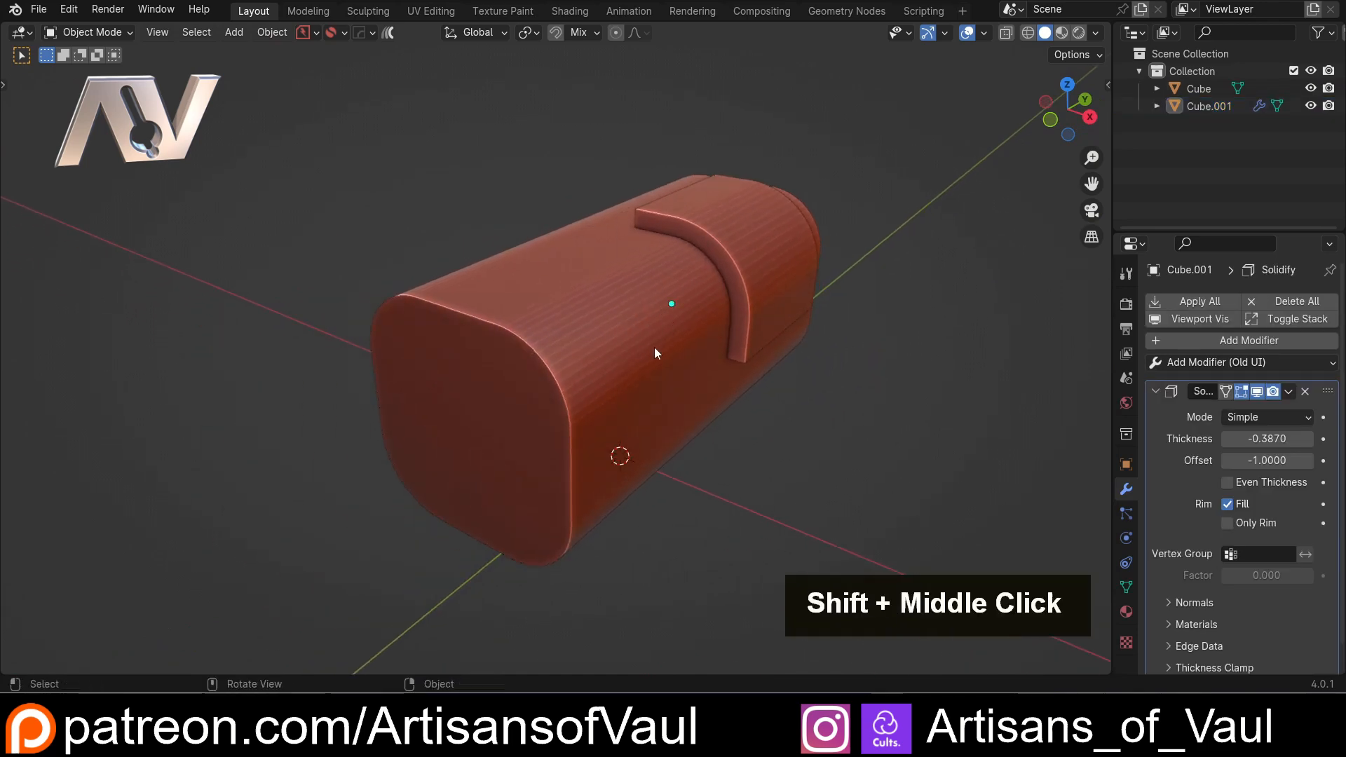
pyautogui.moveTo(656, 354); pyautogui.dragTo(558, 326)
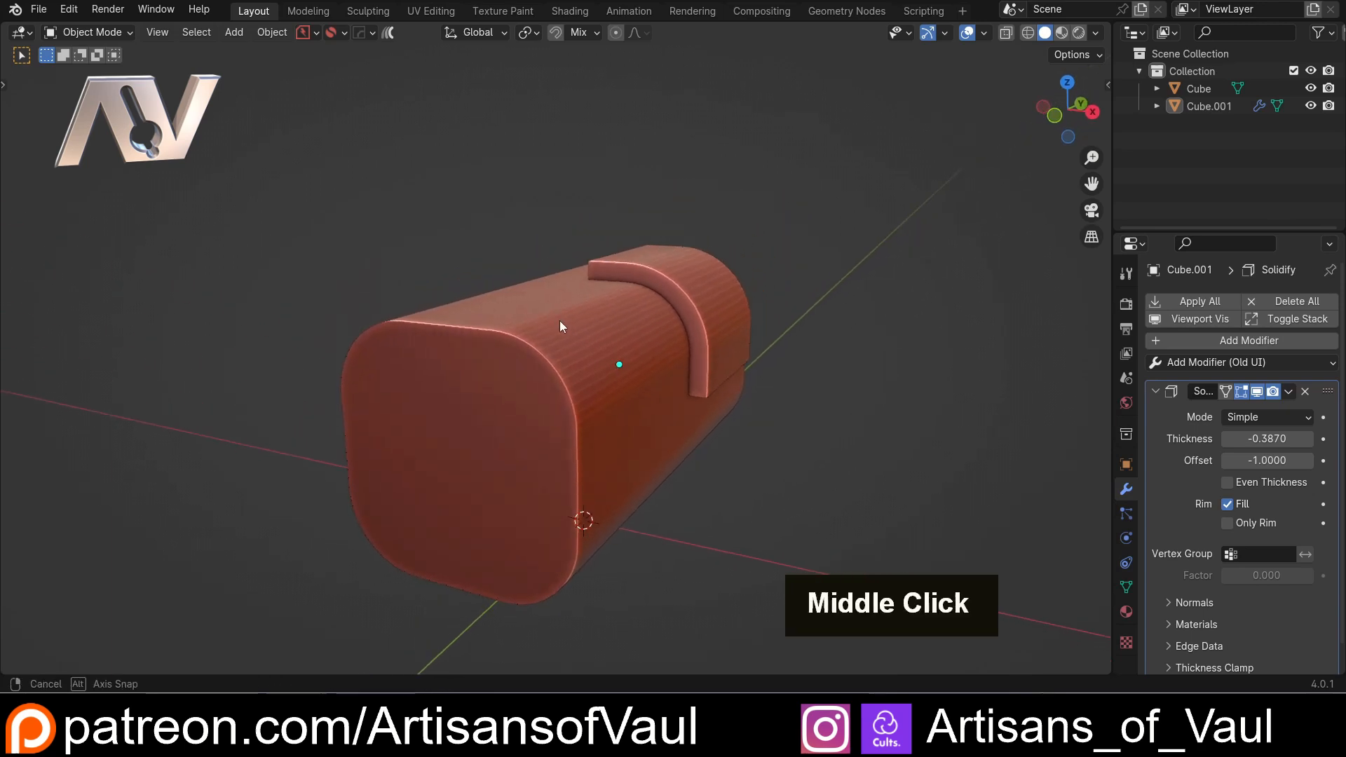
pyautogui.moveTo(560, 327); pyautogui.dragTo(599, 358)
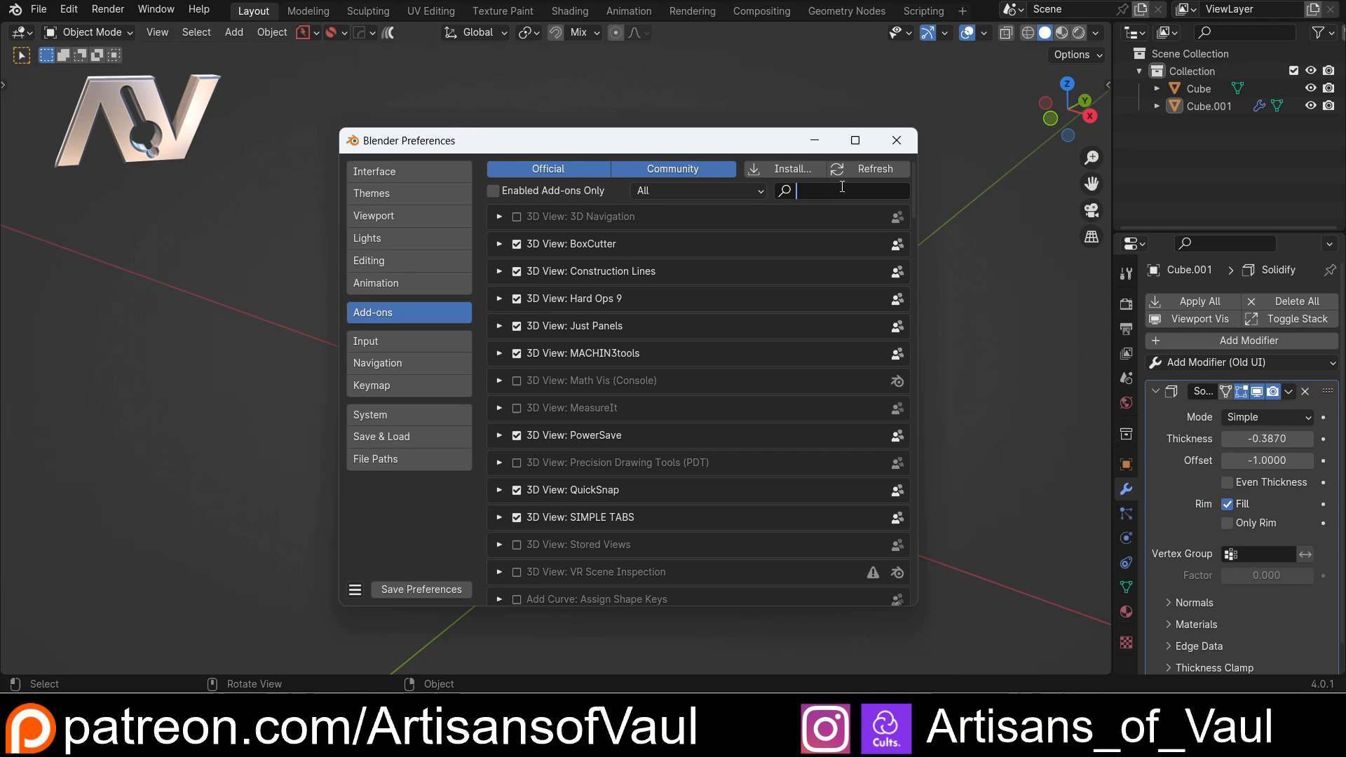
pyautogui.write('mac')
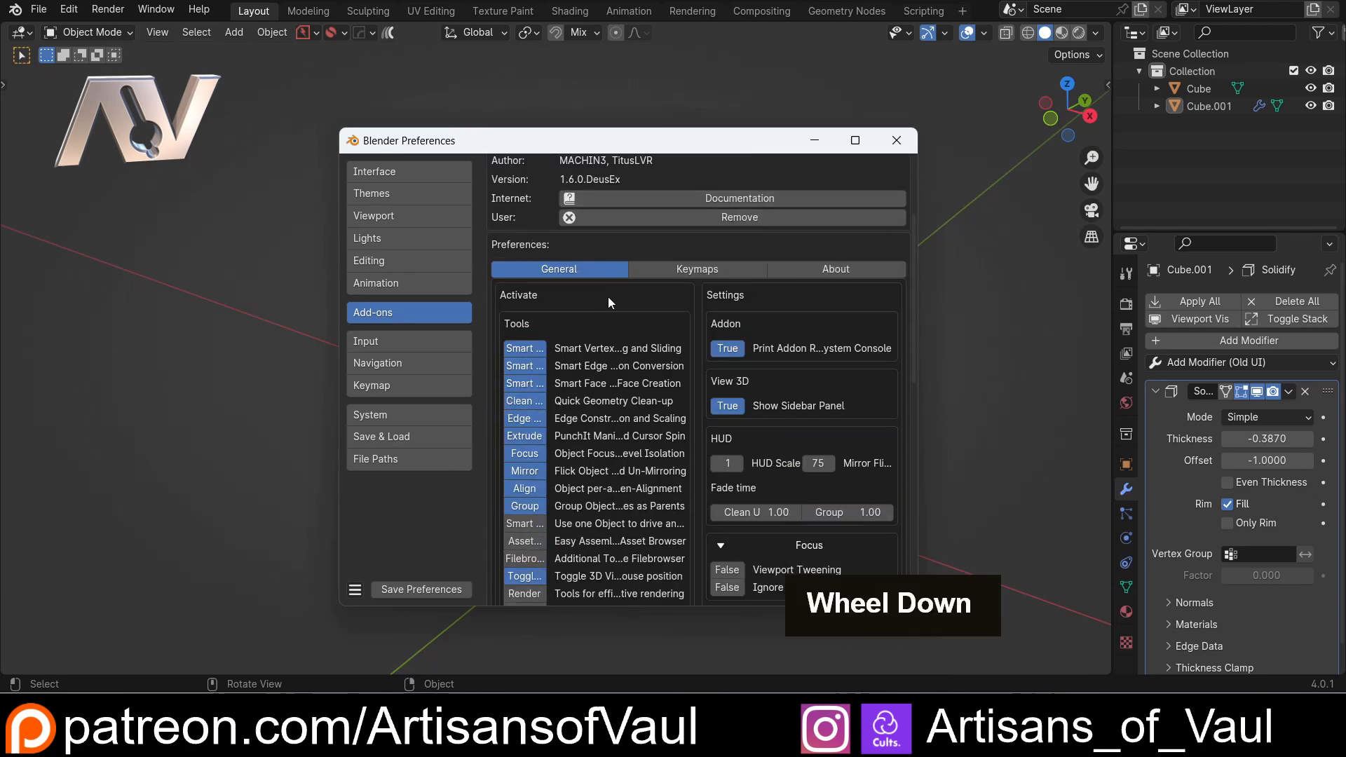
pyautogui.scroll(-3)
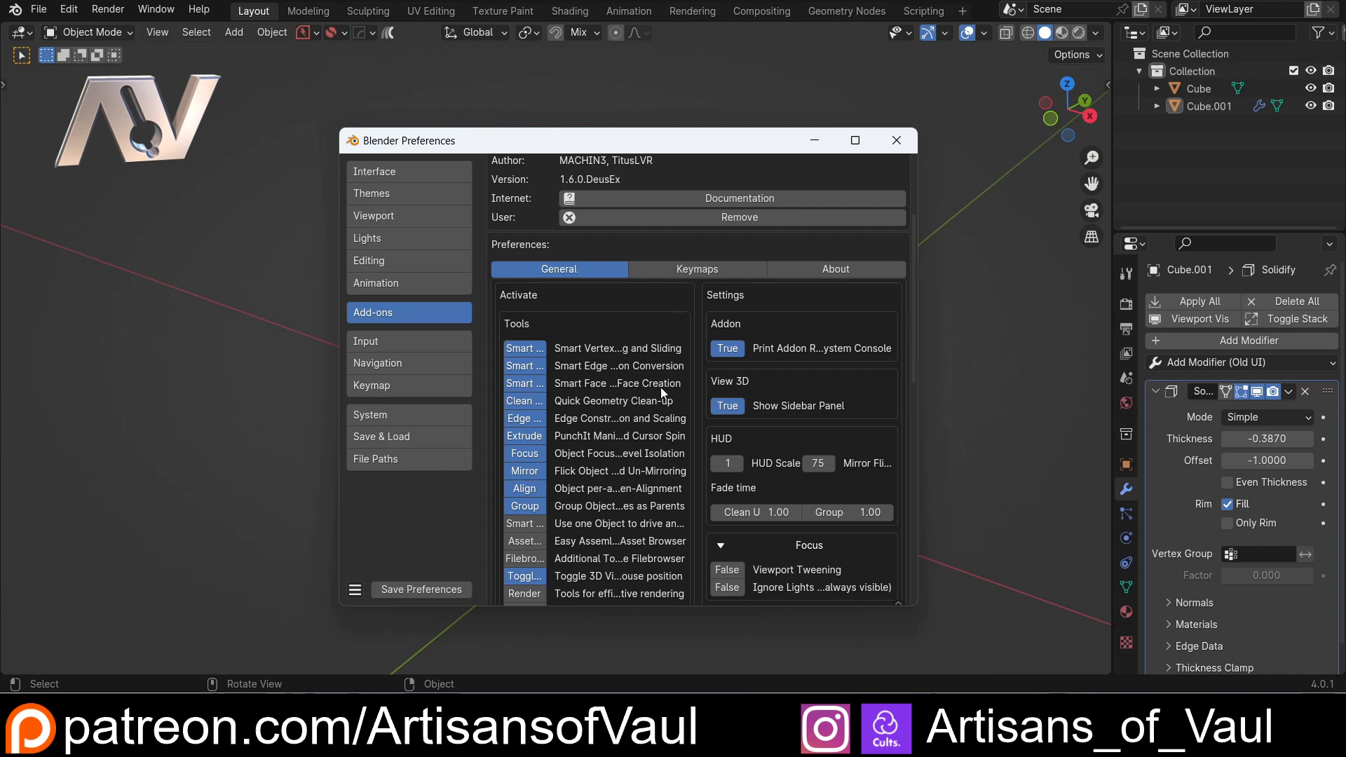
pyautogui.moveTo(636, 392)
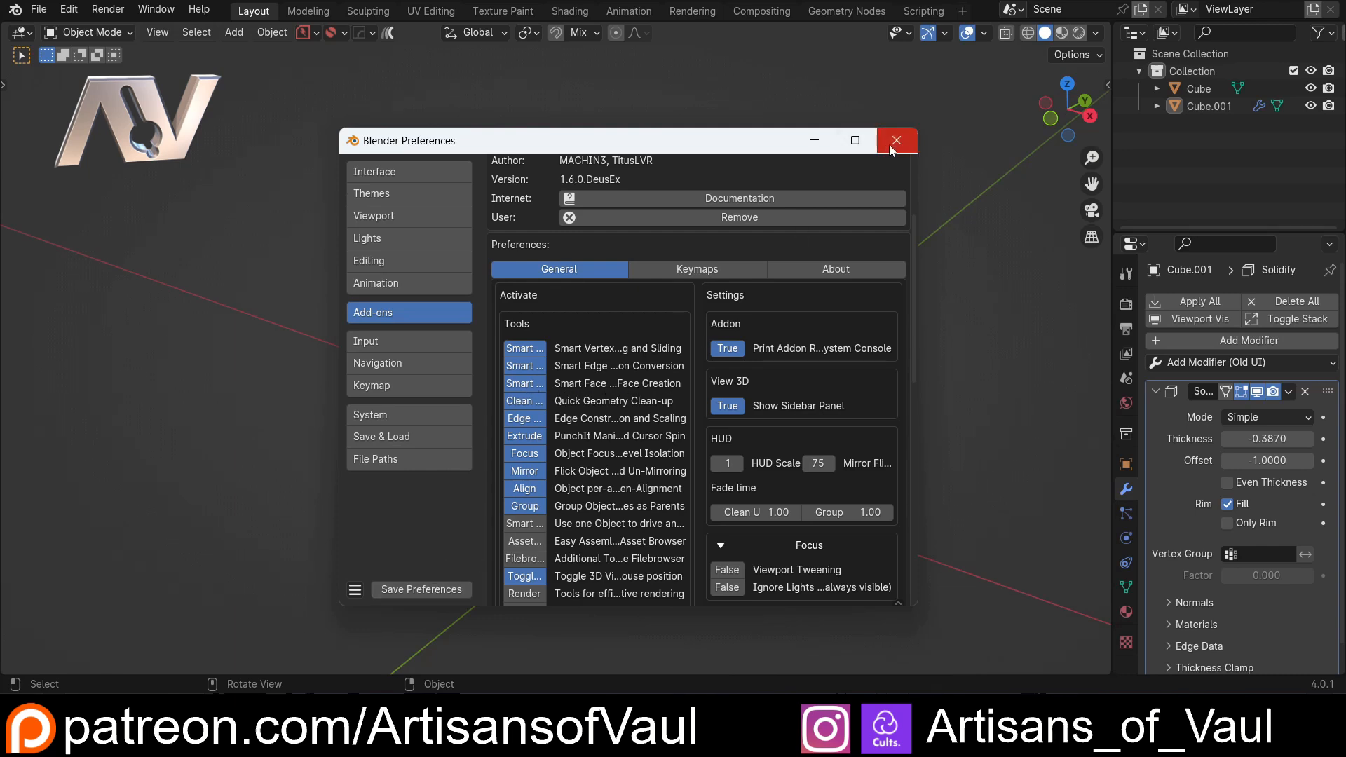
pyautogui.click(896, 140)
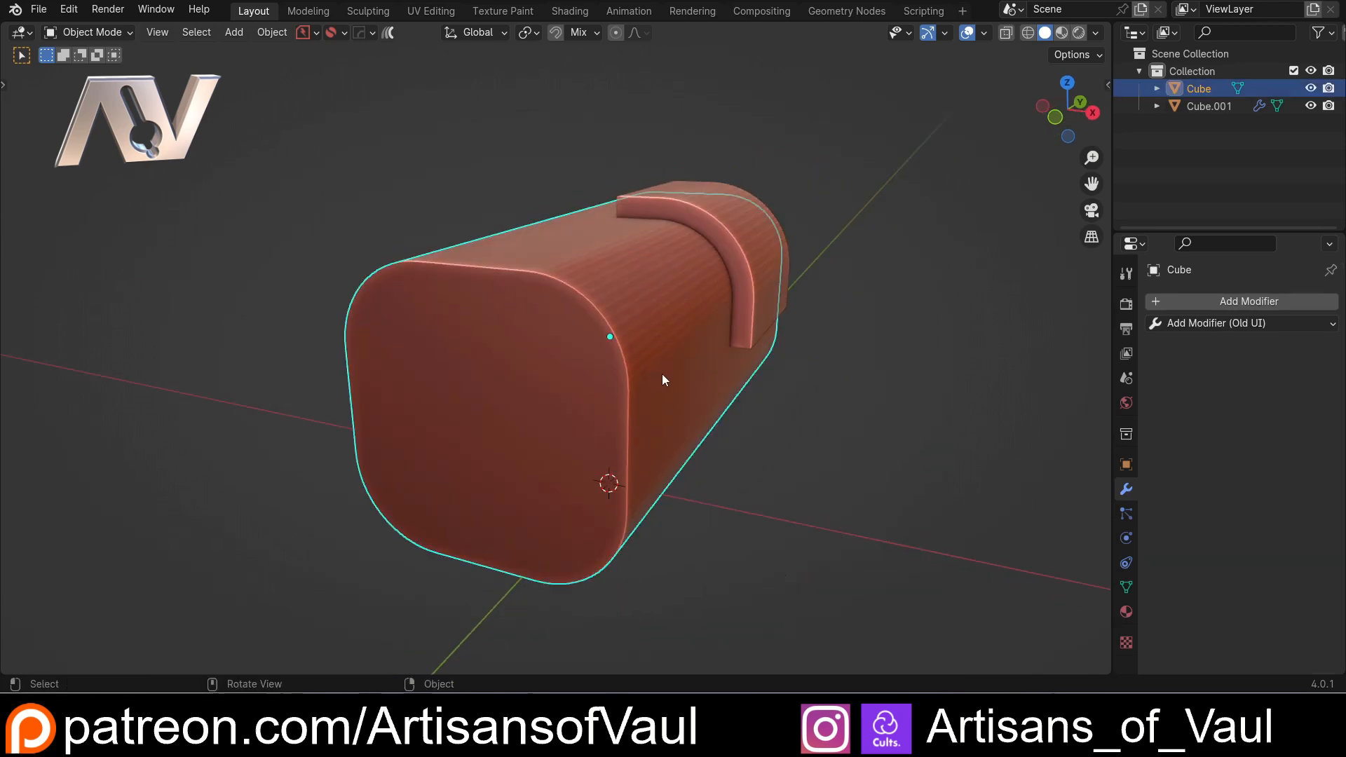
# - Separate a second face patch as Cube.002 and extrude it along normals into a raised panel
pyautogui.press('Tab')
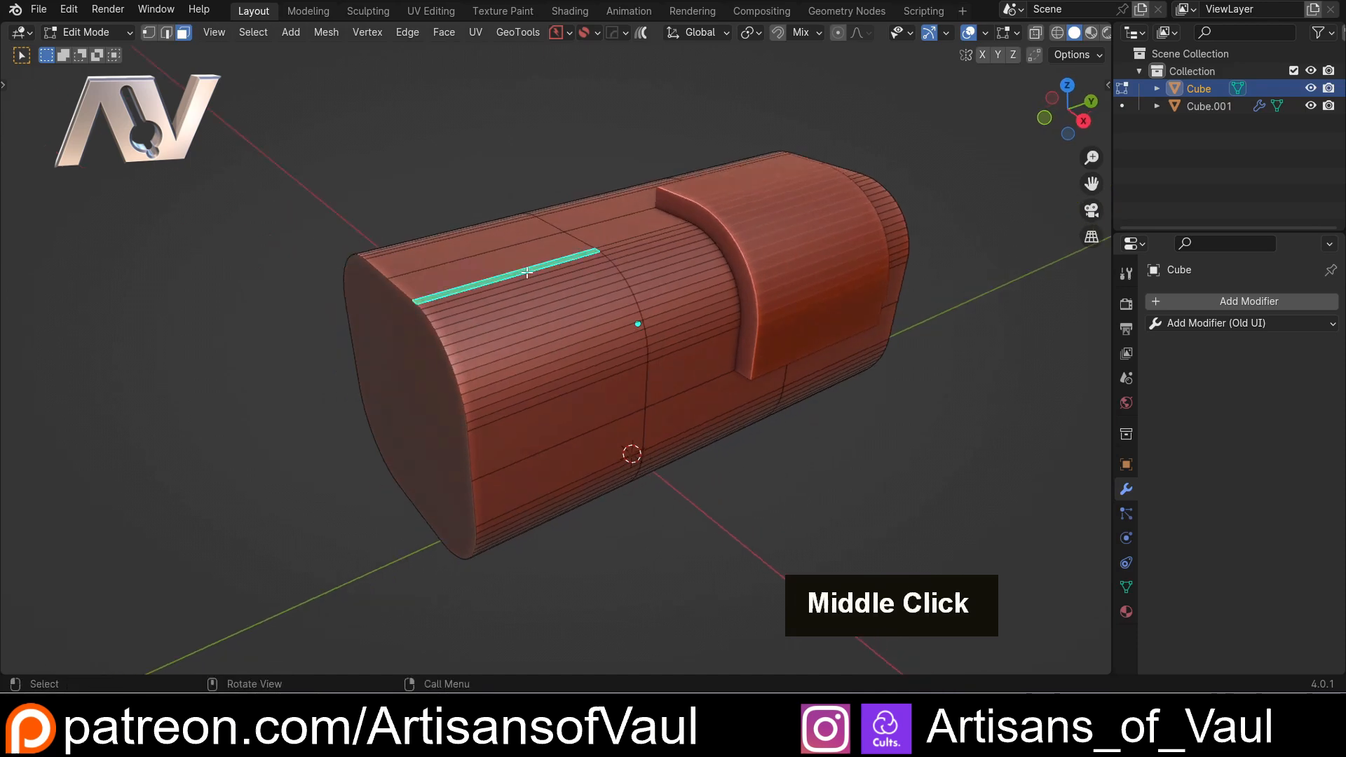
pyautogui.scroll(-3)
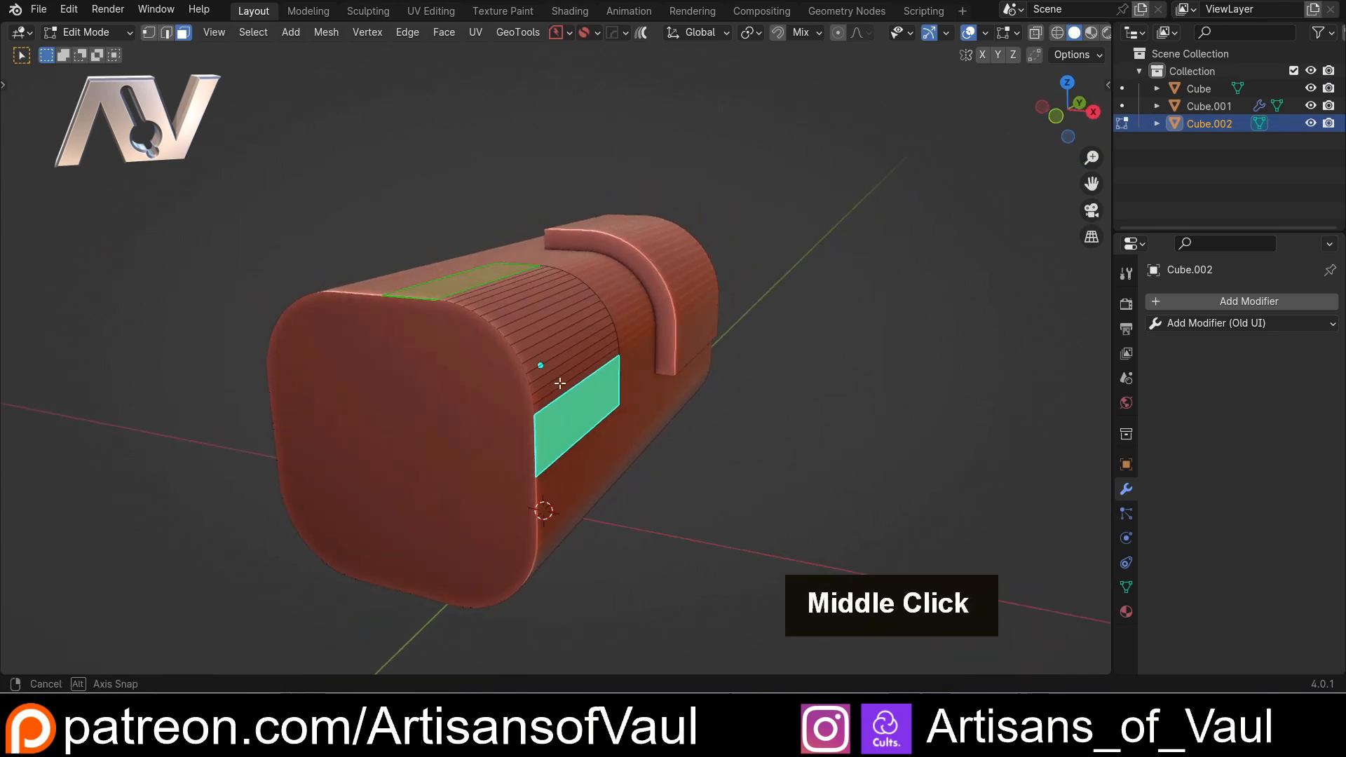
pyautogui.moveTo(560, 383); pyautogui.dragTo(404, 322)
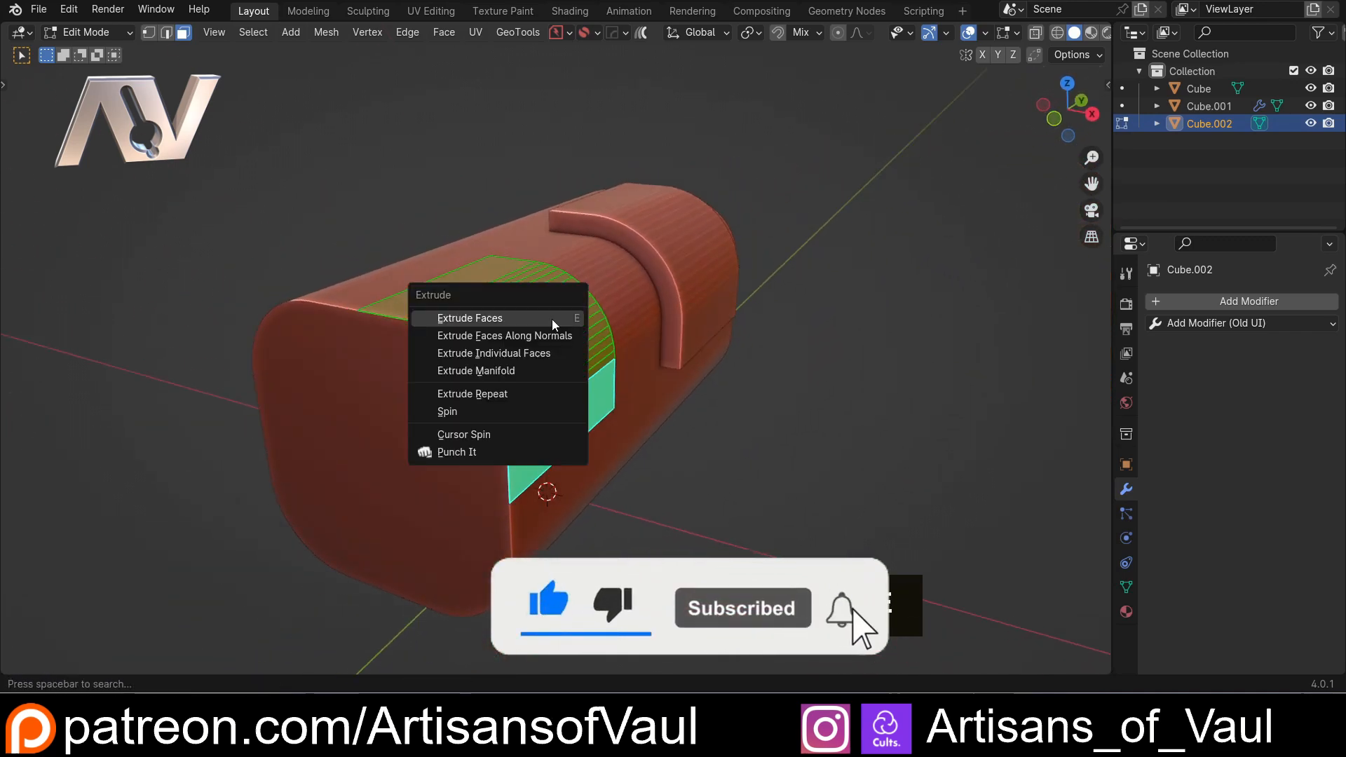
pyautogui.click(469, 319)
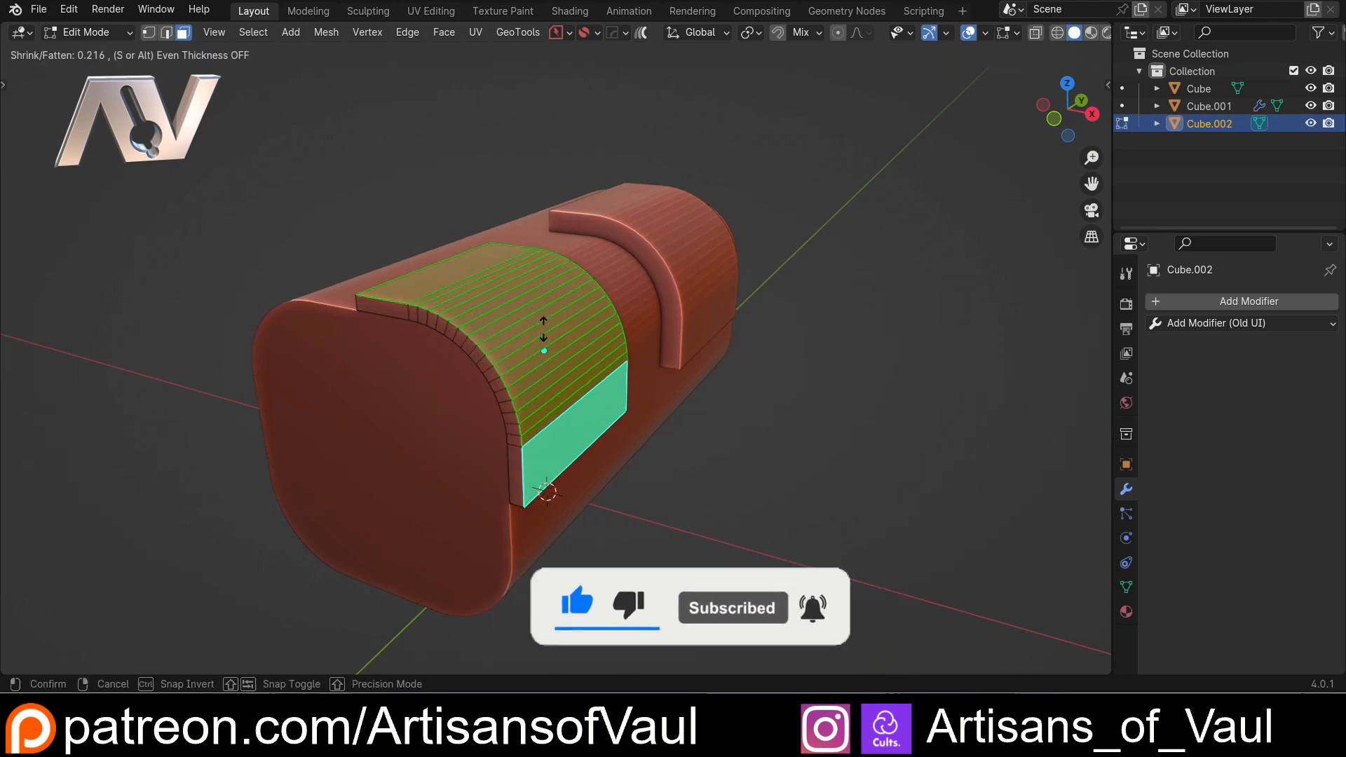
pyautogui.press('Tab')
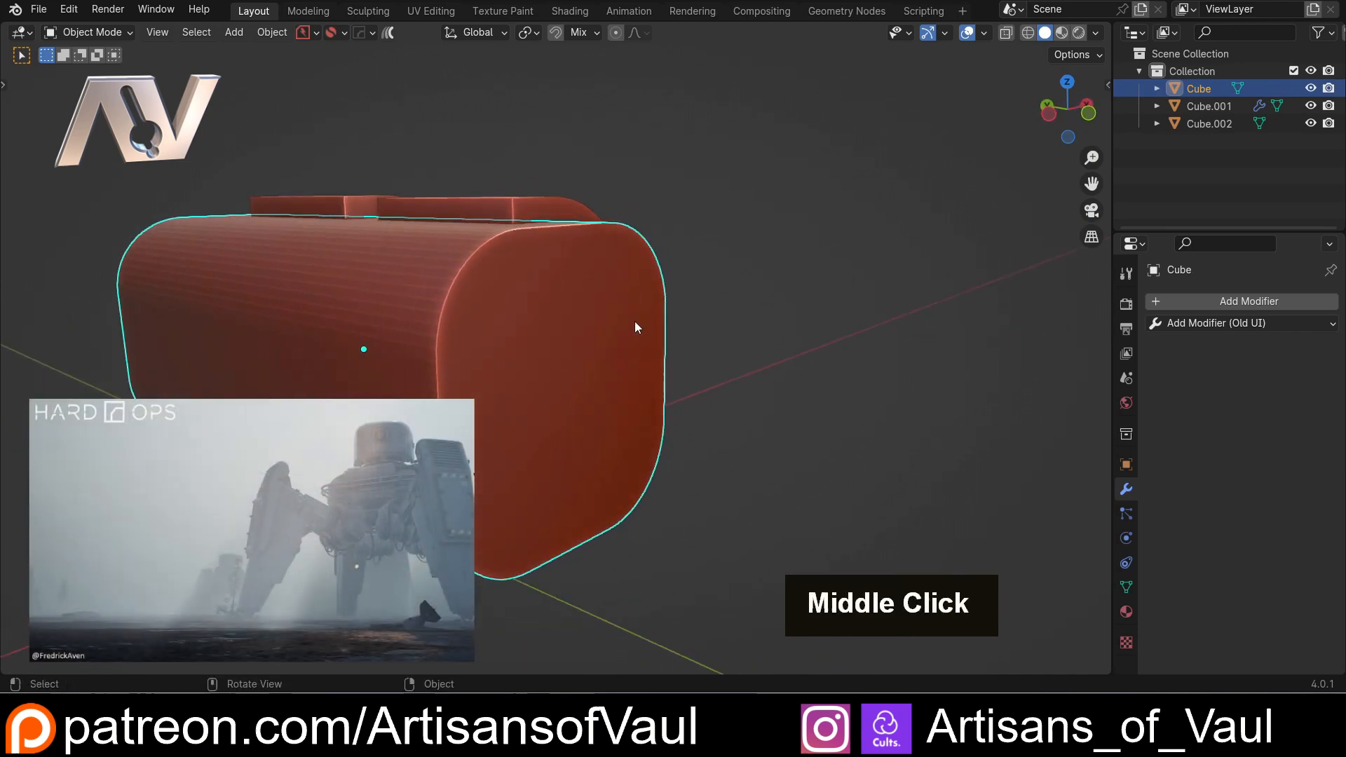
# - Extract the rounded front end face into its own modifier-free object Cube_Piece
pyautogui.press('Tab')
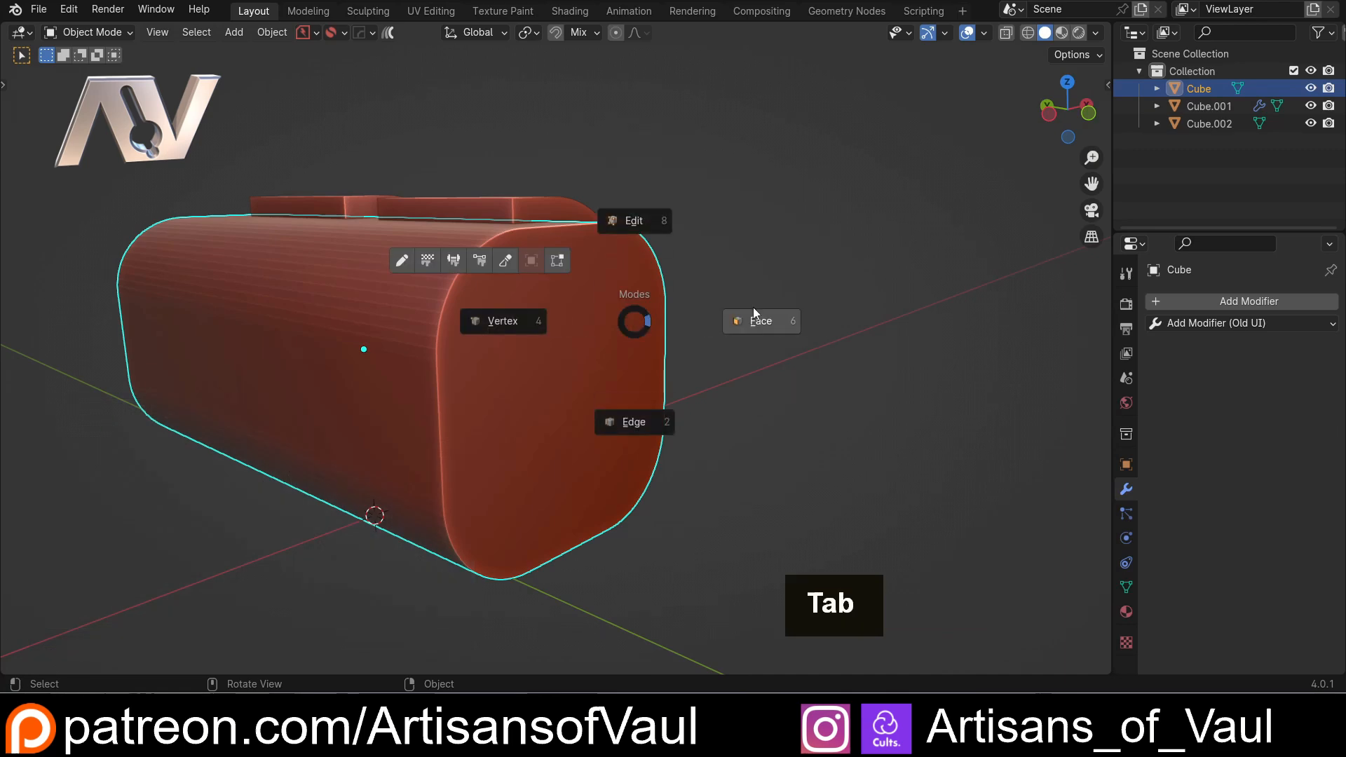
pyautogui.press('Tab')
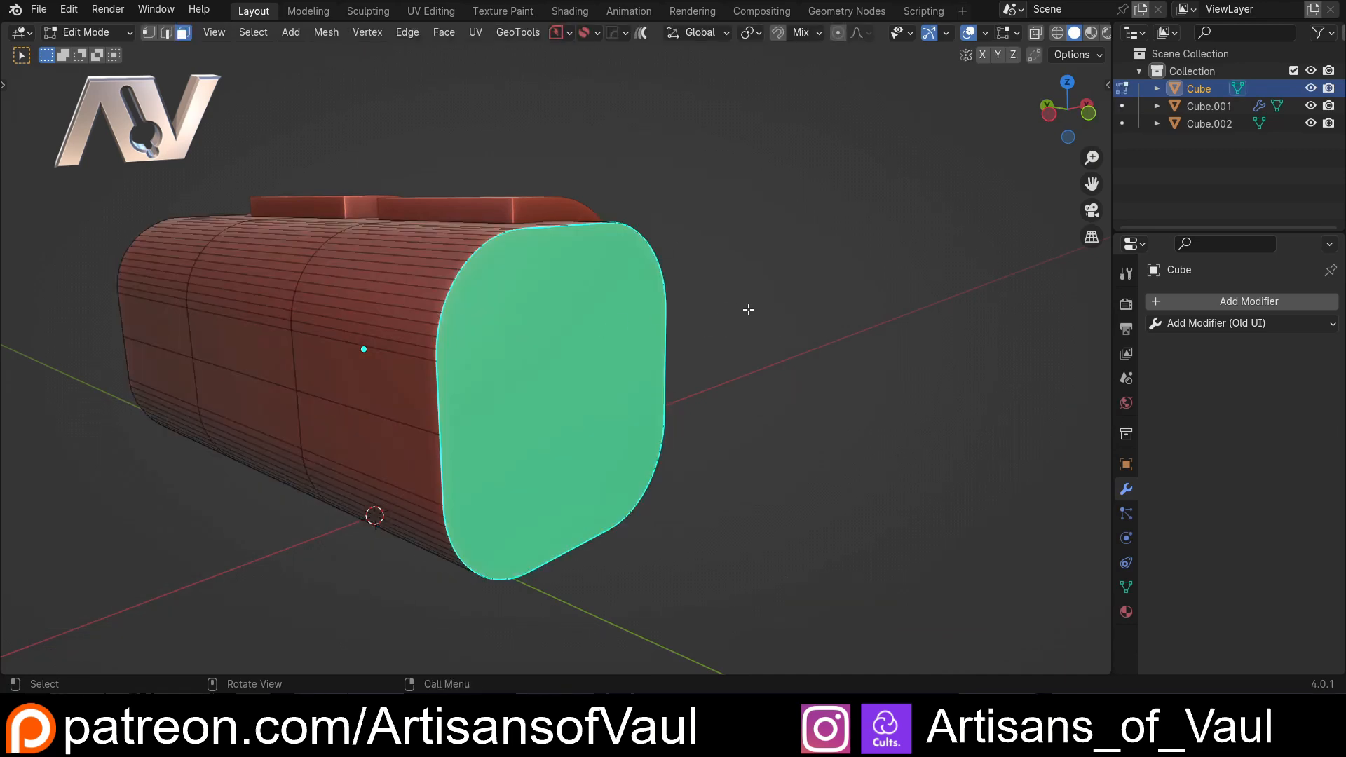
pyautogui.moveTo(707, 297)
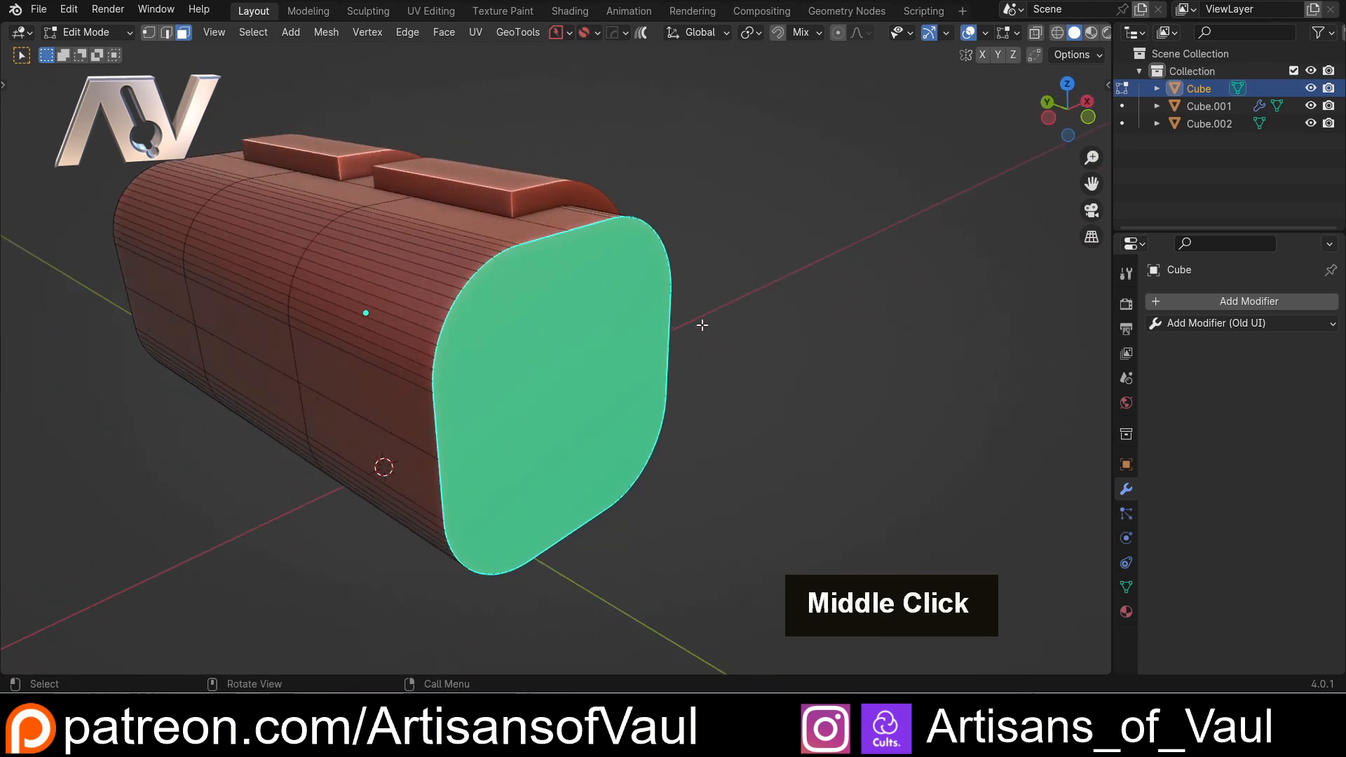
pyautogui.press('q')
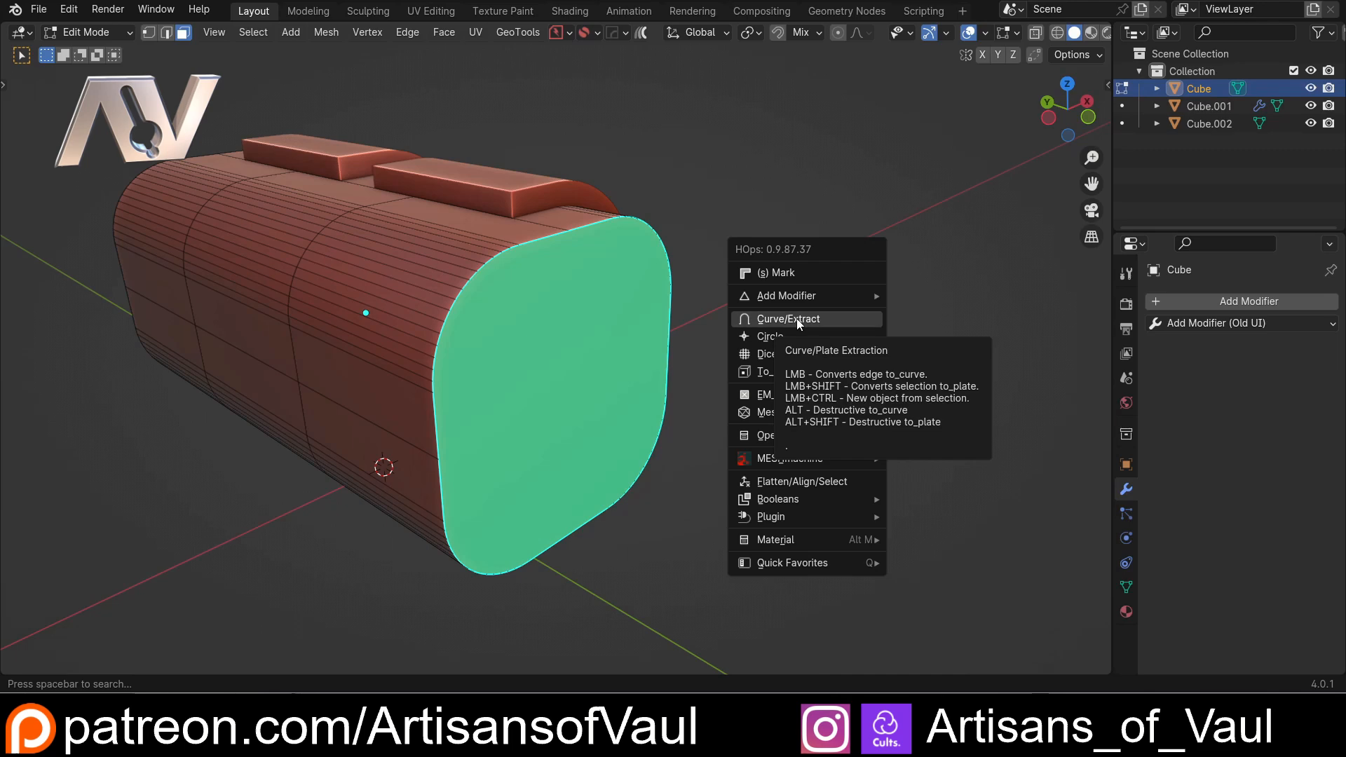
pyautogui.click(787, 318)
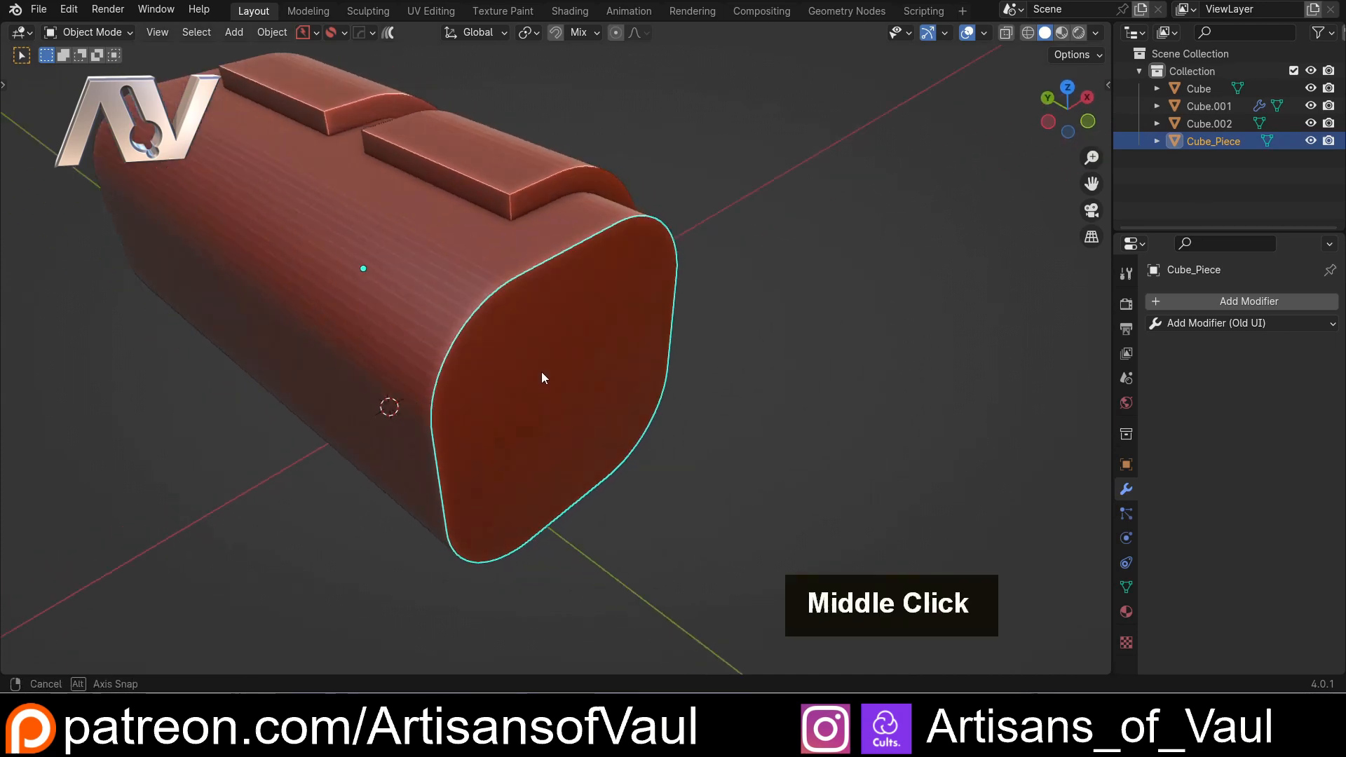
pyautogui.moveTo(541, 377); pyautogui.dragTo(725, 352)
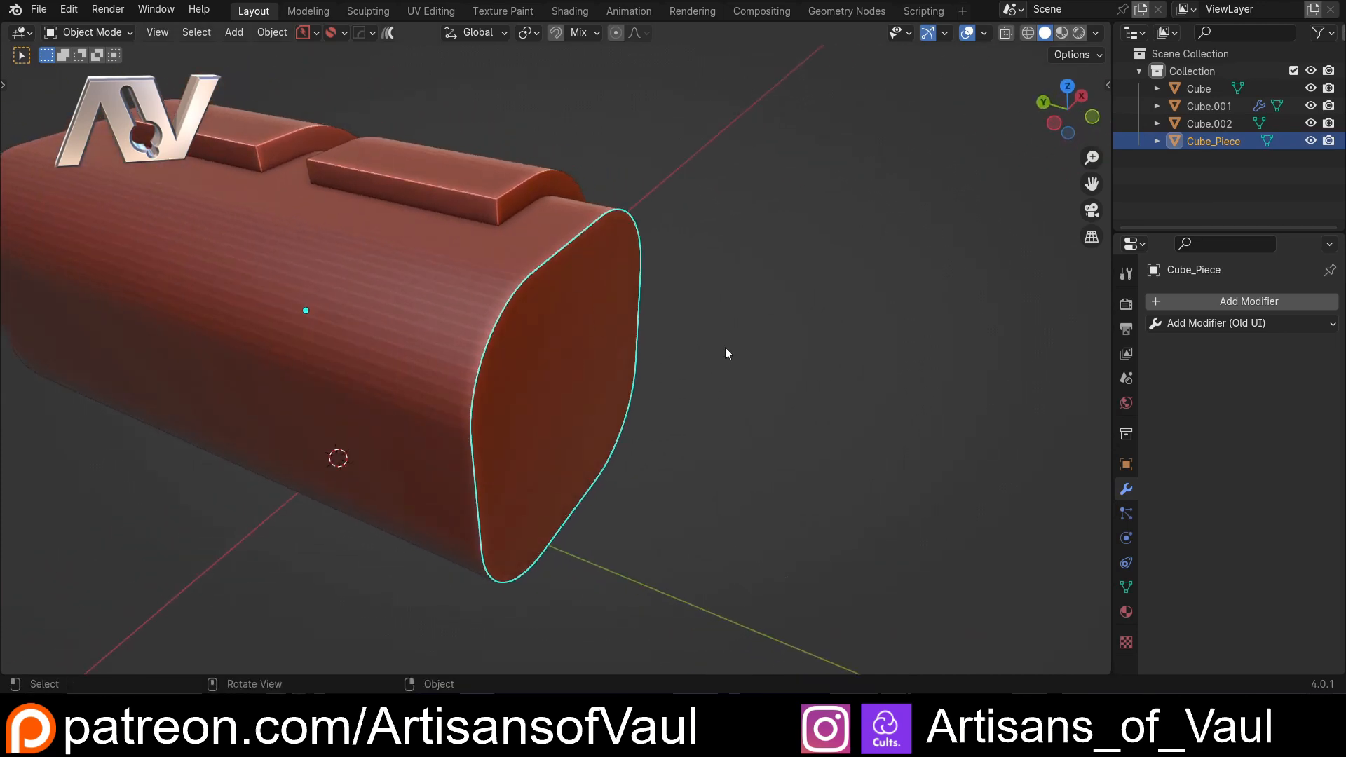
pyautogui.moveTo(617, 387)
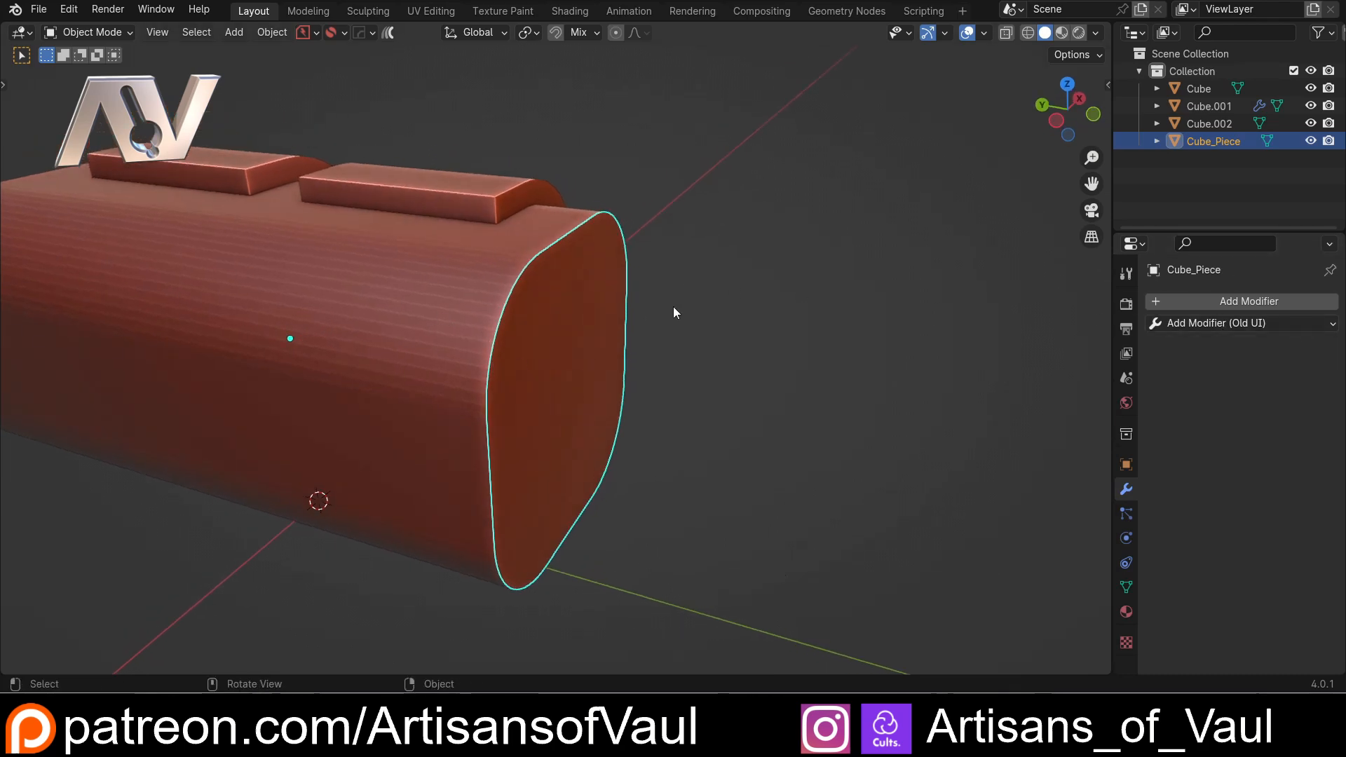
pyautogui.middleClick(674, 313)
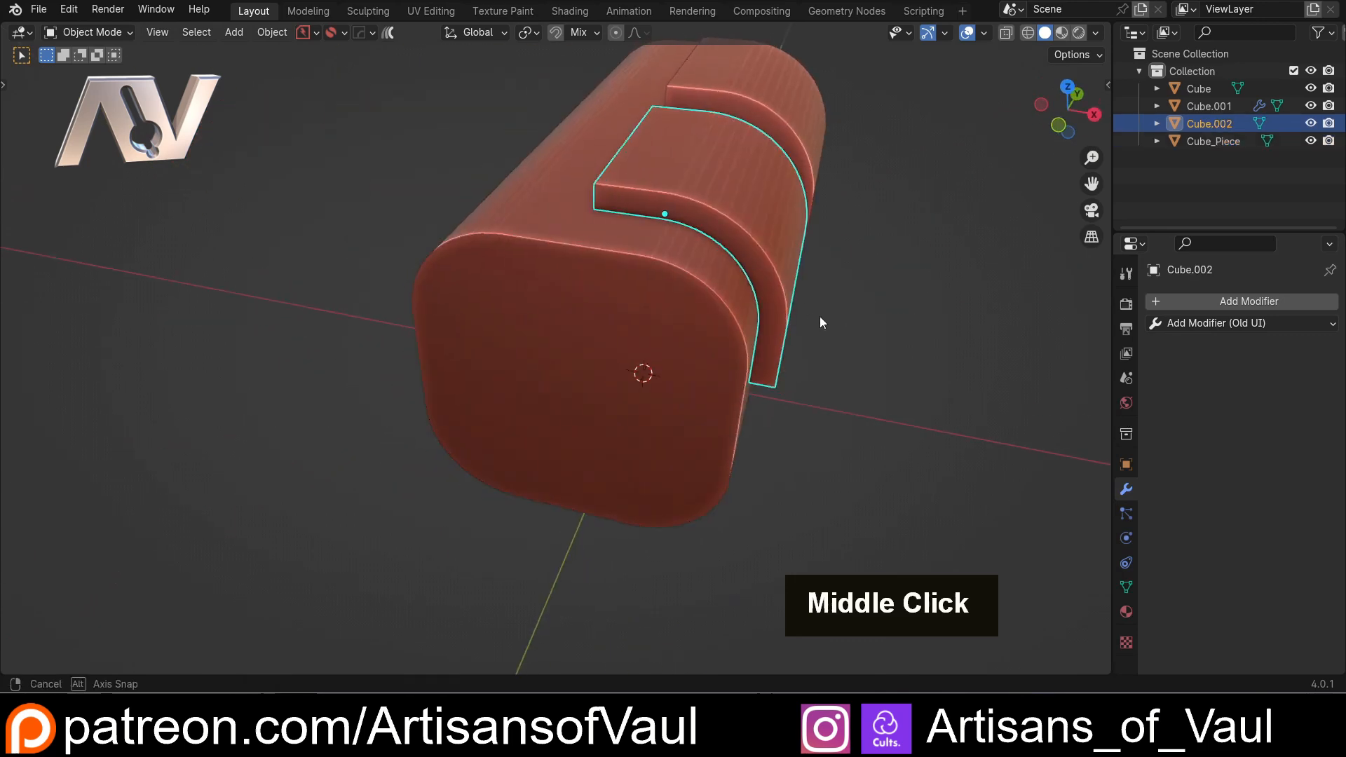
# - Extract the curved side faces via Hard Ops into Cube_Plate with a Solidify modifier
pyautogui.moveTo(820, 323); pyautogui.dragTo(699, 328)
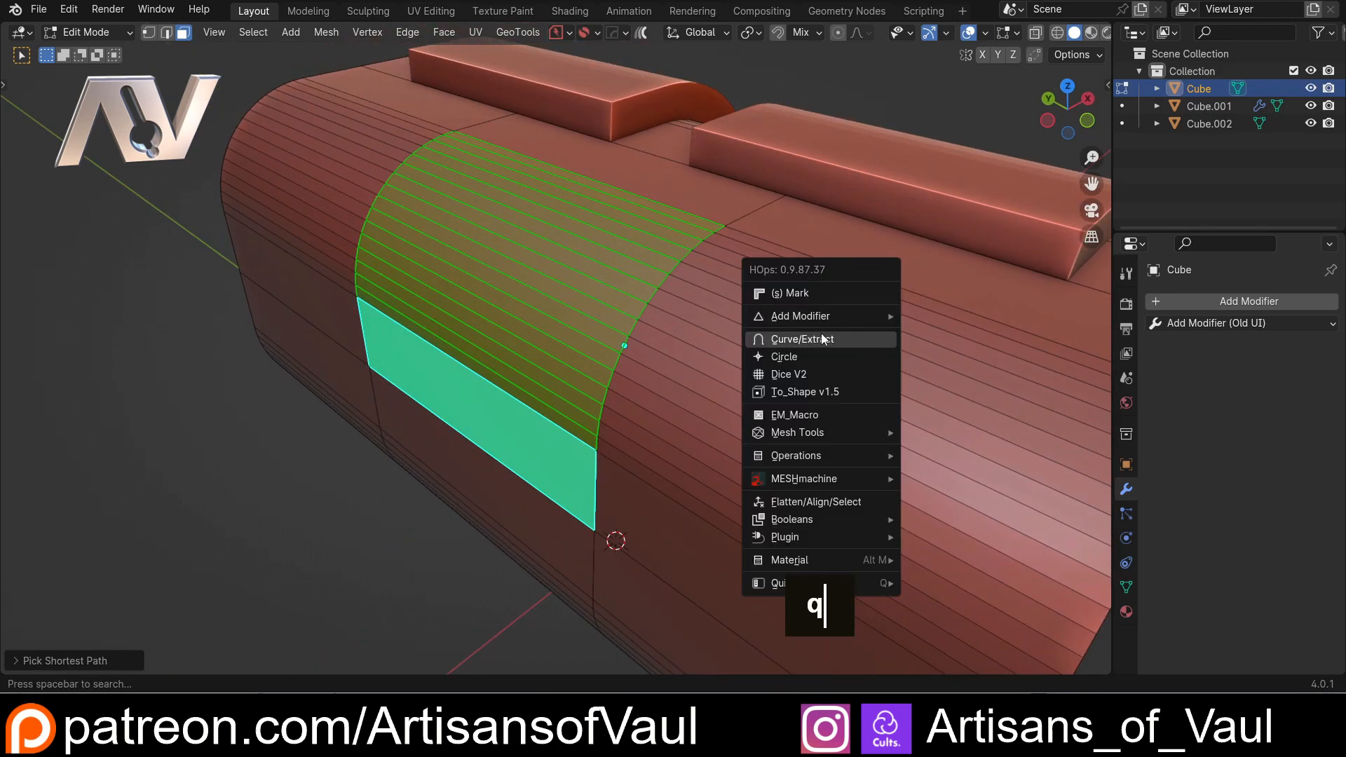
pyautogui.moveTo(800, 338)
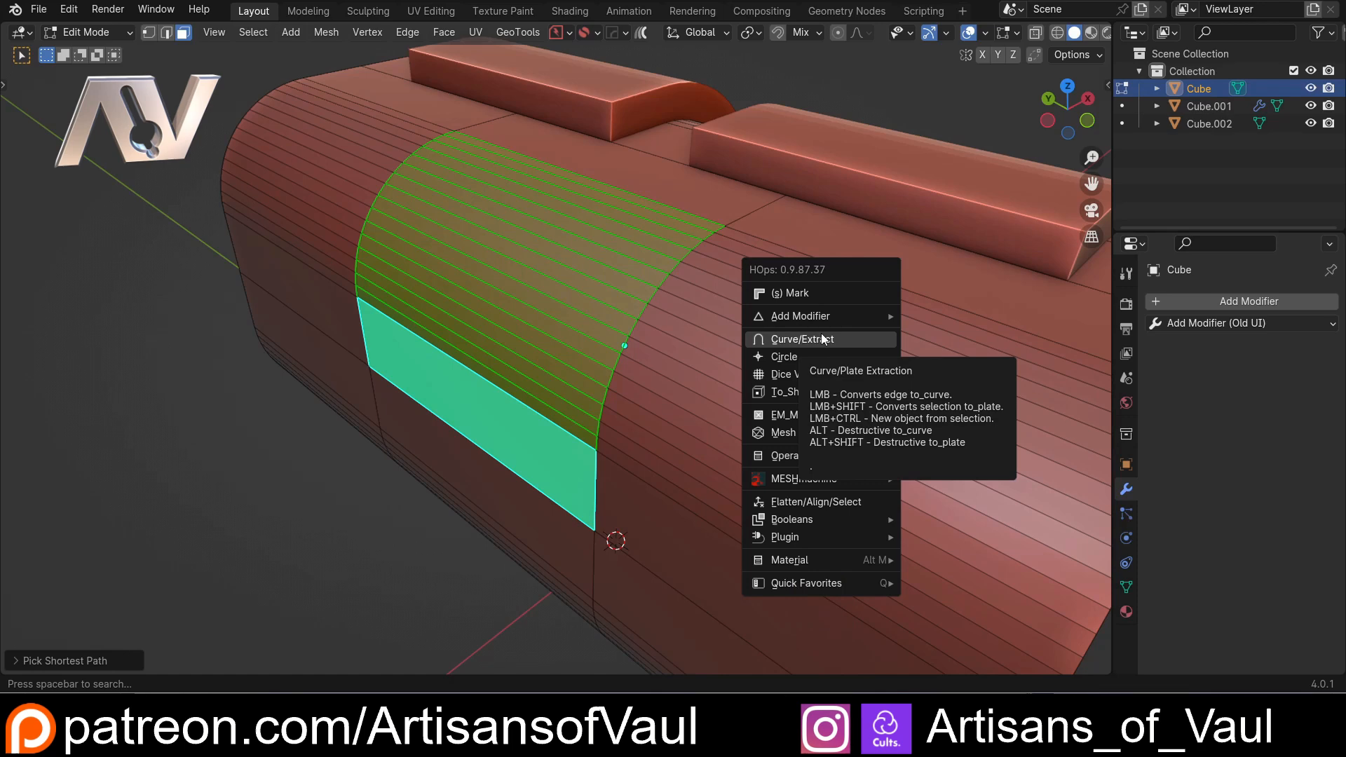
pyautogui.click(801, 337)
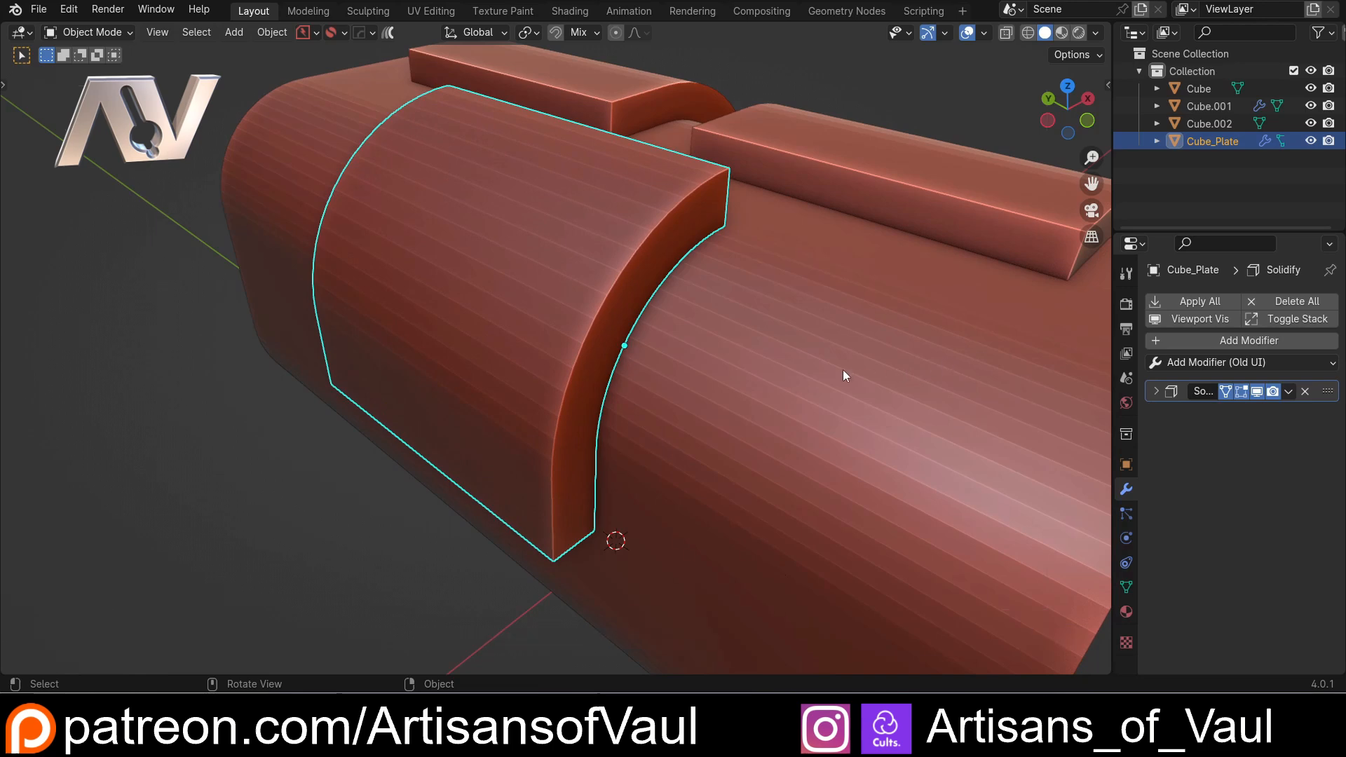
pyautogui.scroll(3)
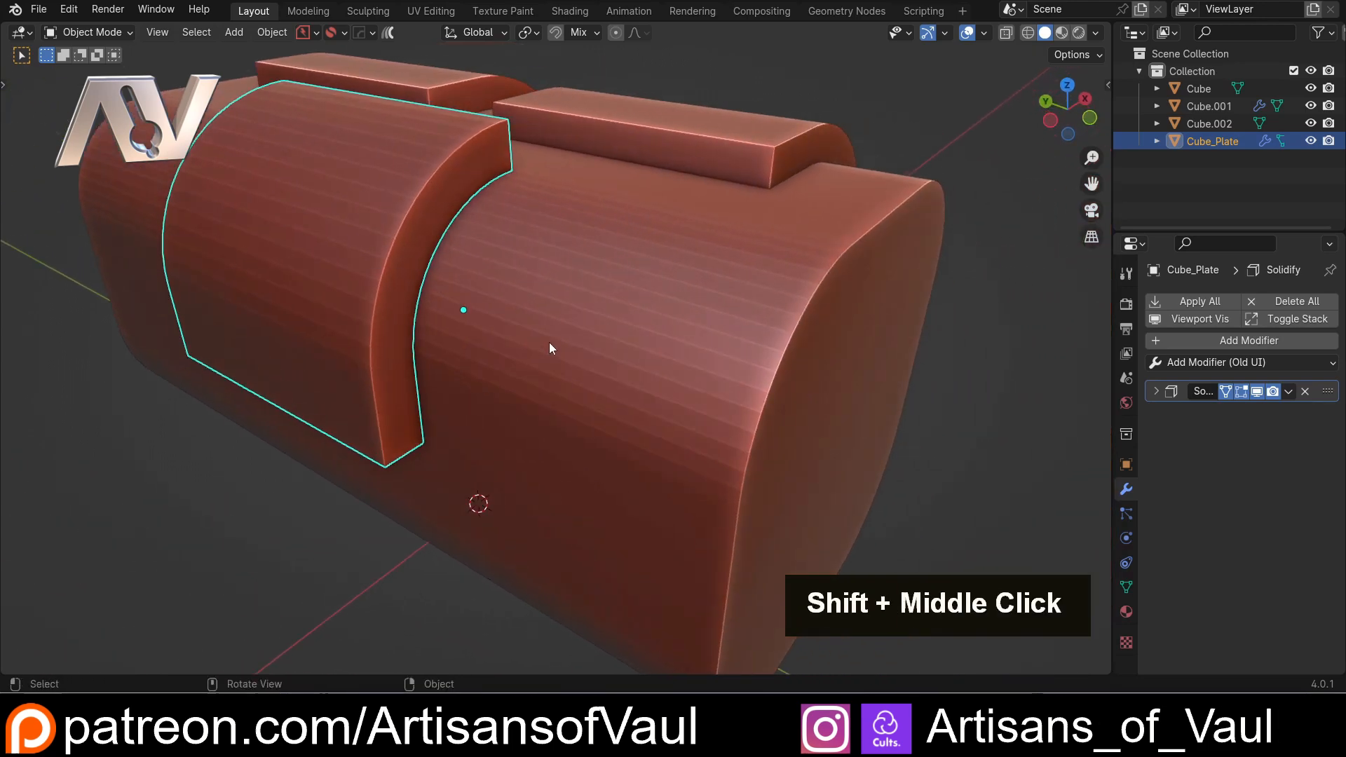
pyautogui.moveTo(550, 349); pyautogui.dragTo(550, 320)
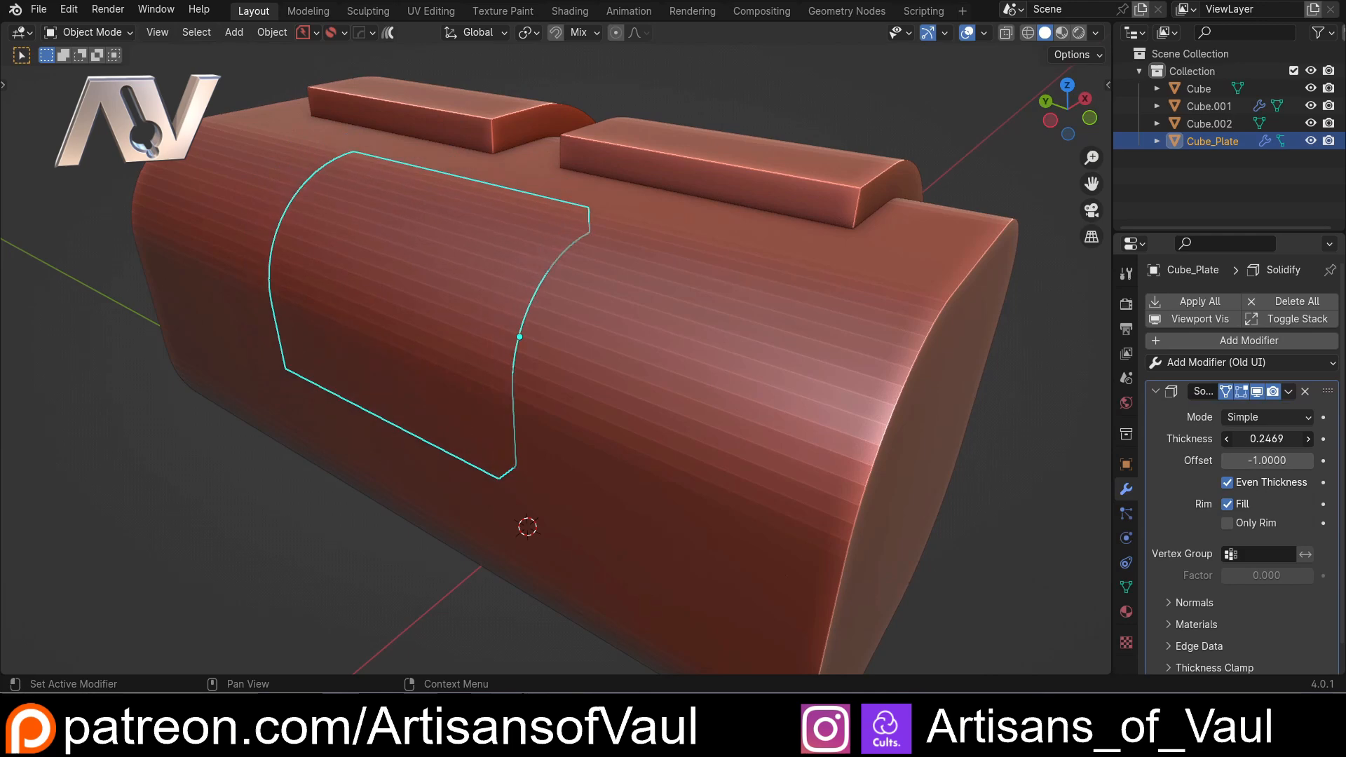
# - Adjust the cutter plate's Solidify thickness, then undo to restore the plain rounded box
pyautogui.moveTo(1266, 439); pyautogui.dragTo(1279, 439)
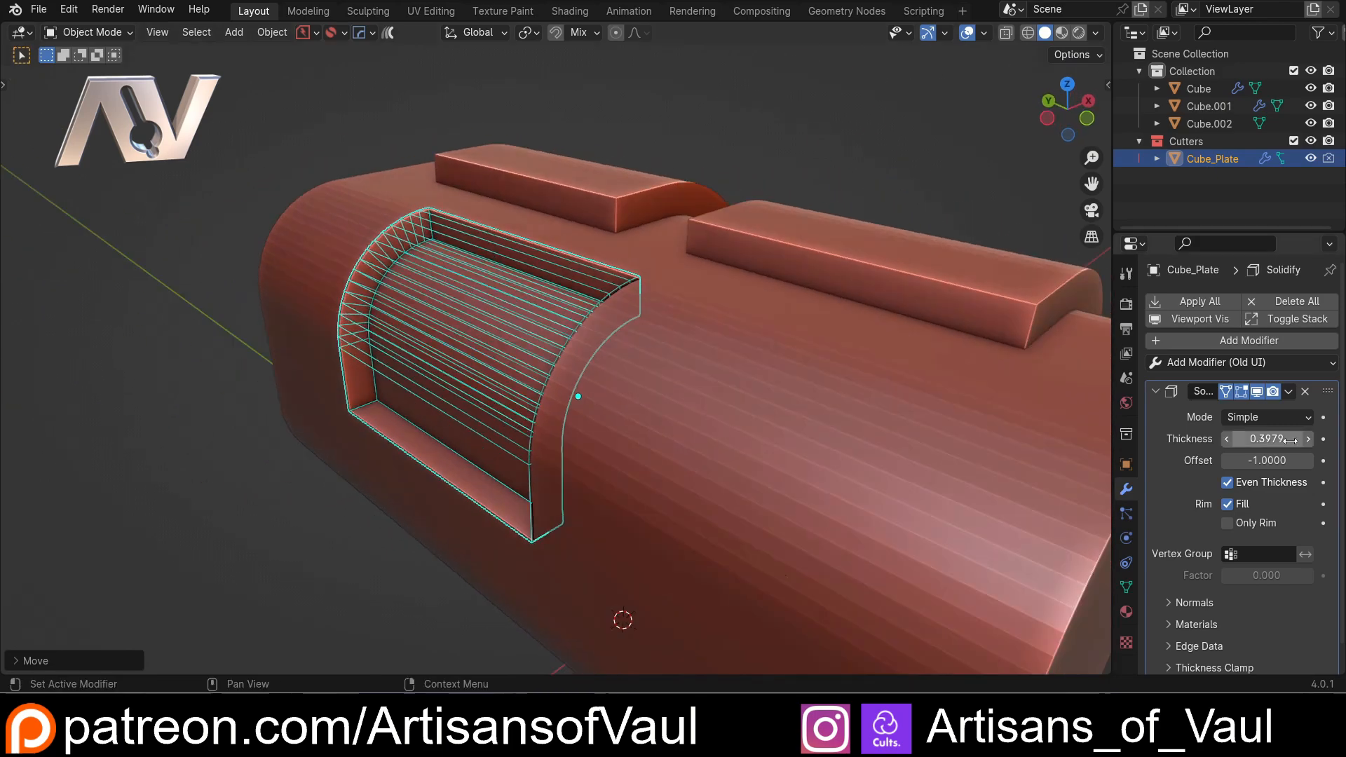
pyautogui.moveTo(1278, 439); pyautogui.dragTo(1236, 439)
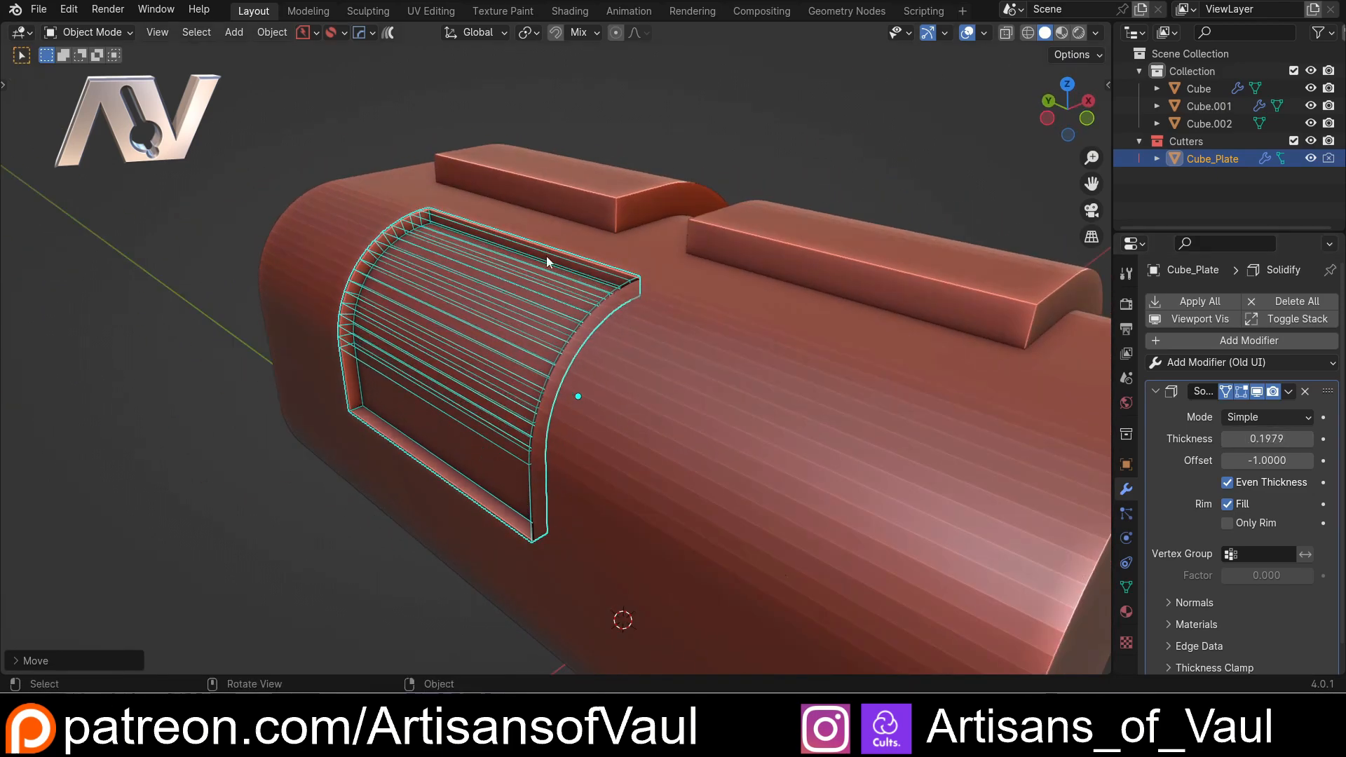
pyautogui.press('ctrl+z')
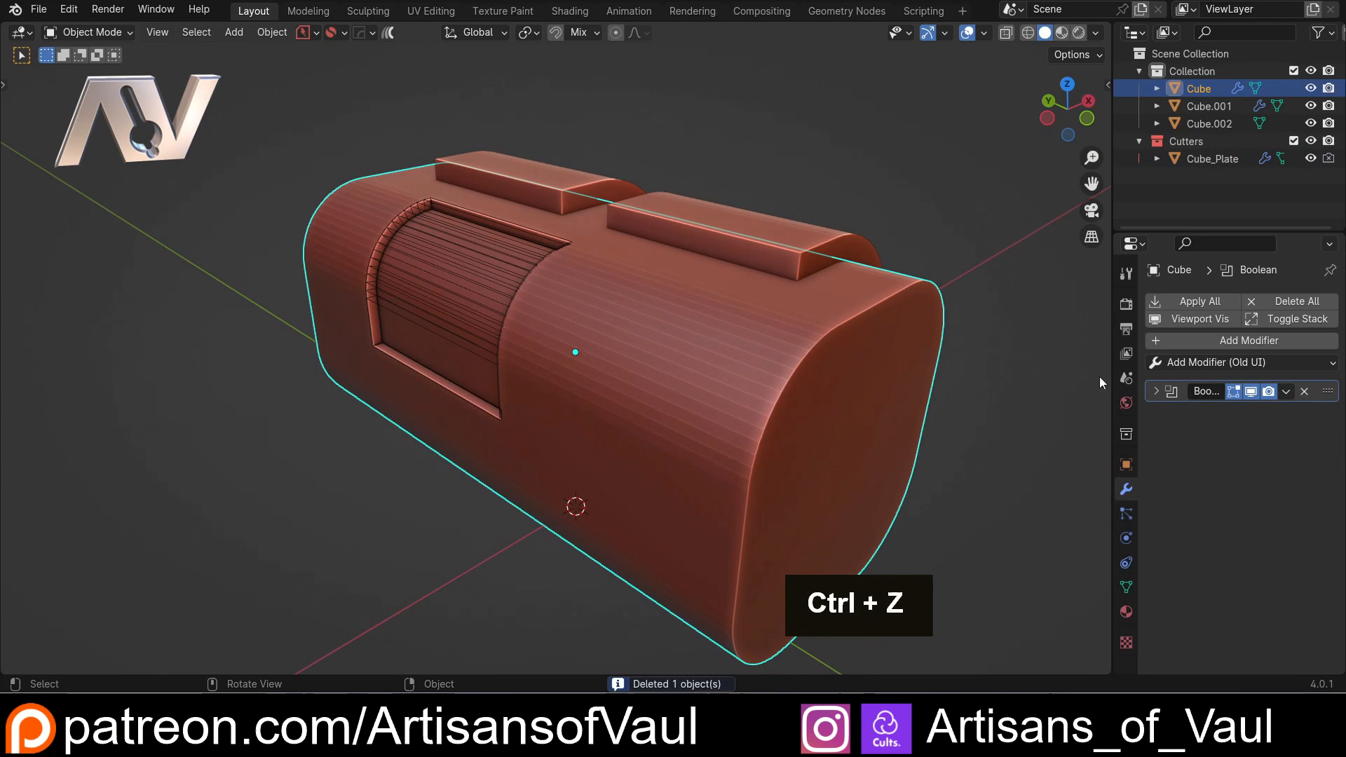
pyautogui.press('ctrl+z')
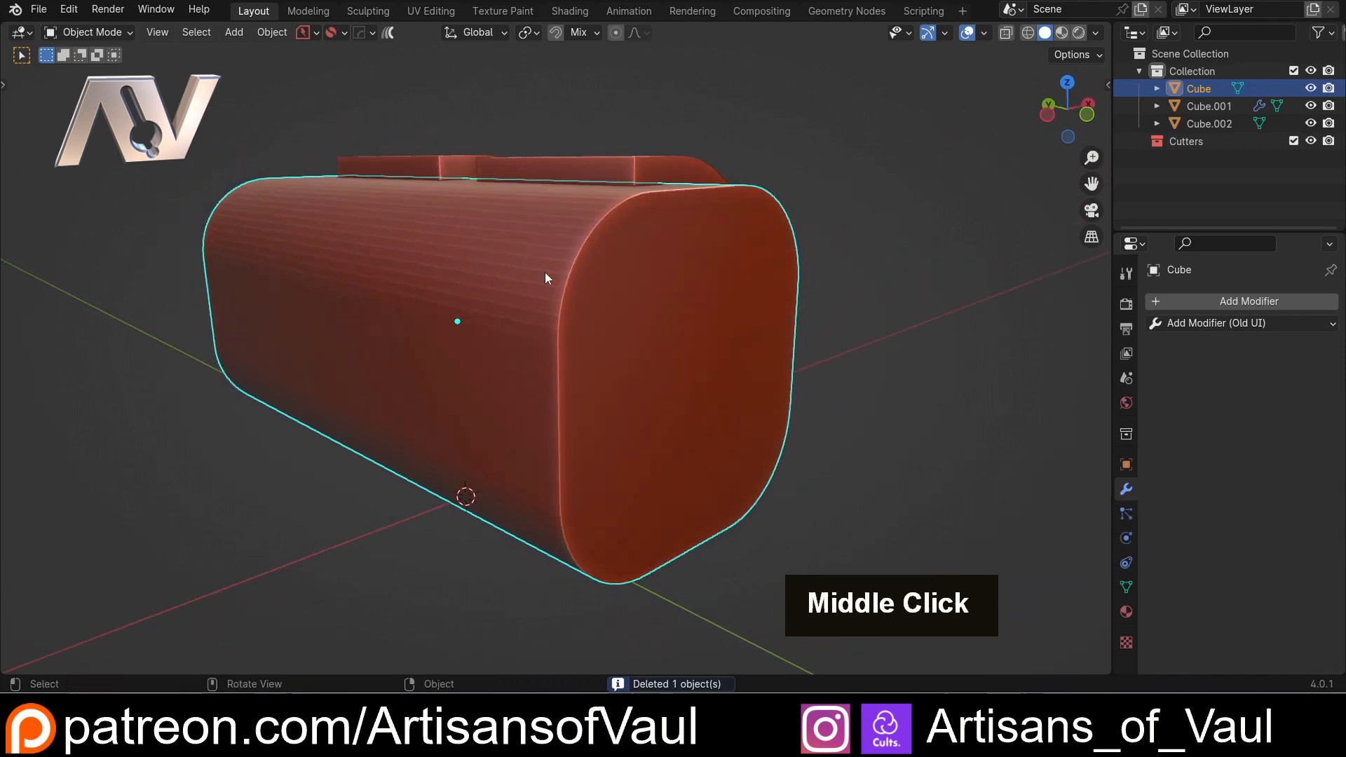
# - Turn the box's end face into boolean cutter Cube.003 hollowing a rounded recess
pyautogui.press('Tab')
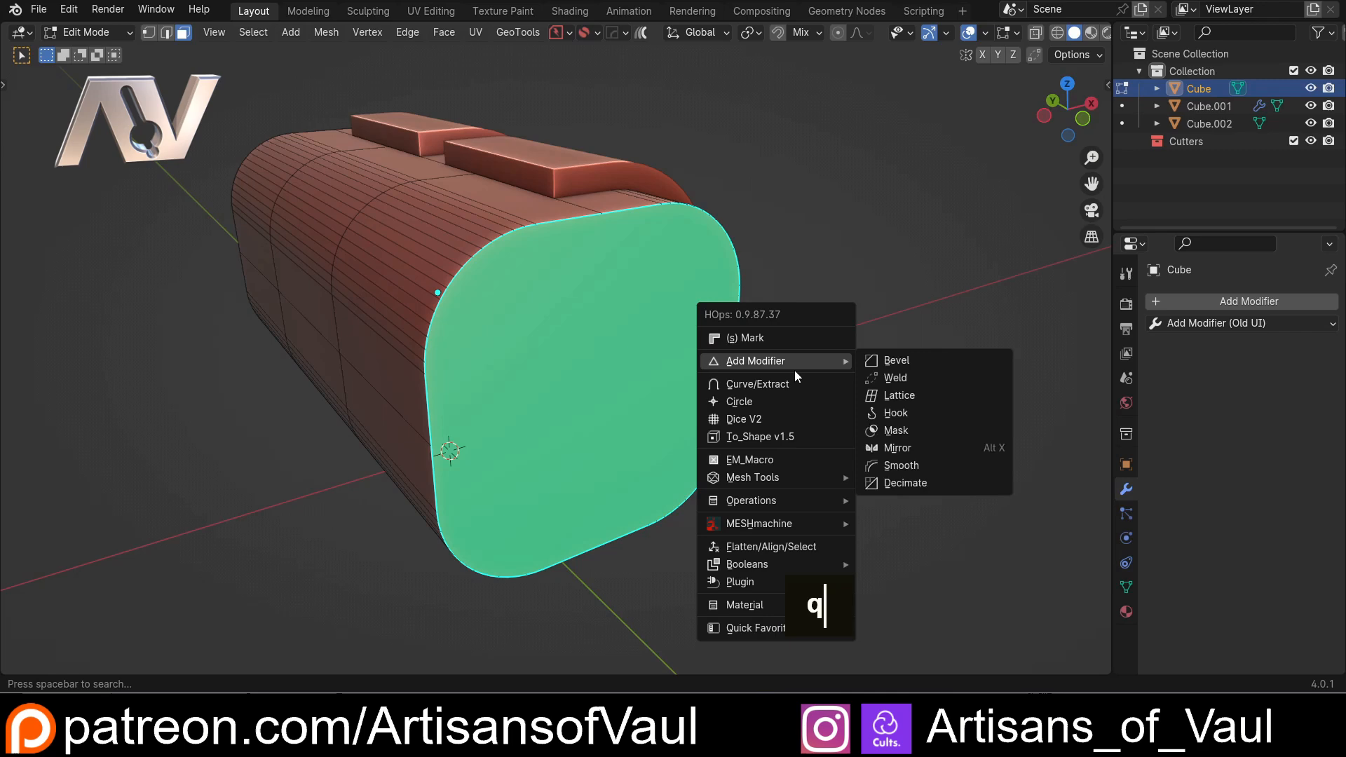
pyautogui.moveTo(751, 476)
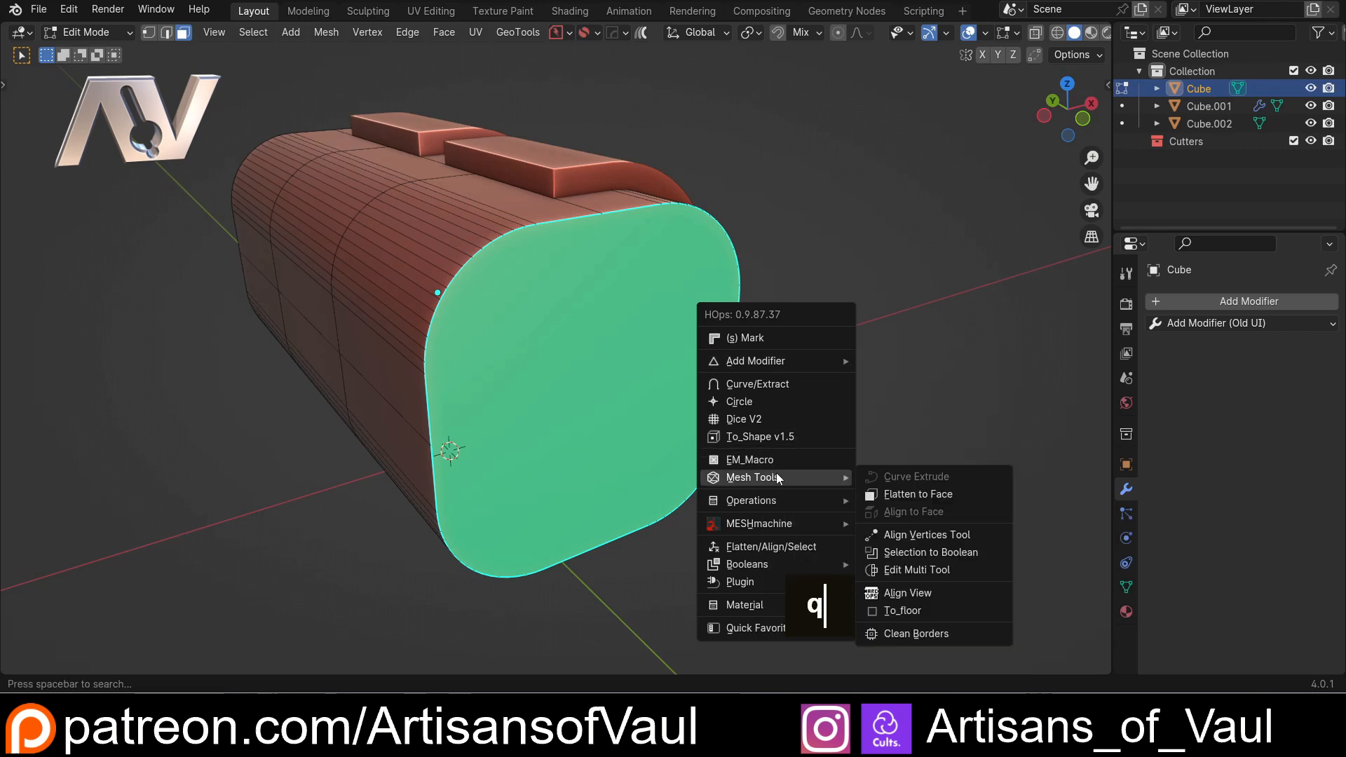
pyautogui.moveTo(917, 493)
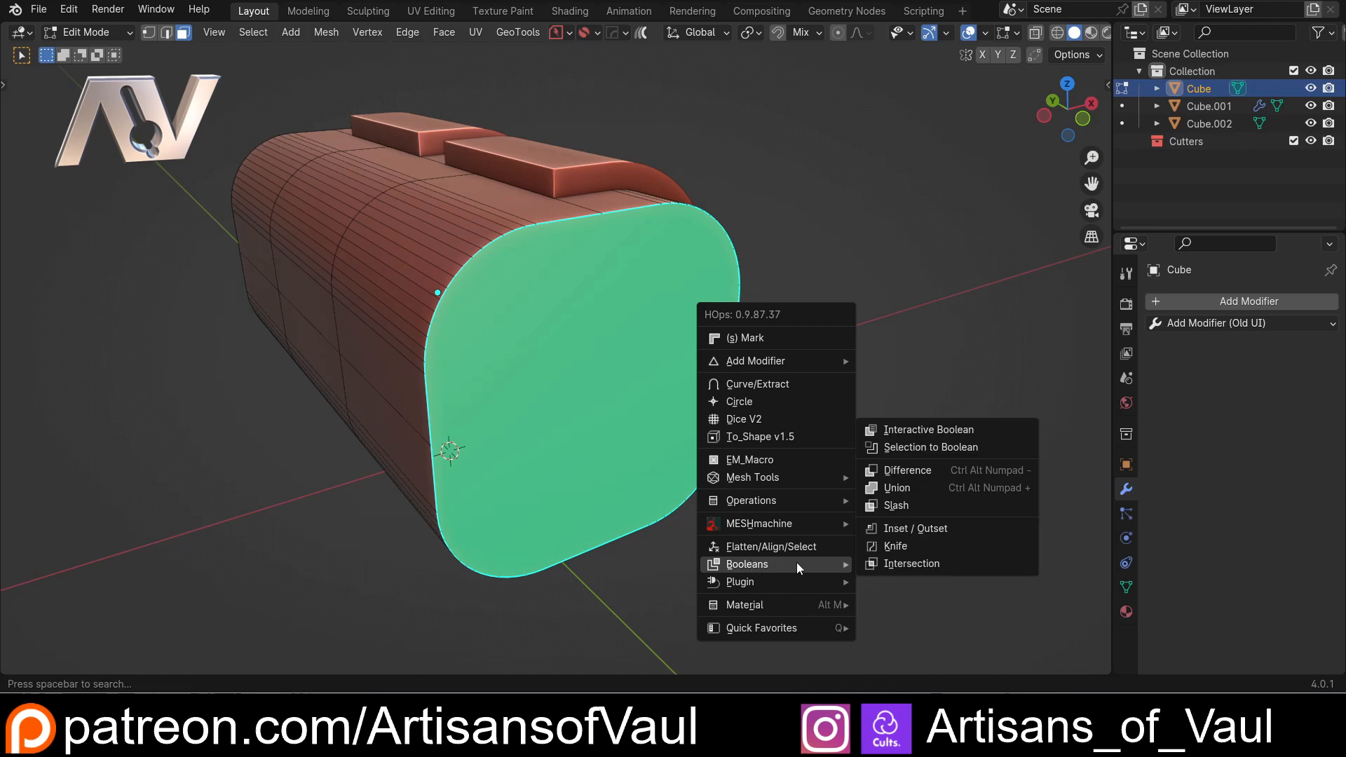
pyautogui.moveTo(930, 447)
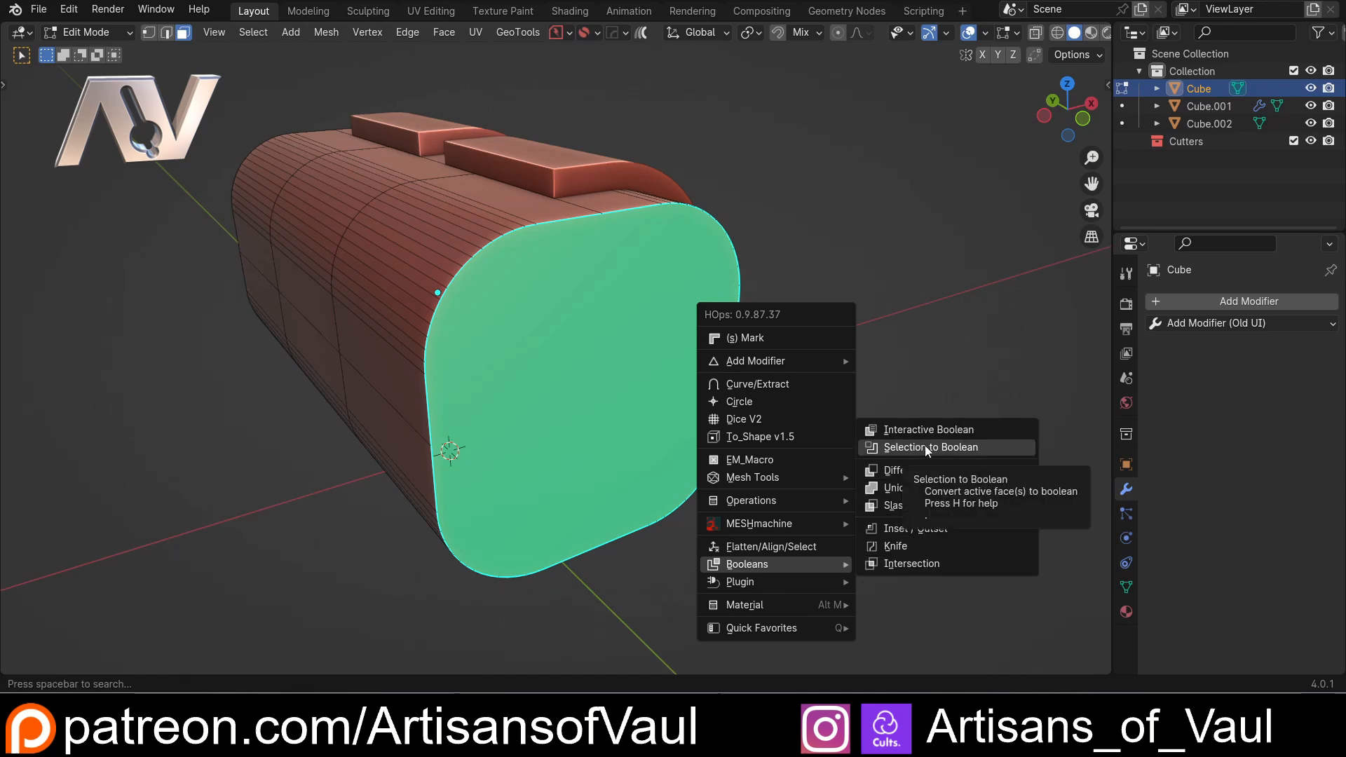
pyautogui.click(896, 469)
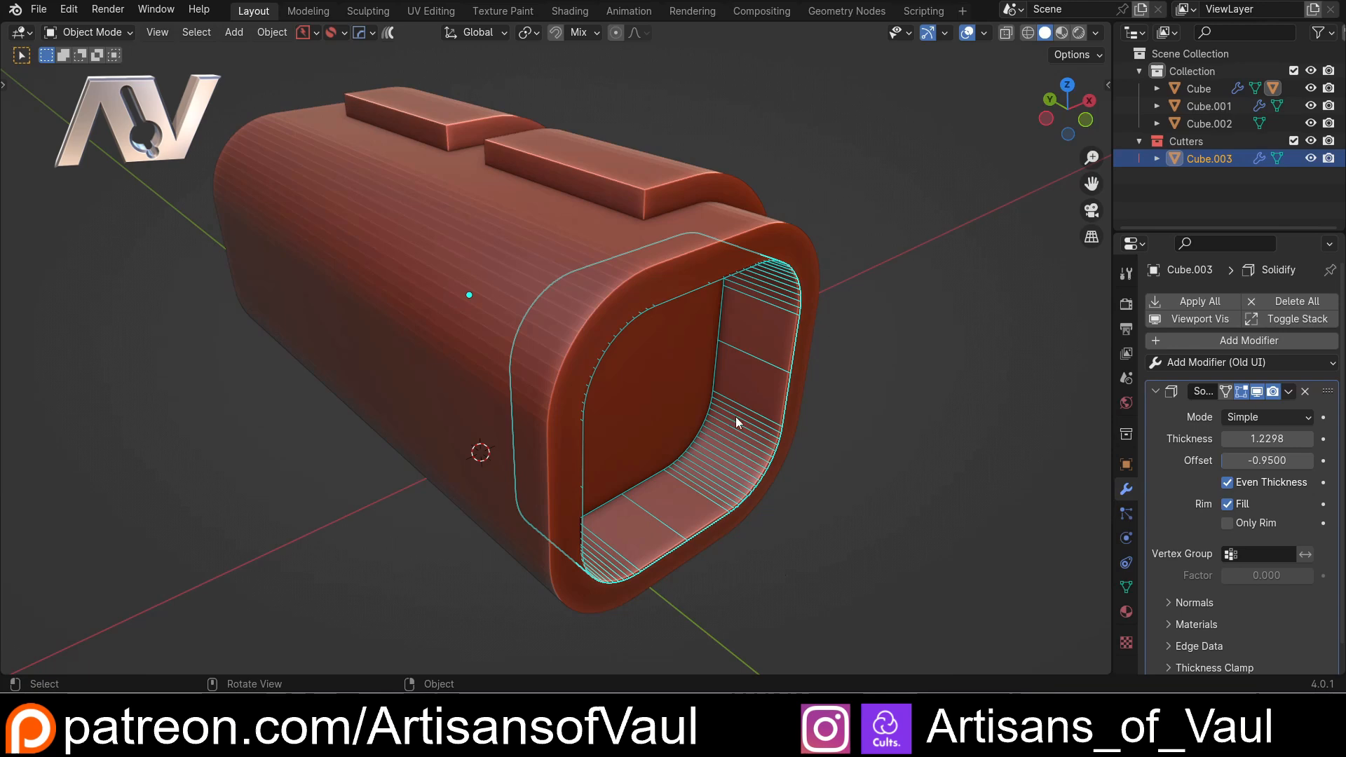
pyautogui.moveTo(729, 421); pyautogui.dragTo(639, 459)
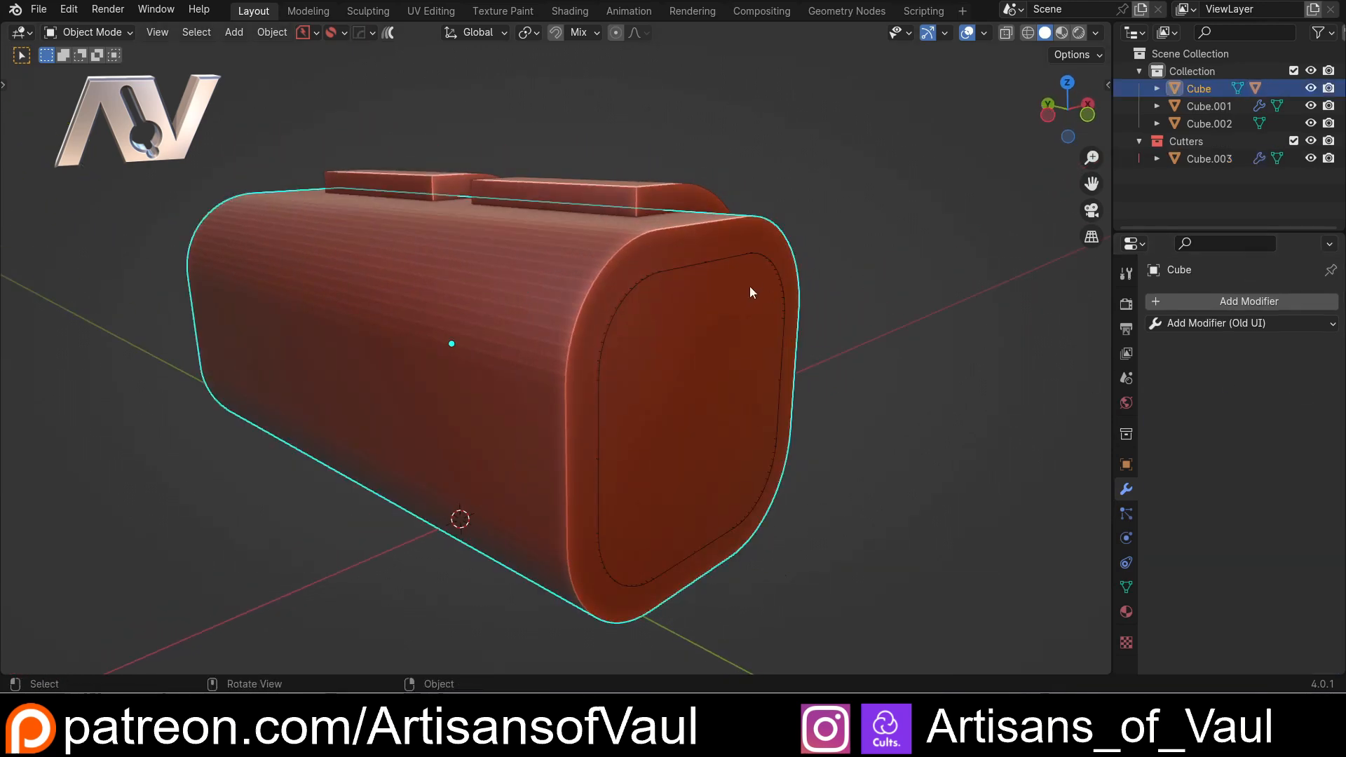
# - Delete the recess cutter and make the end face a union boolean piece Cube.004
pyautogui.click(1206, 159)
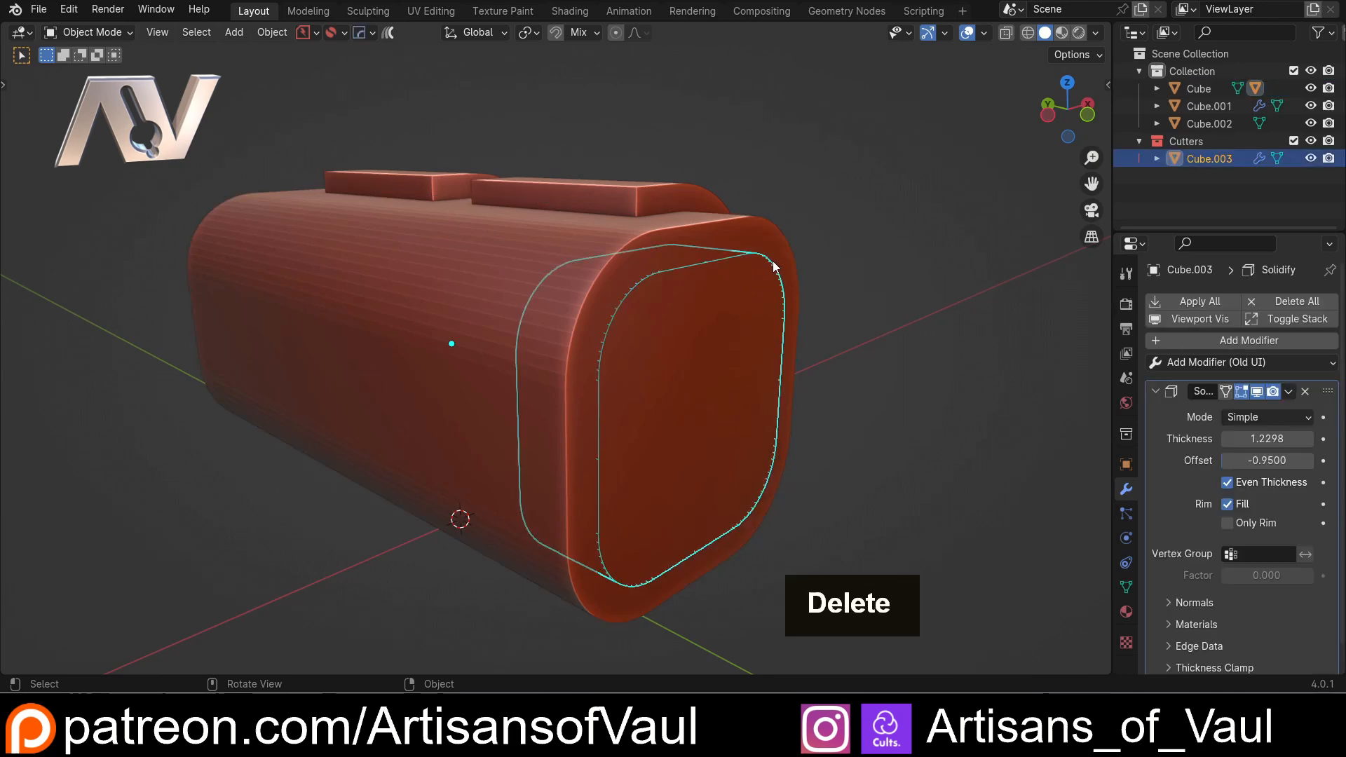
pyautogui.press('Delete')
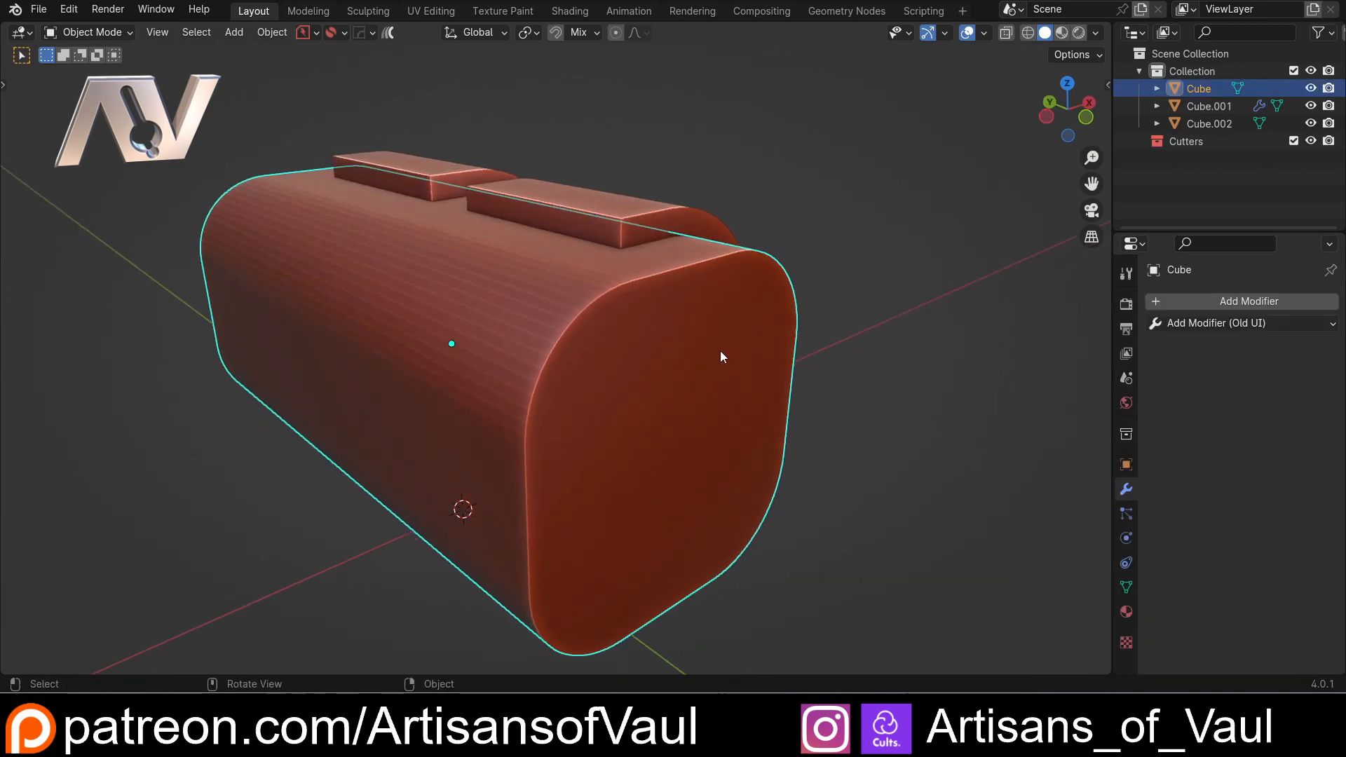
pyautogui.press('Tab')
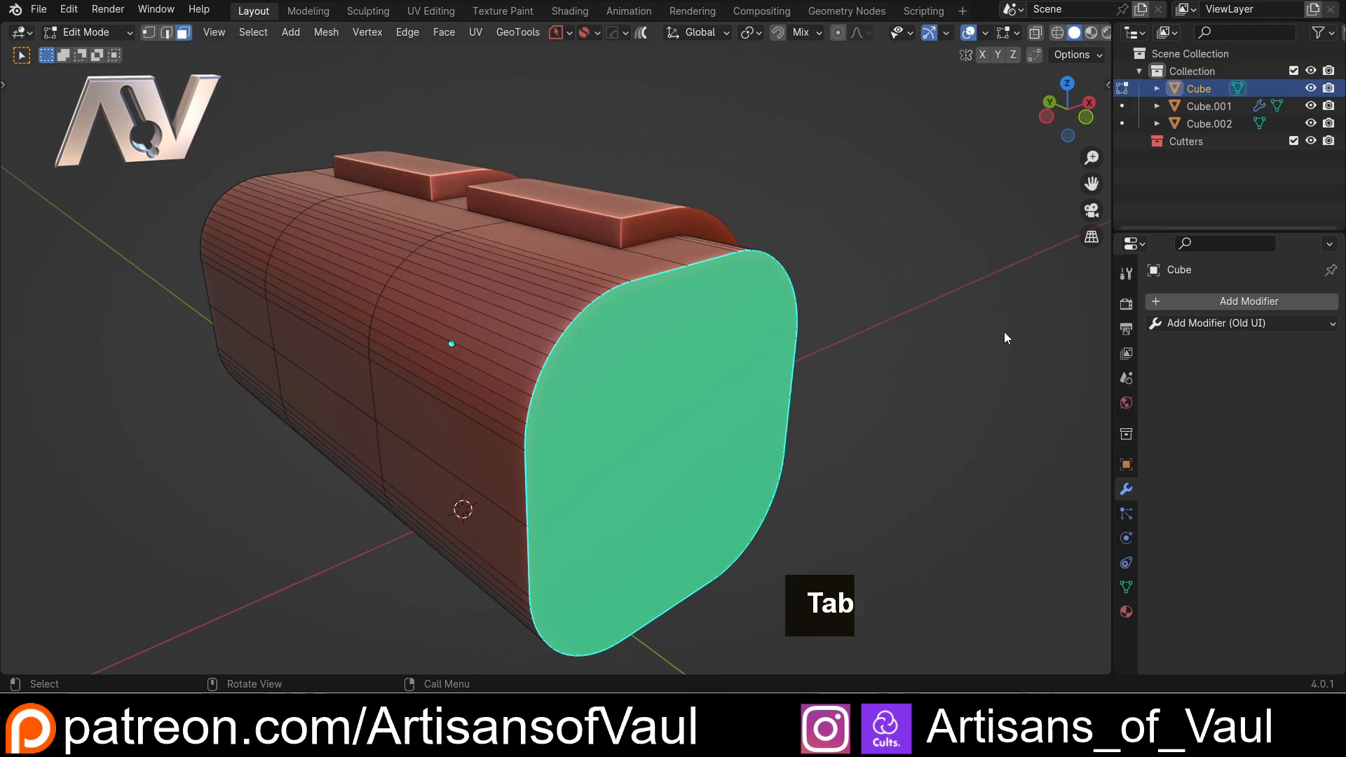
pyautogui.press('q')
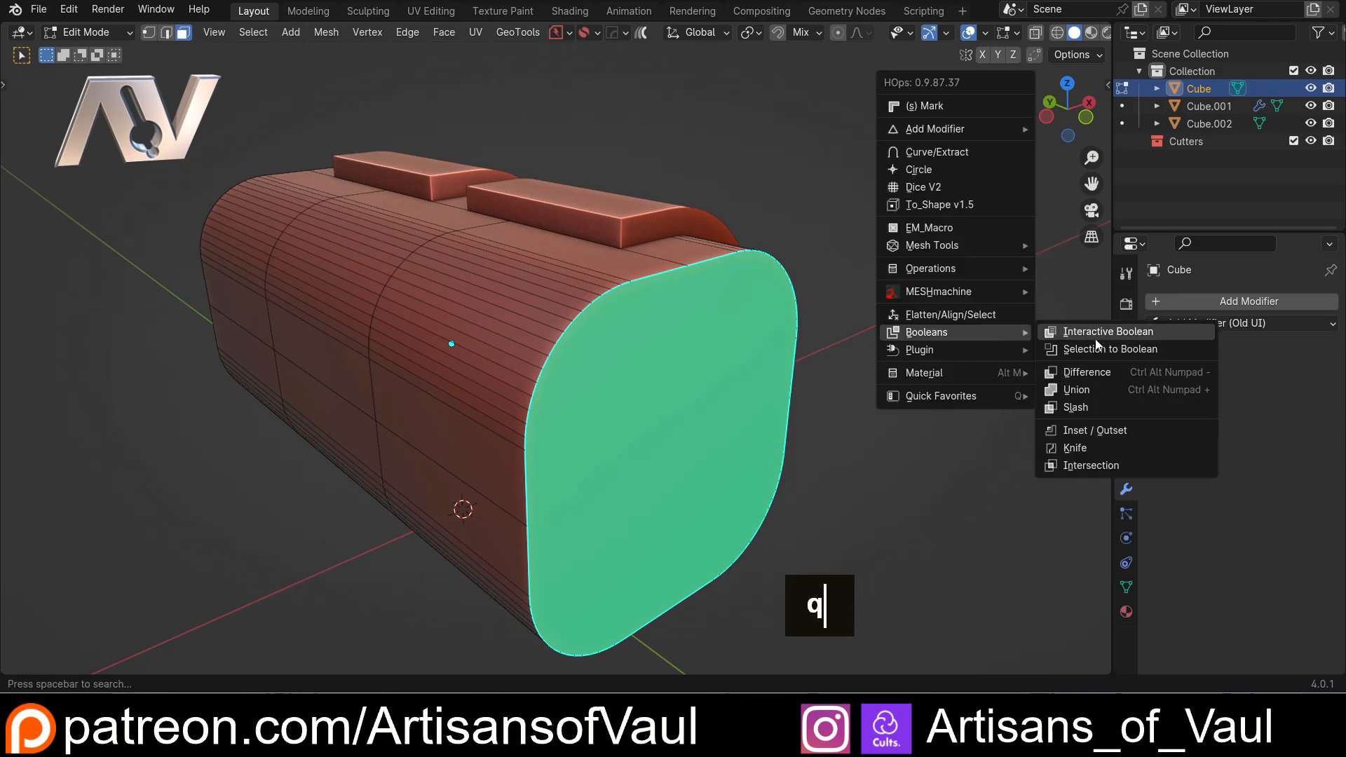
pyautogui.click(1086, 372)
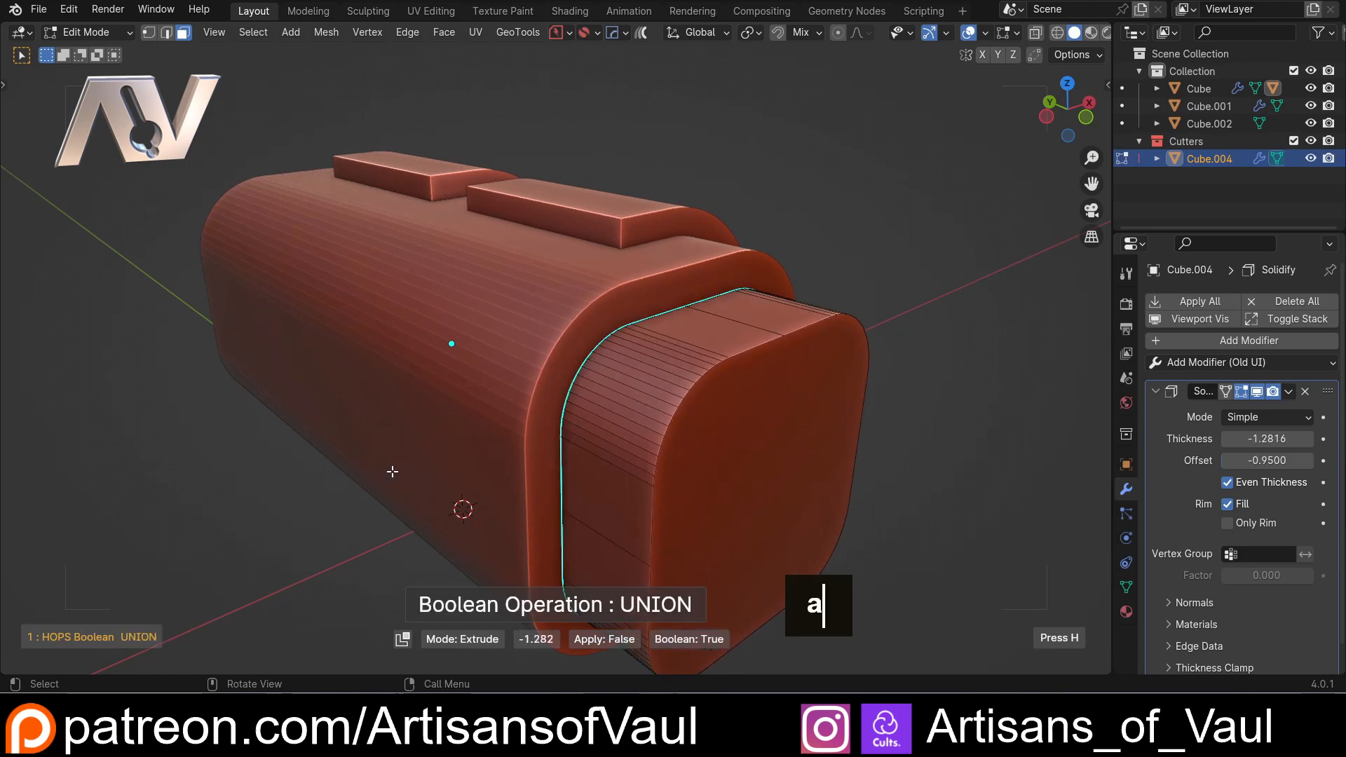
# - Scale Cube.004 down along Y and move it outward as a smaller protruding block
pyautogui.scroll(-3)
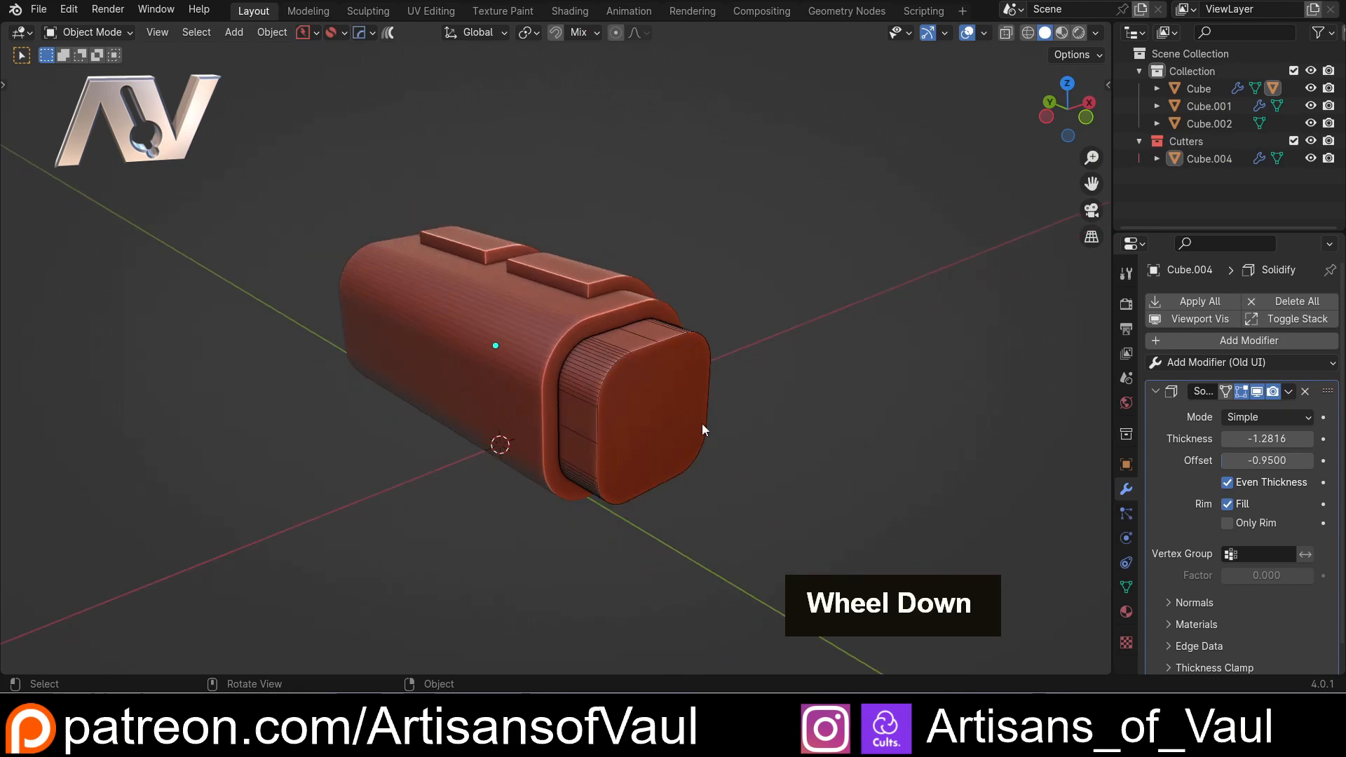
pyautogui.scroll(3)
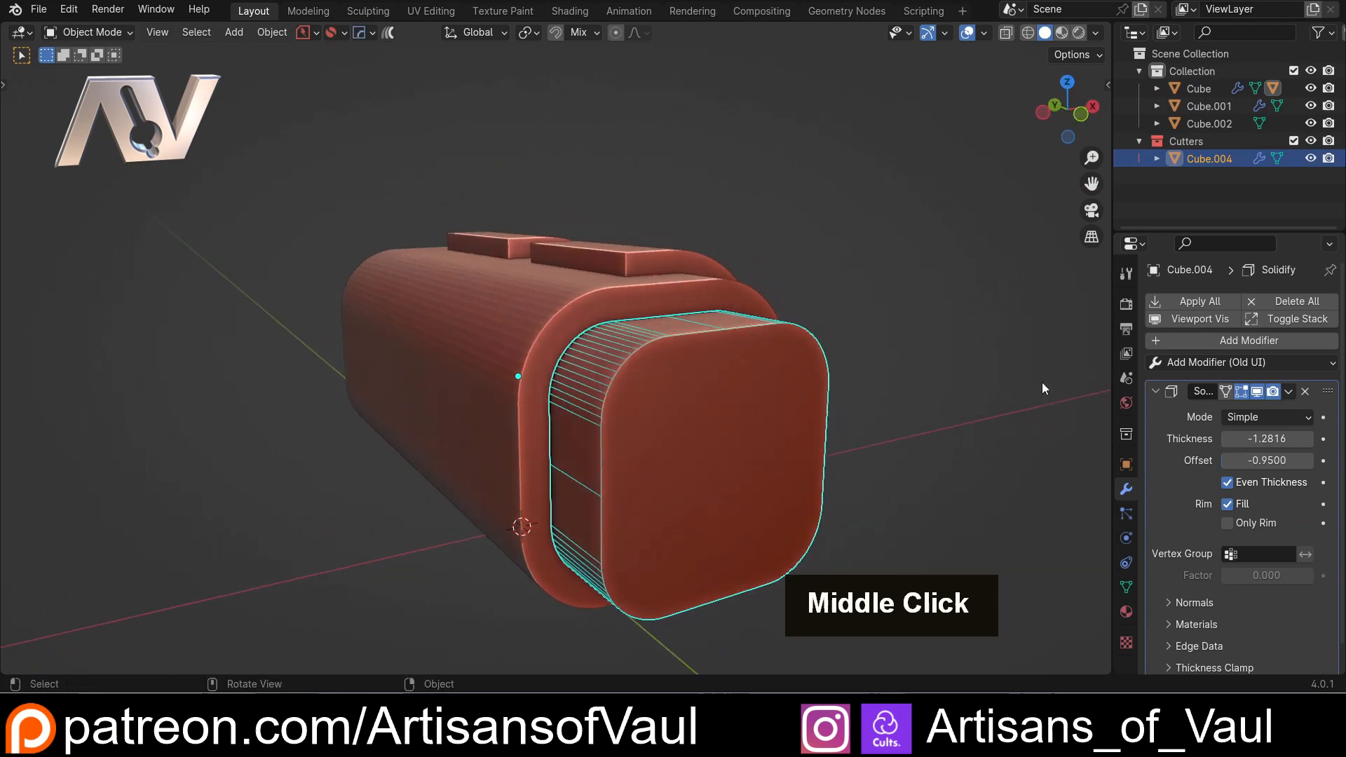
pyautogui.press('s')
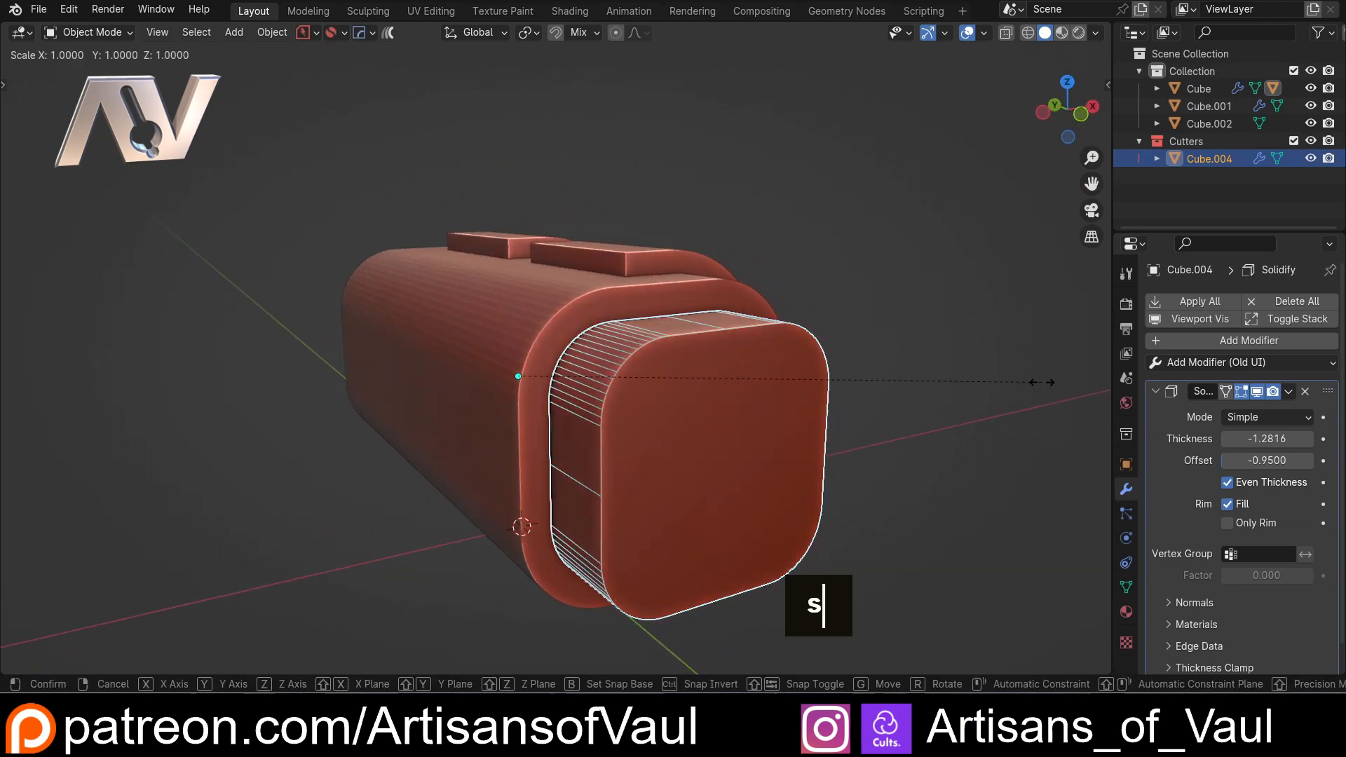
pyautogui.press('y')
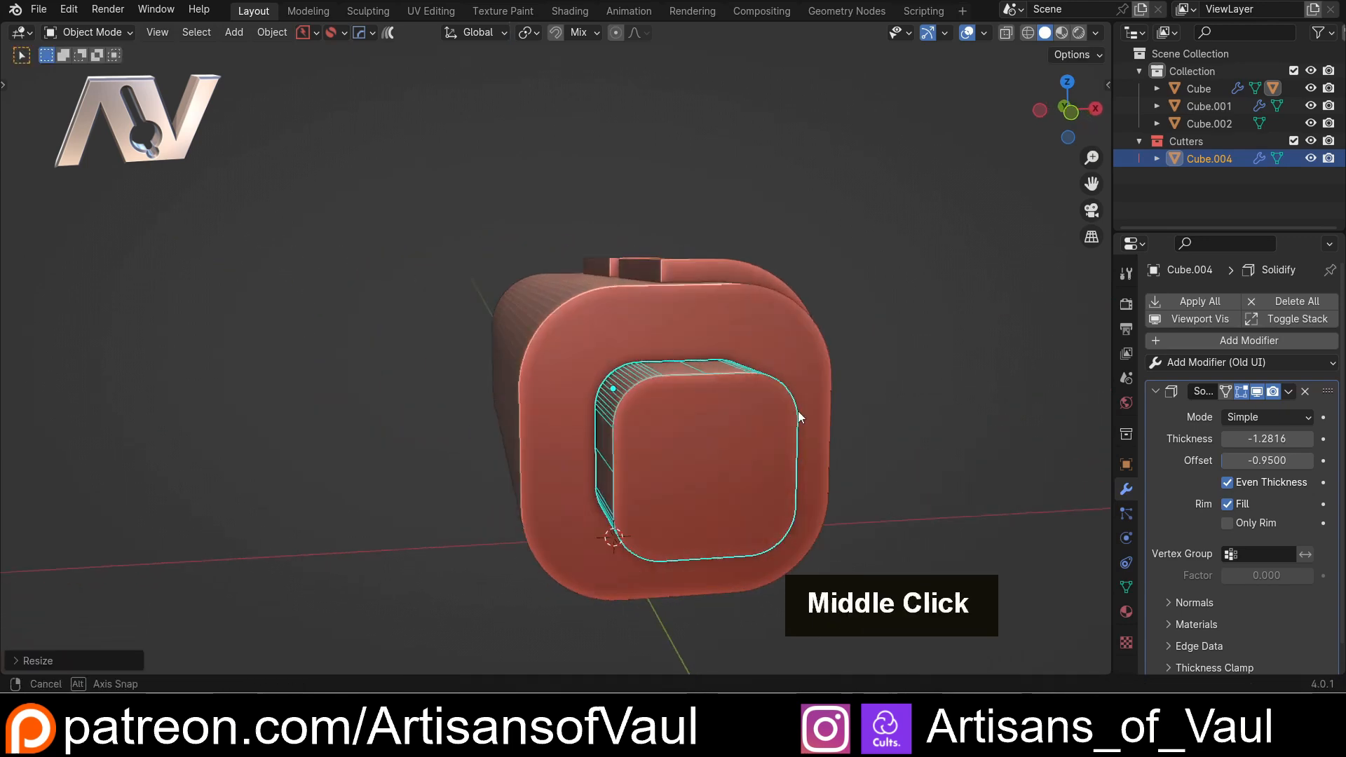
pyautogui.press('g')
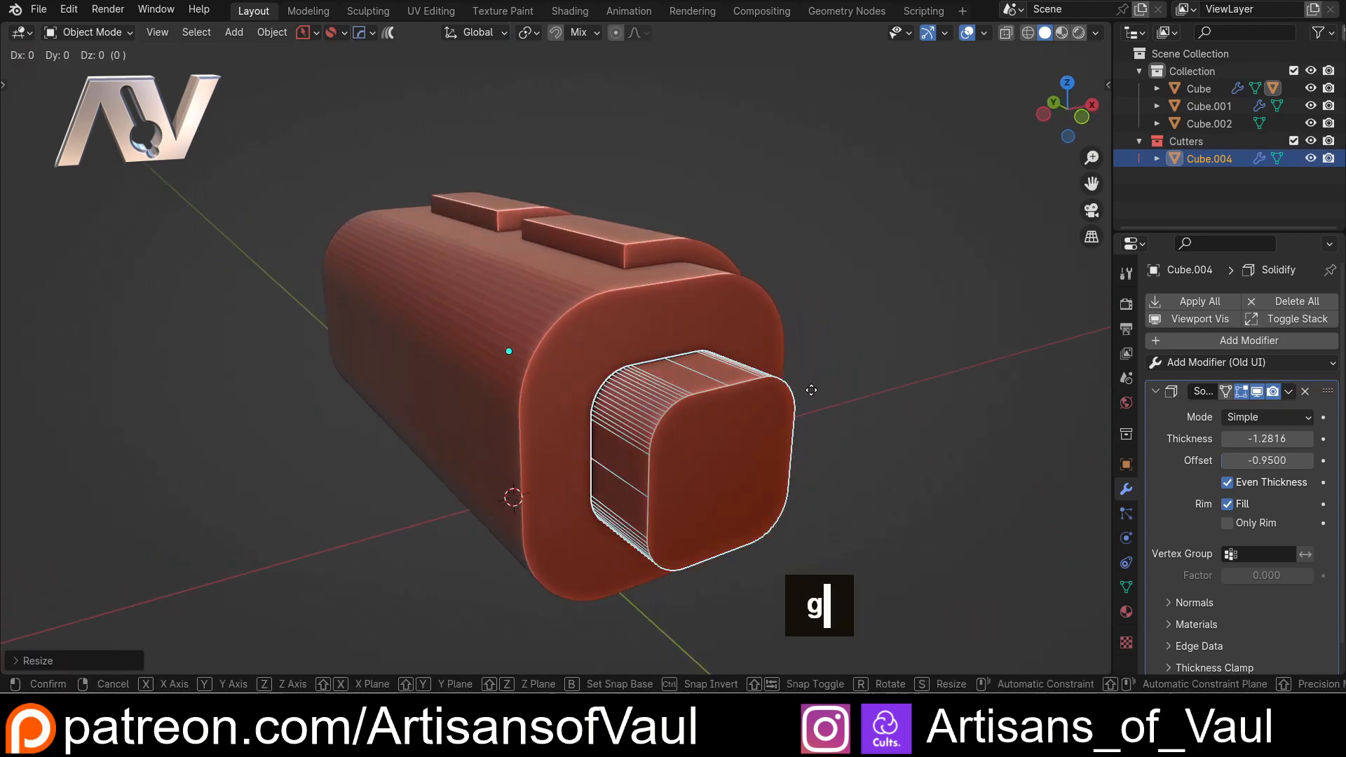
pyautogui.press('y')
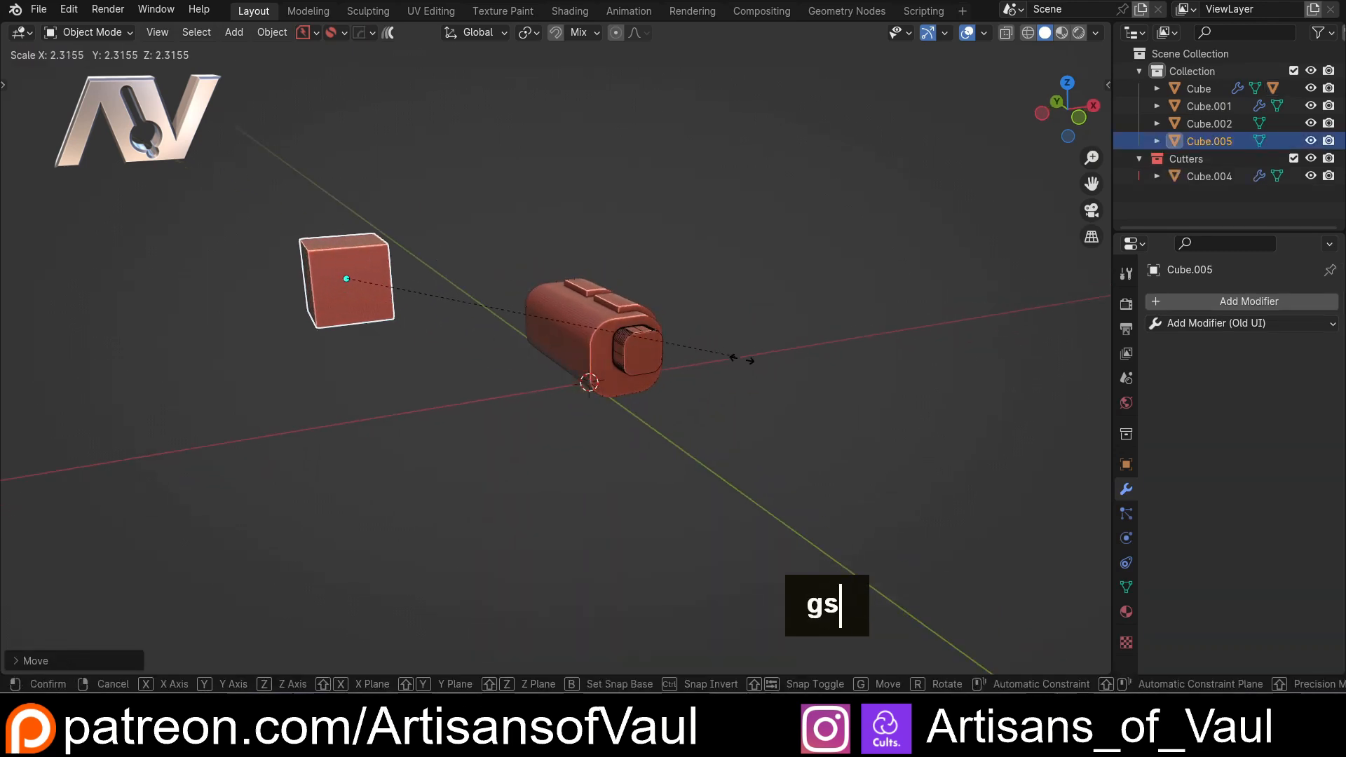
# - Apply the new cube's scale and cut a corner notch with a Difference cutter Cube.006
pyautogui.press('ctrl+a')
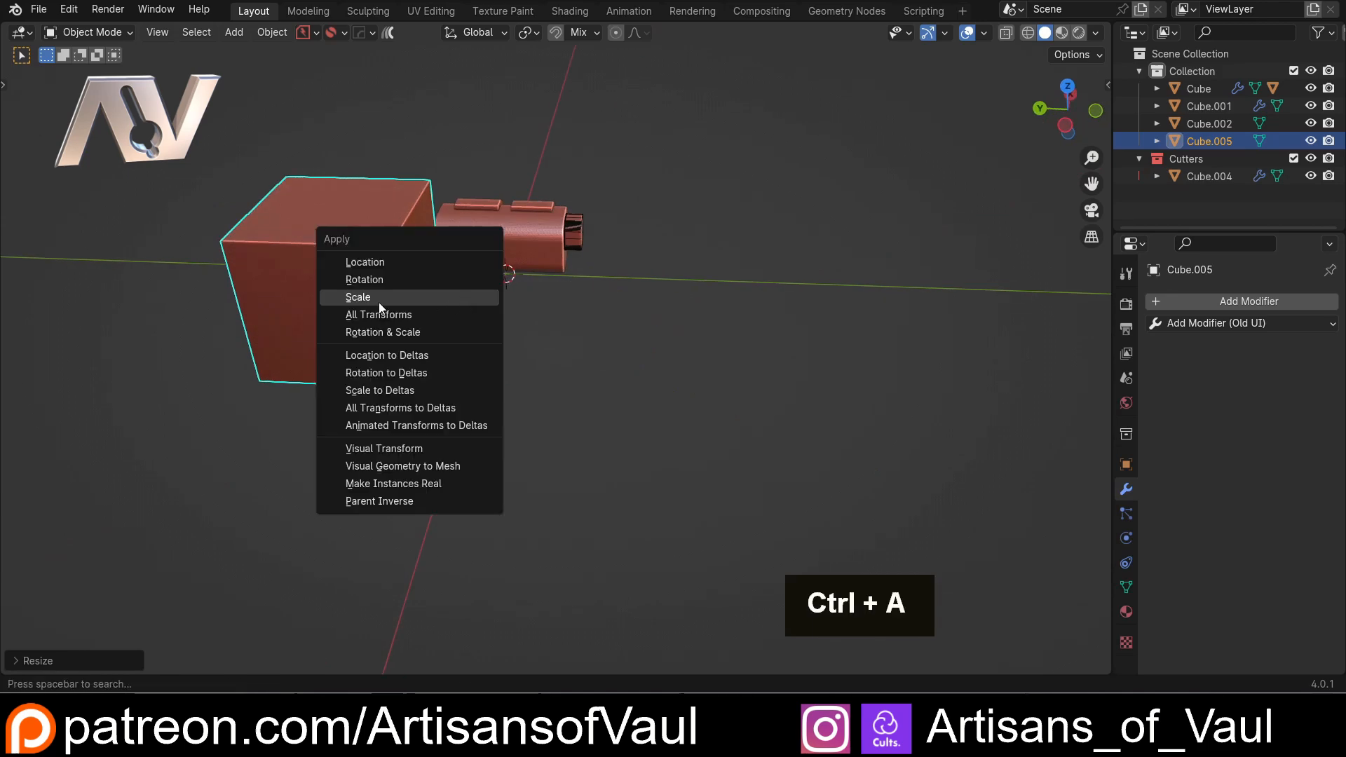
pyautogui.press('Tab')
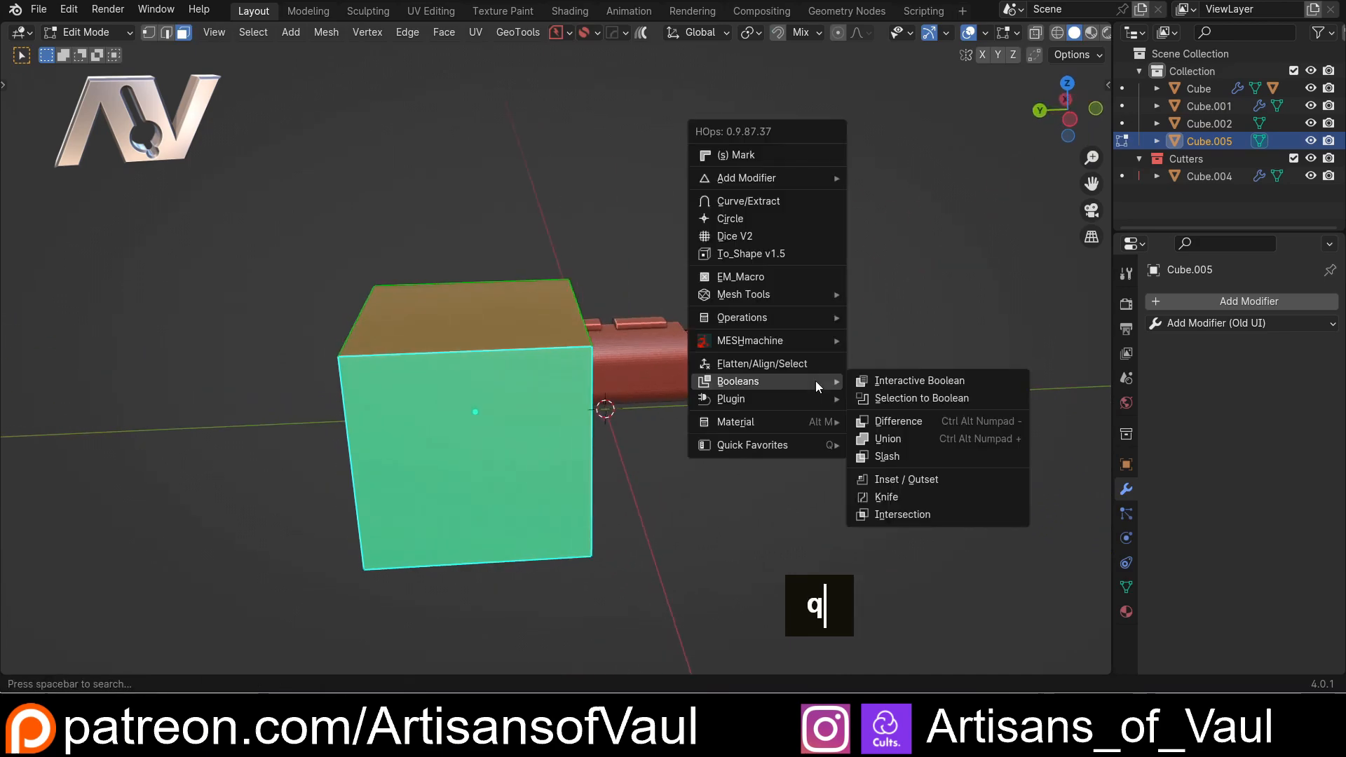
pyautogui.click(897, 420)
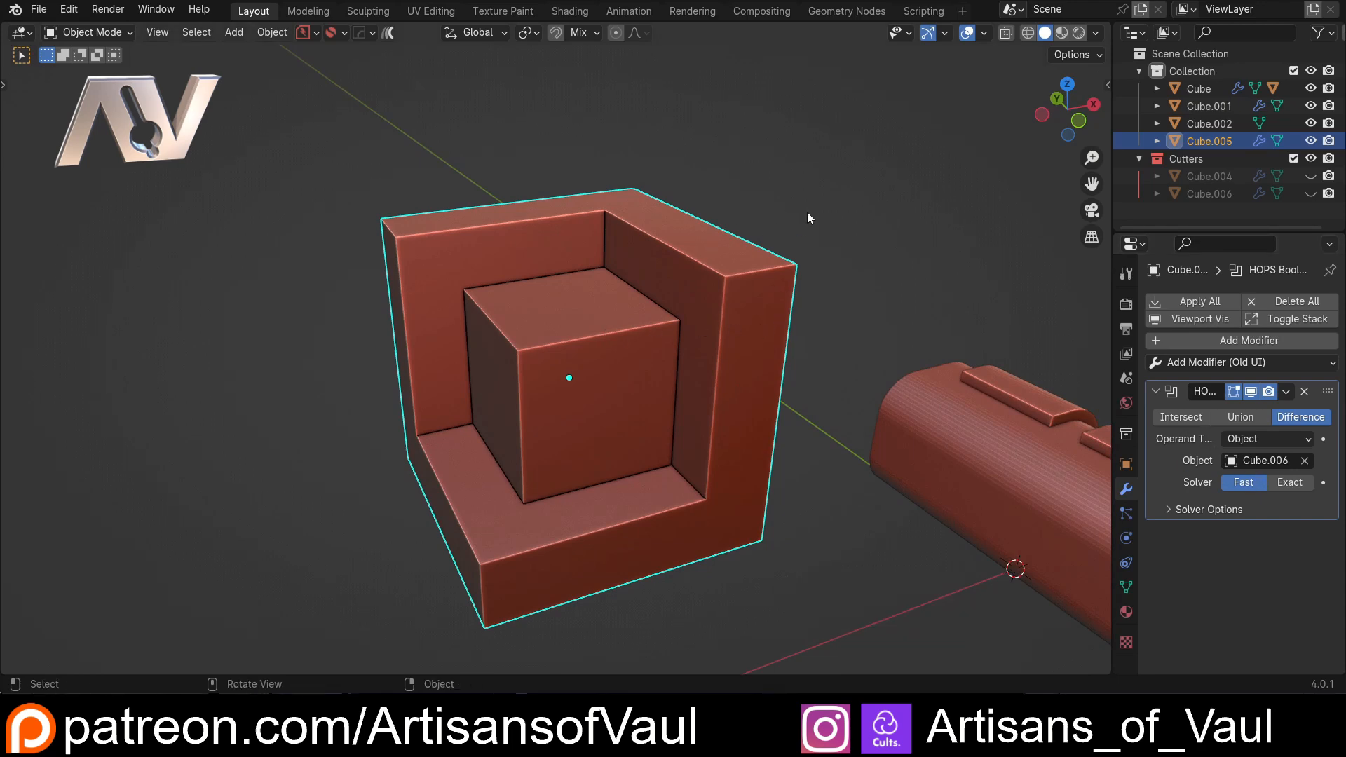
pyautogui.press('q')
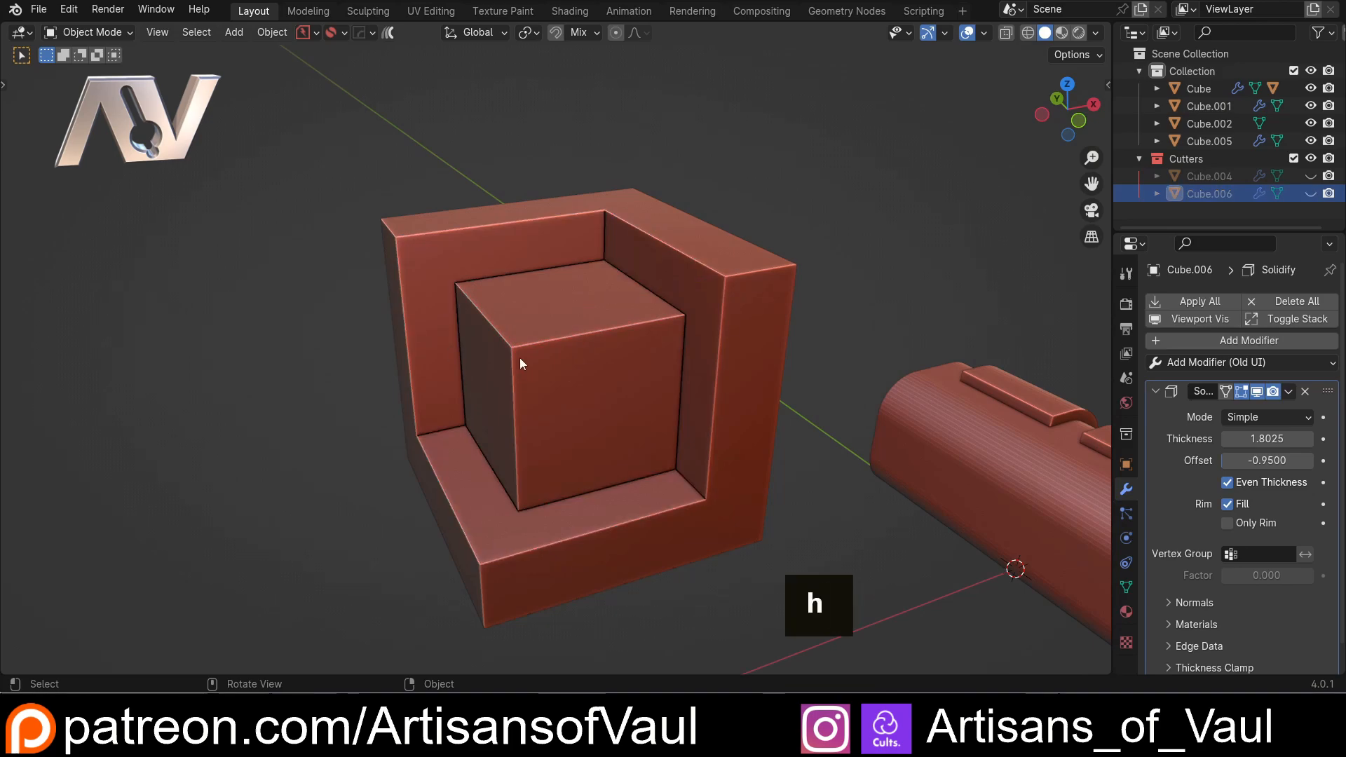
# - Separate another face panel as Cube.007 in Cutters with Solidify ~0.9 and boolean Difference it from the cube
pyautogui.moveTo(518, 363); pyautogui.dragTo(542, 324)
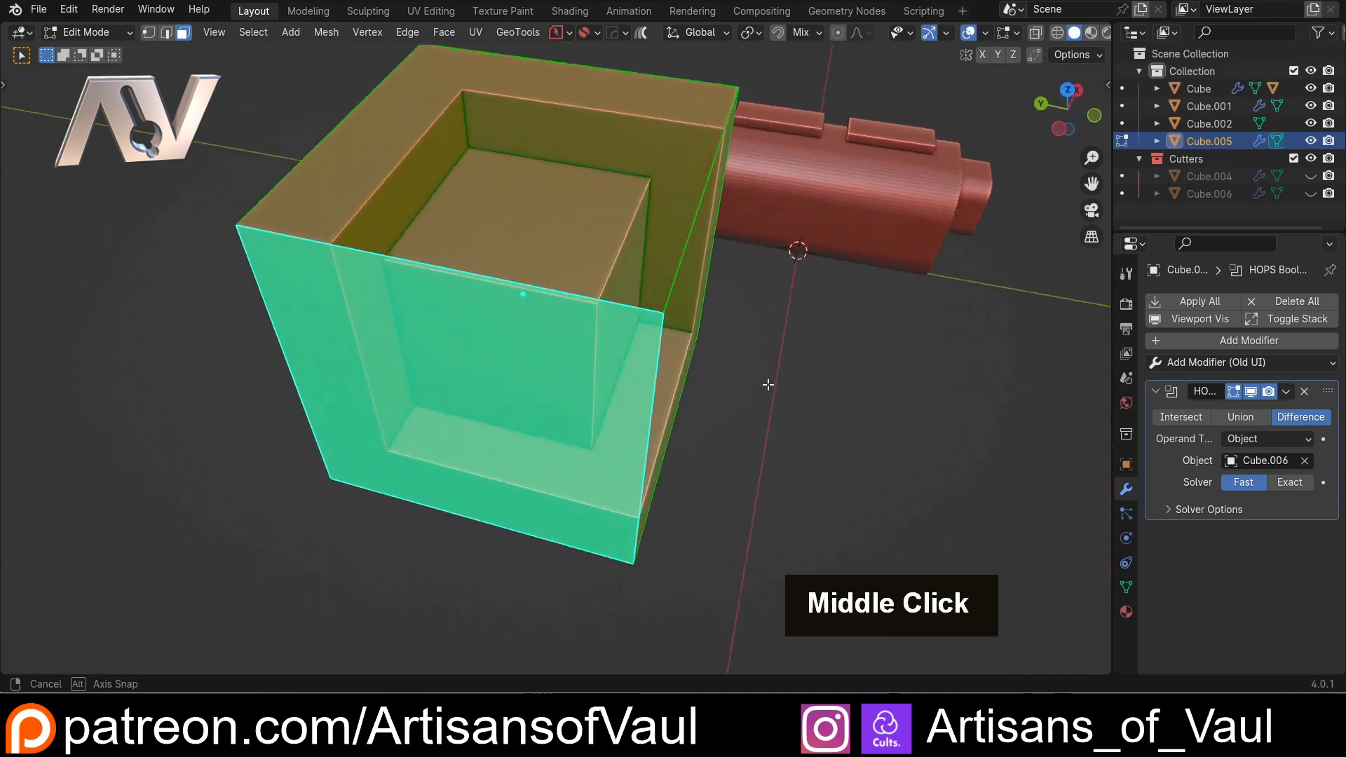
pyautogui.press('Tab')
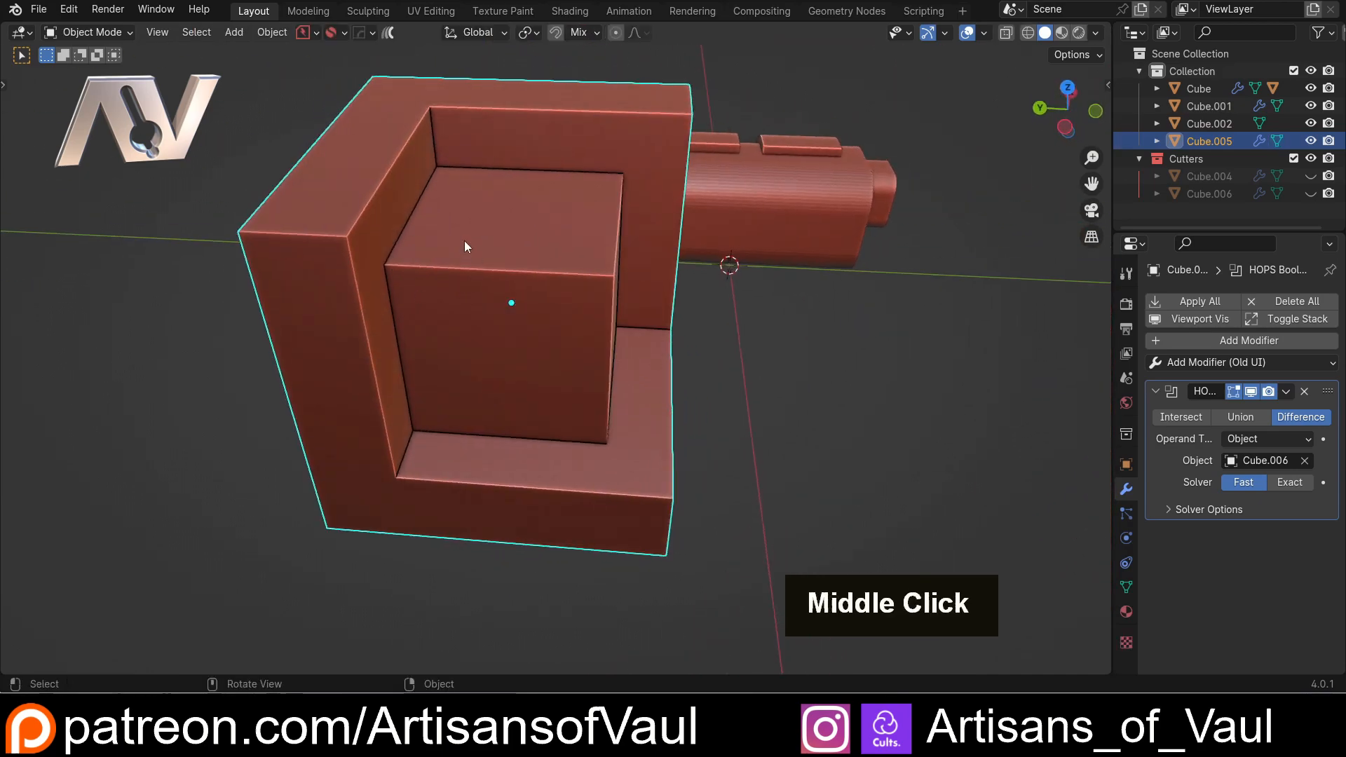
pyautogui.click(1286, 391)
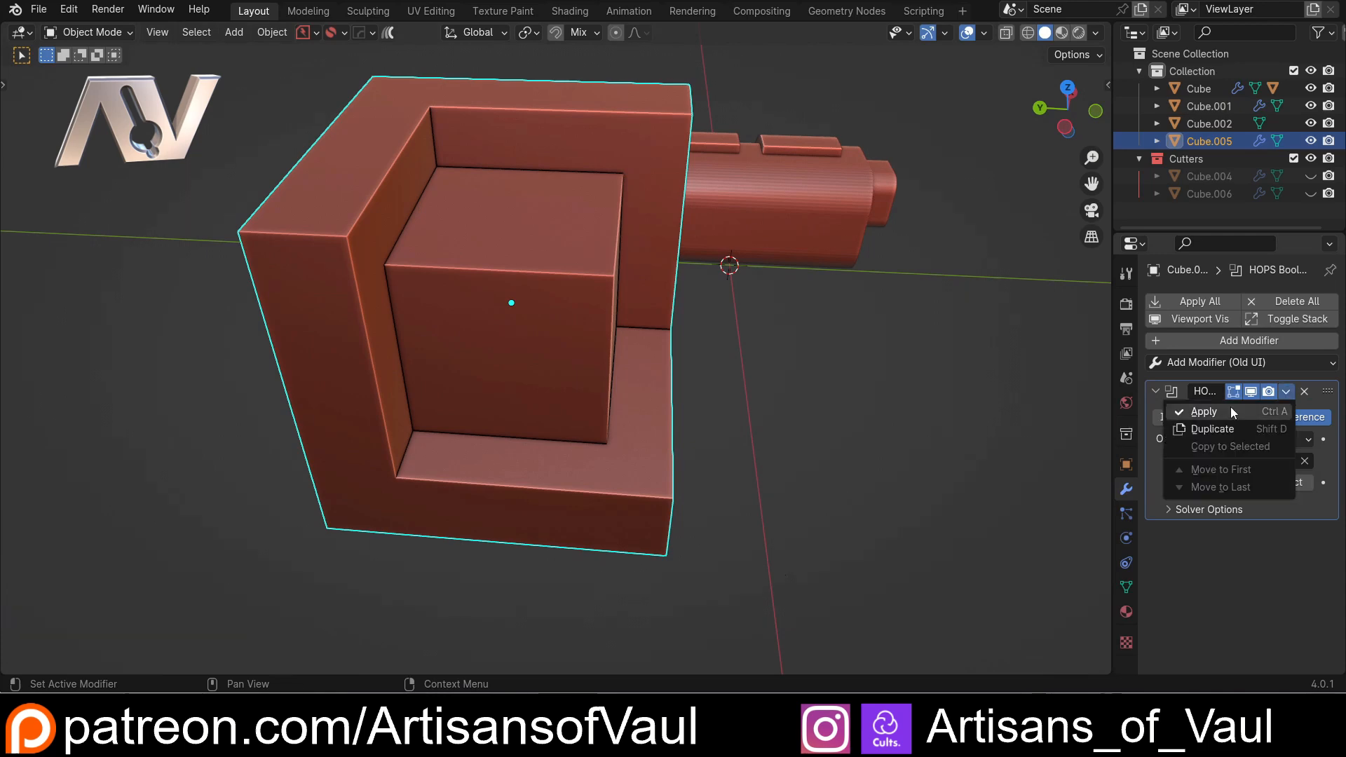
pyautogui.press('Tab')
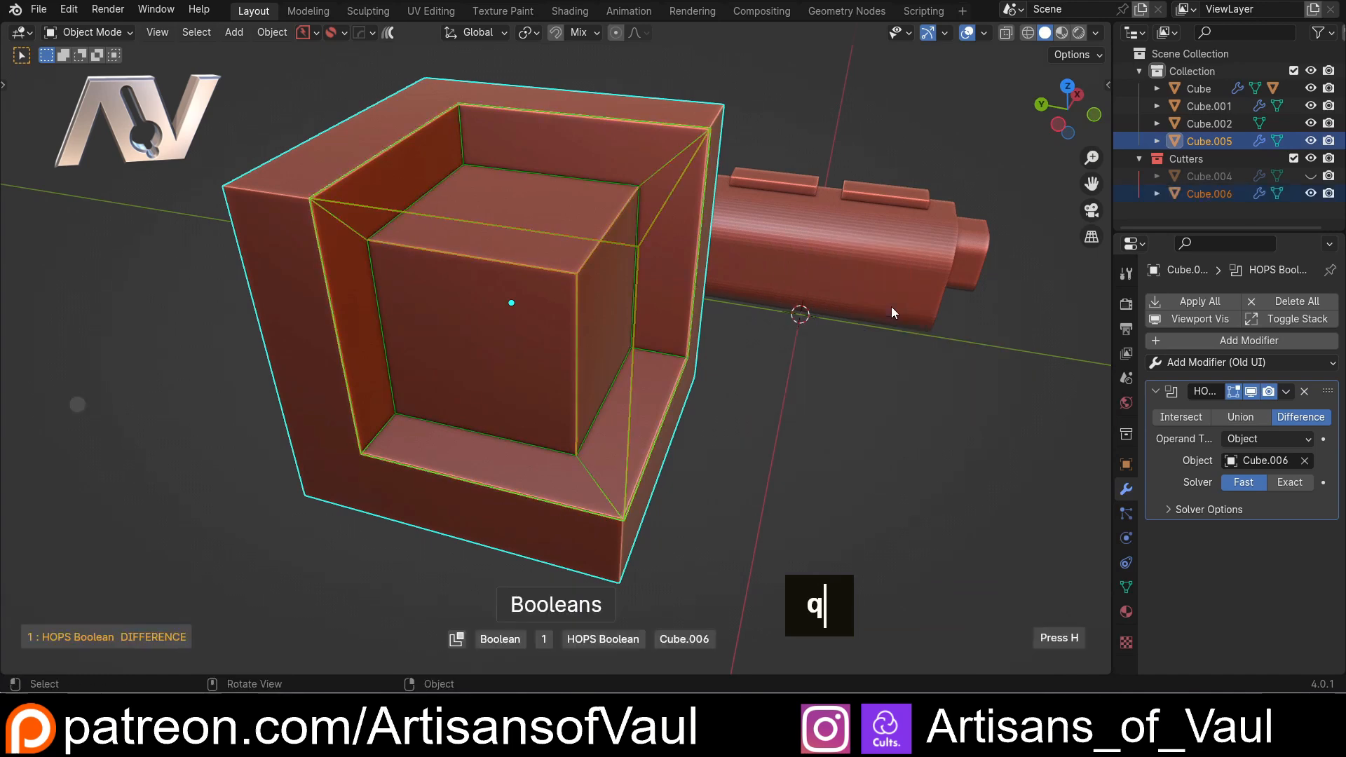
pyautogui.click(1212, 193)
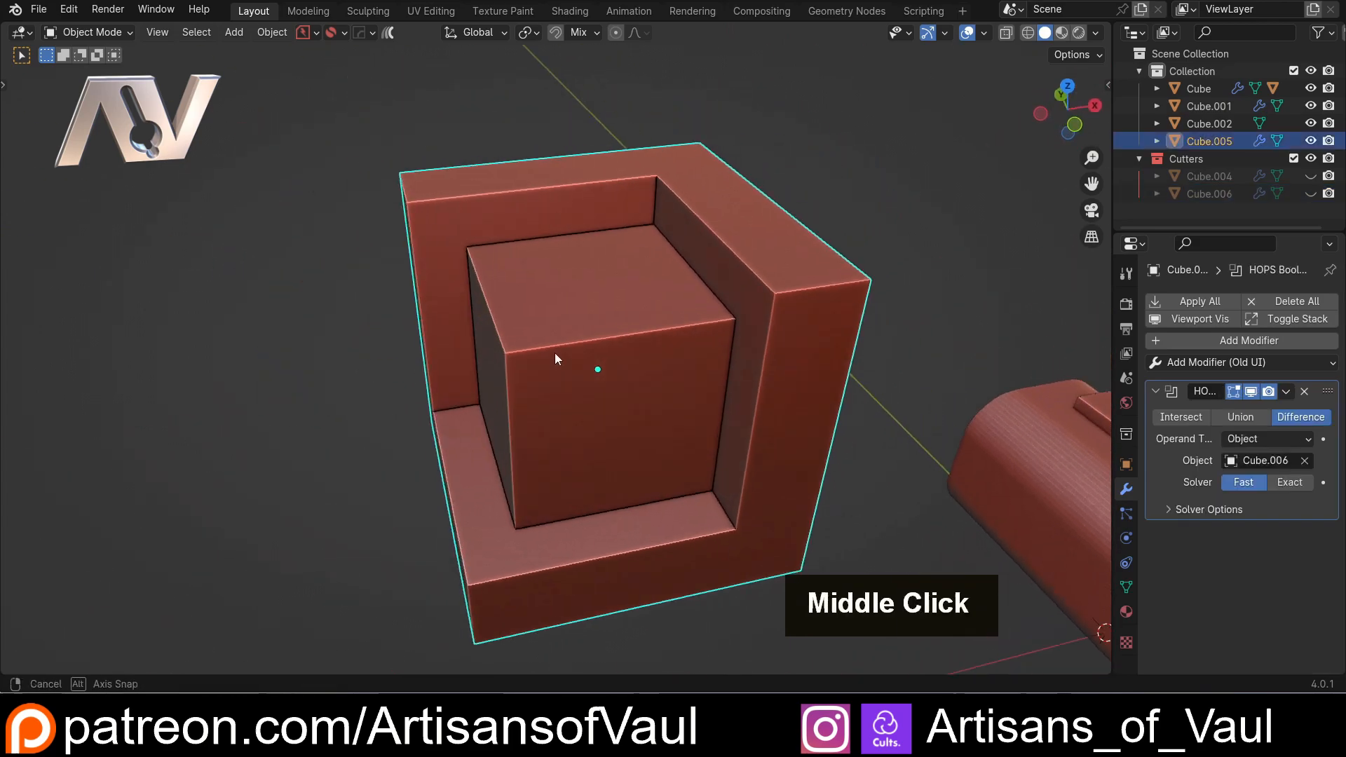
pyautogui.press('q')
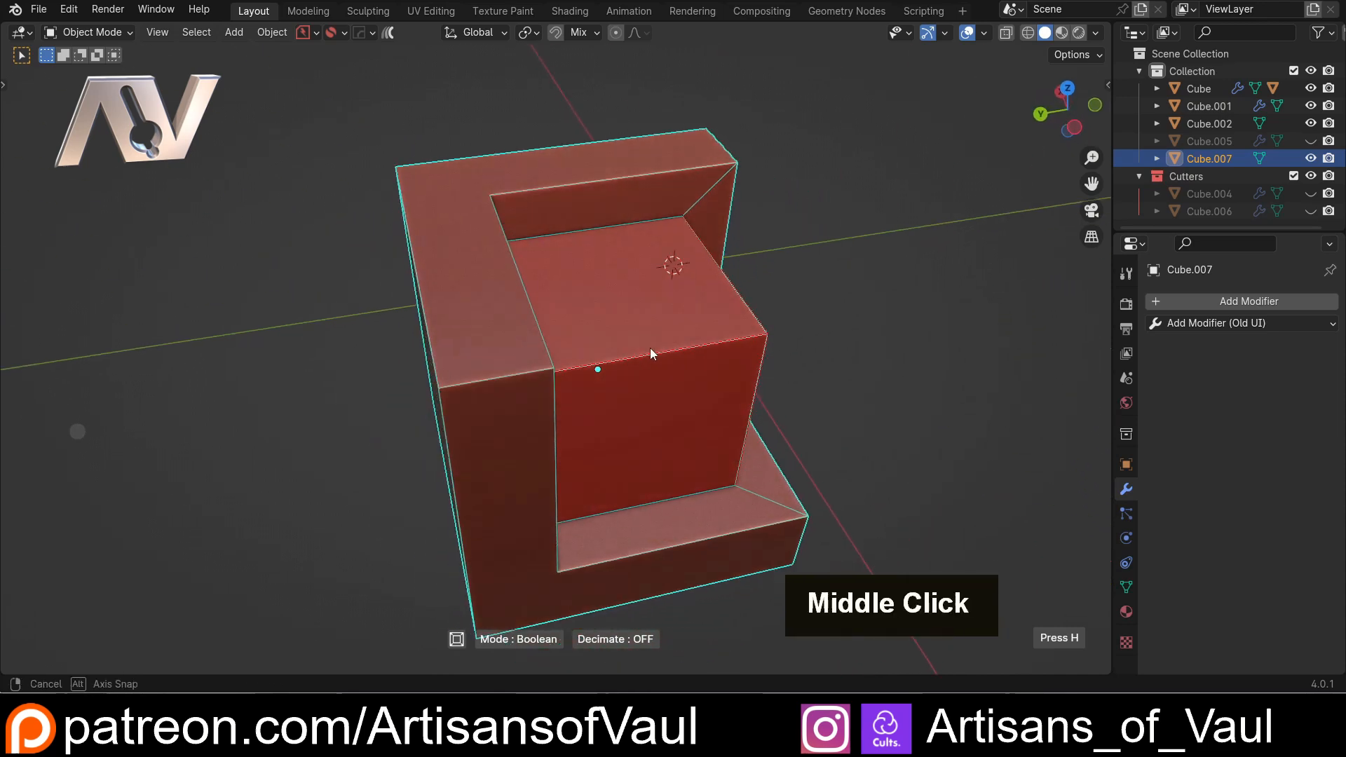
# - Refine the panel's selected faces so it carves a stepped groove ring around the inner cube
pyautogui.moveTo(650, 354); pyautogui.dragTo(514, 333)
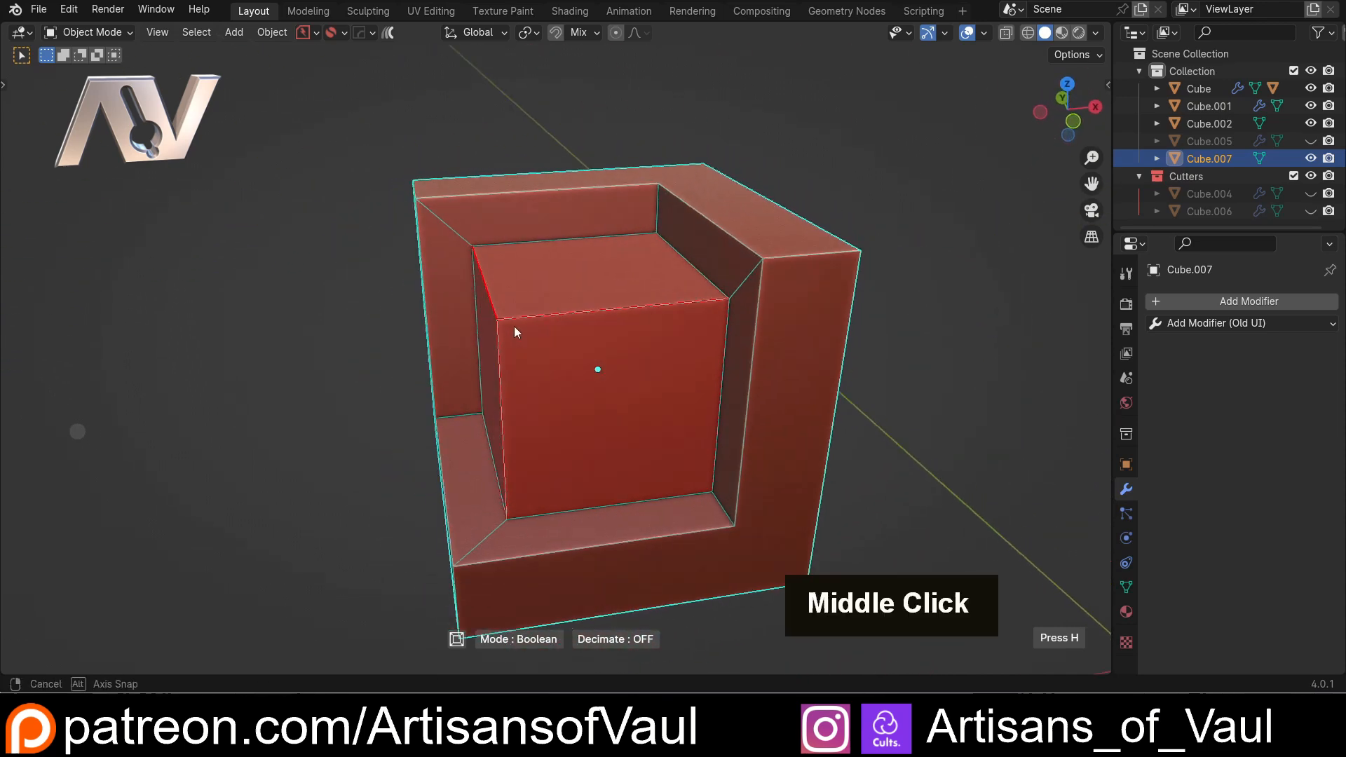
pyautogui.moveTo(514, 333); pyautogui.dragTo(517, 234)
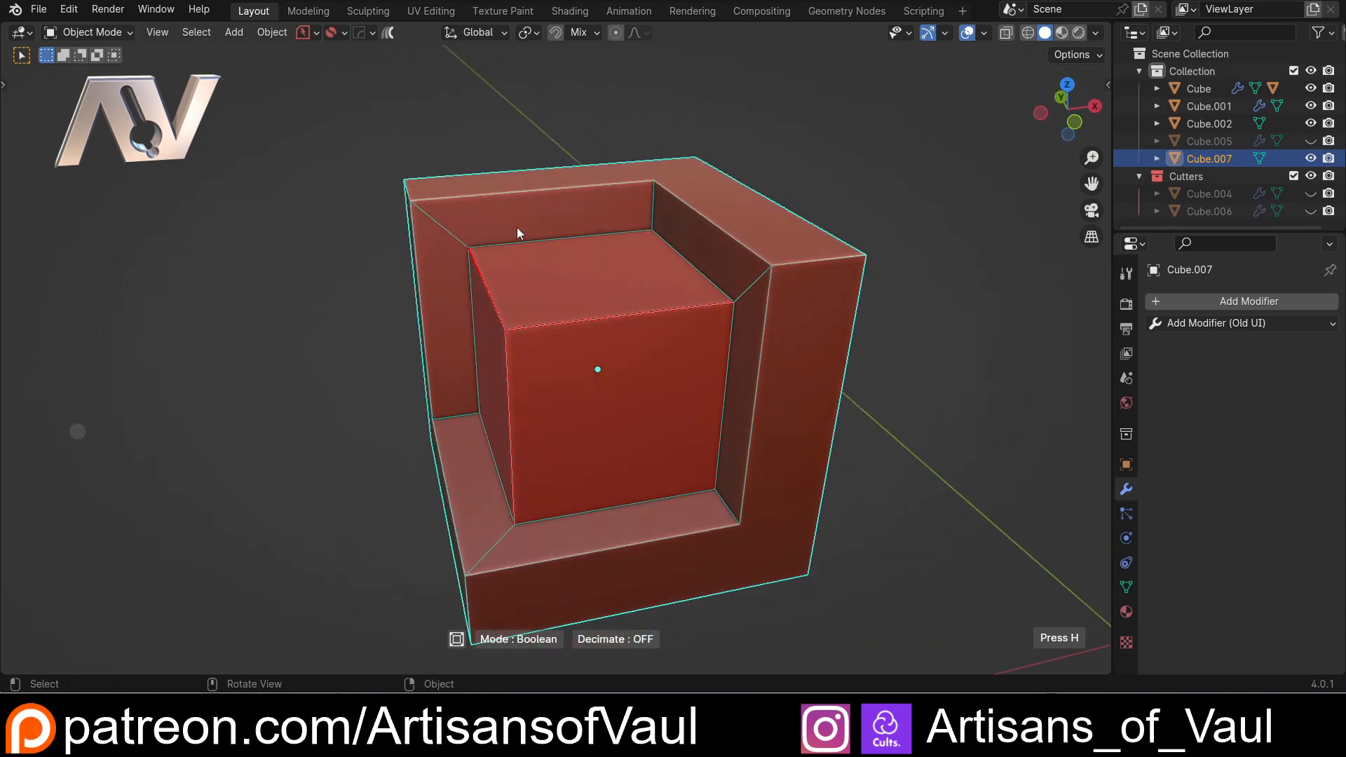
pyautogui.doubleClick(656, 288)
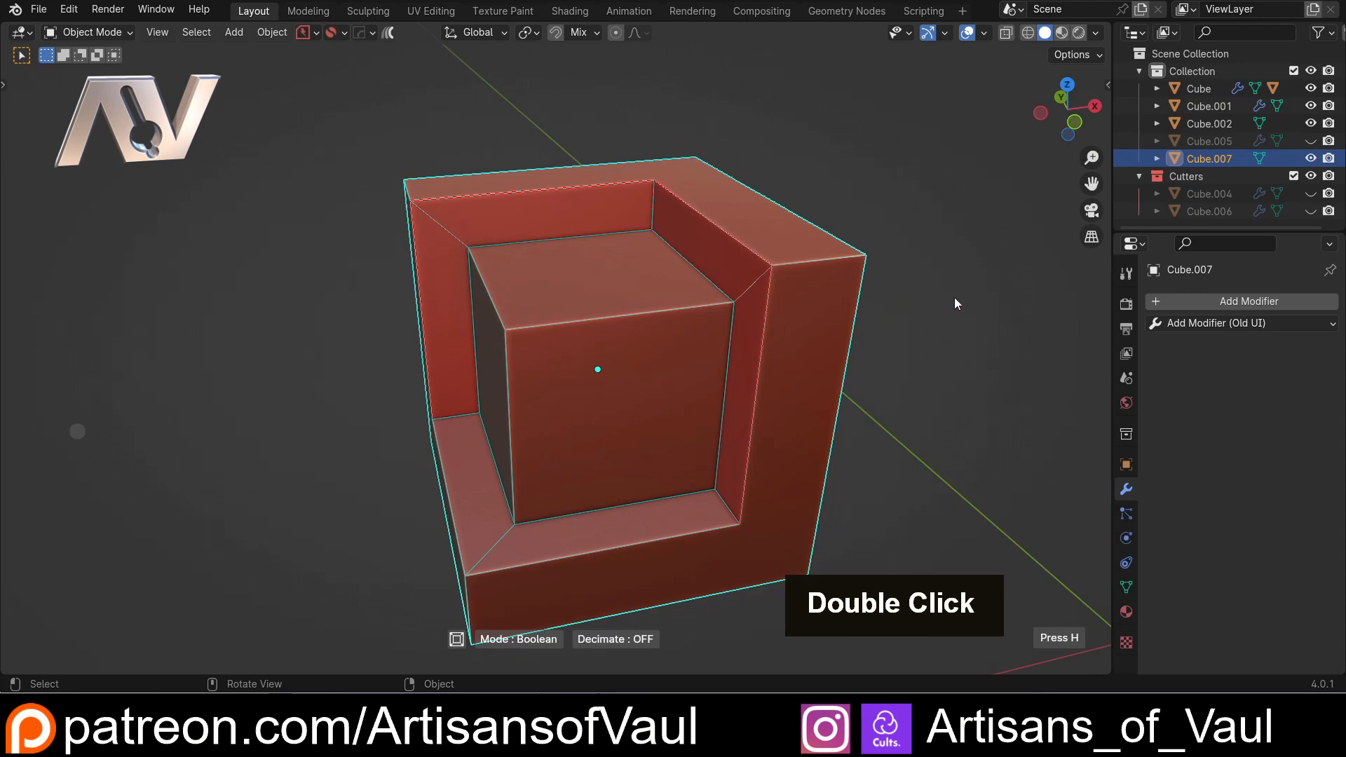
pyautogui.doubleClick(597, 368)
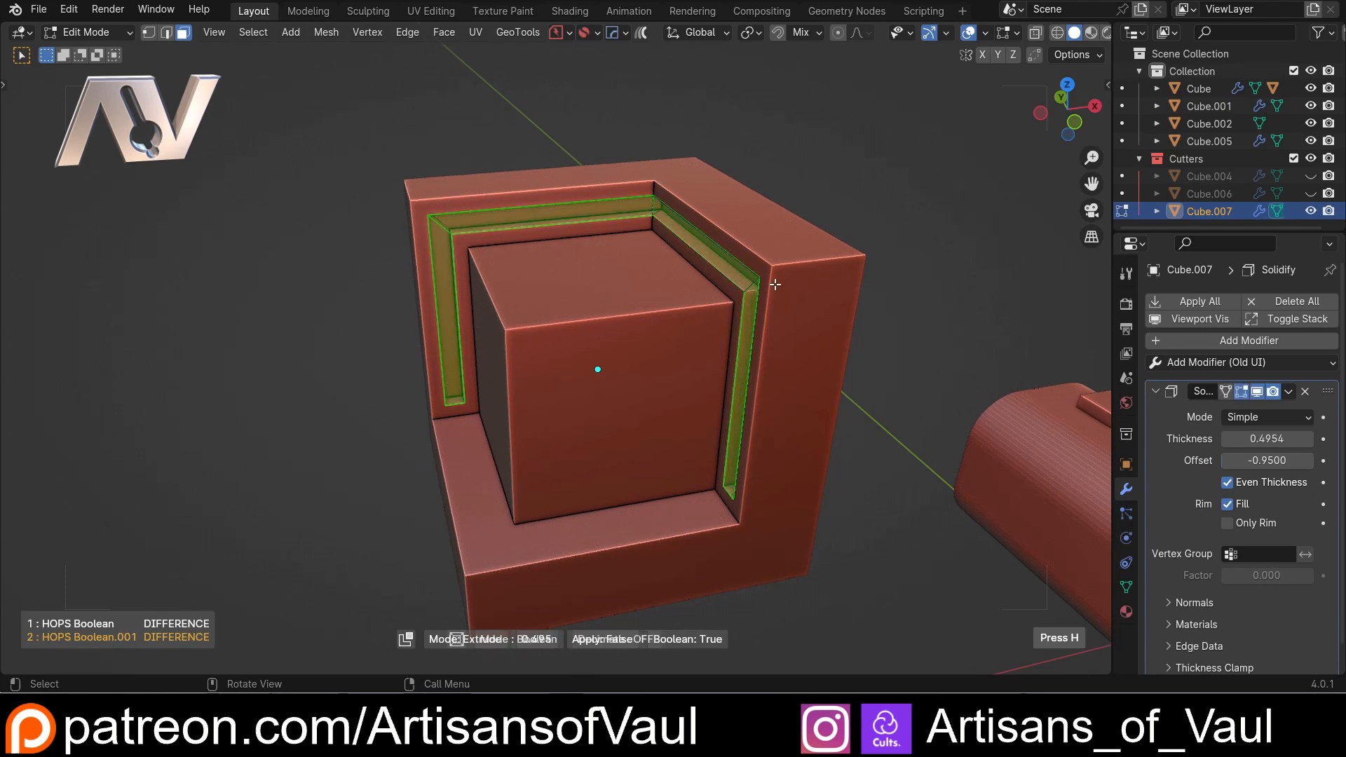
pyautogui.press('Tab')
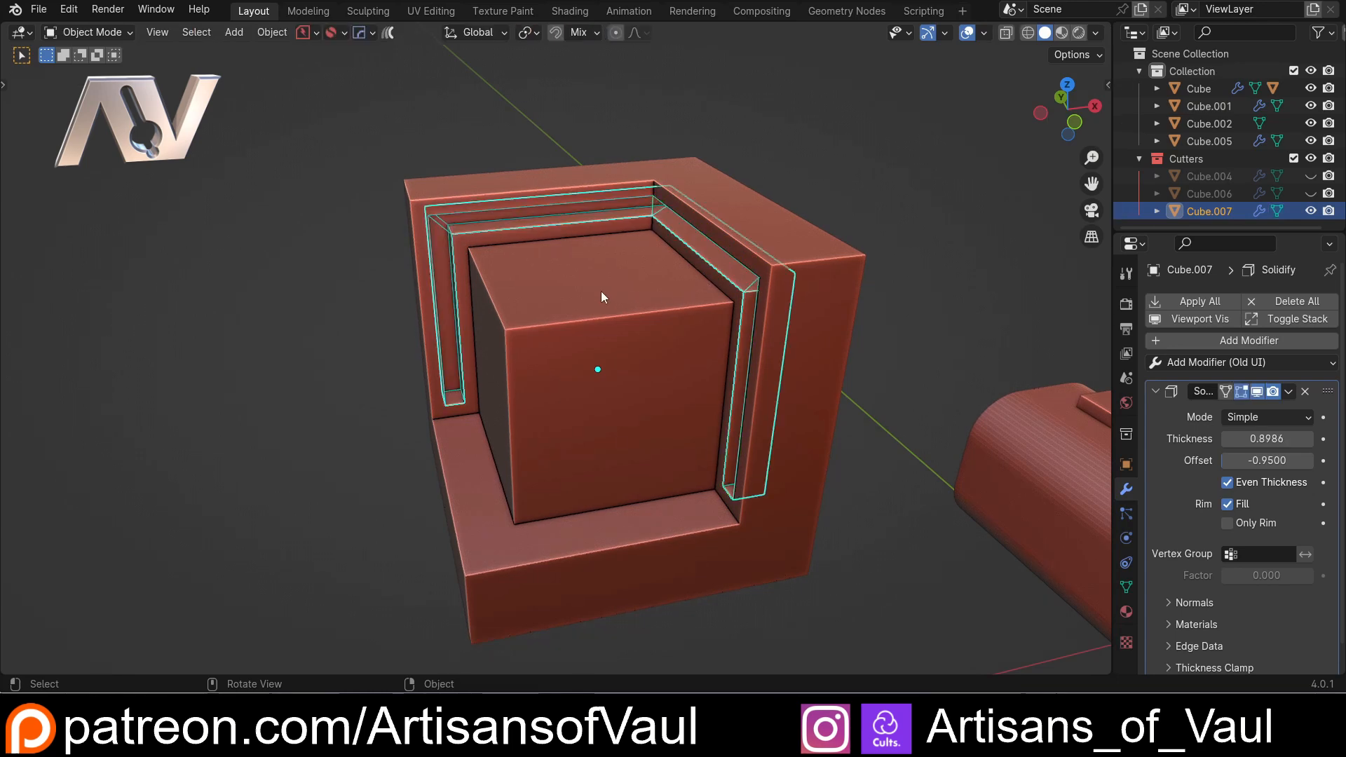
# - Orbit around the cube to inspect the double stepped groove from several angles
pyautogui.middleClick(601, 296)
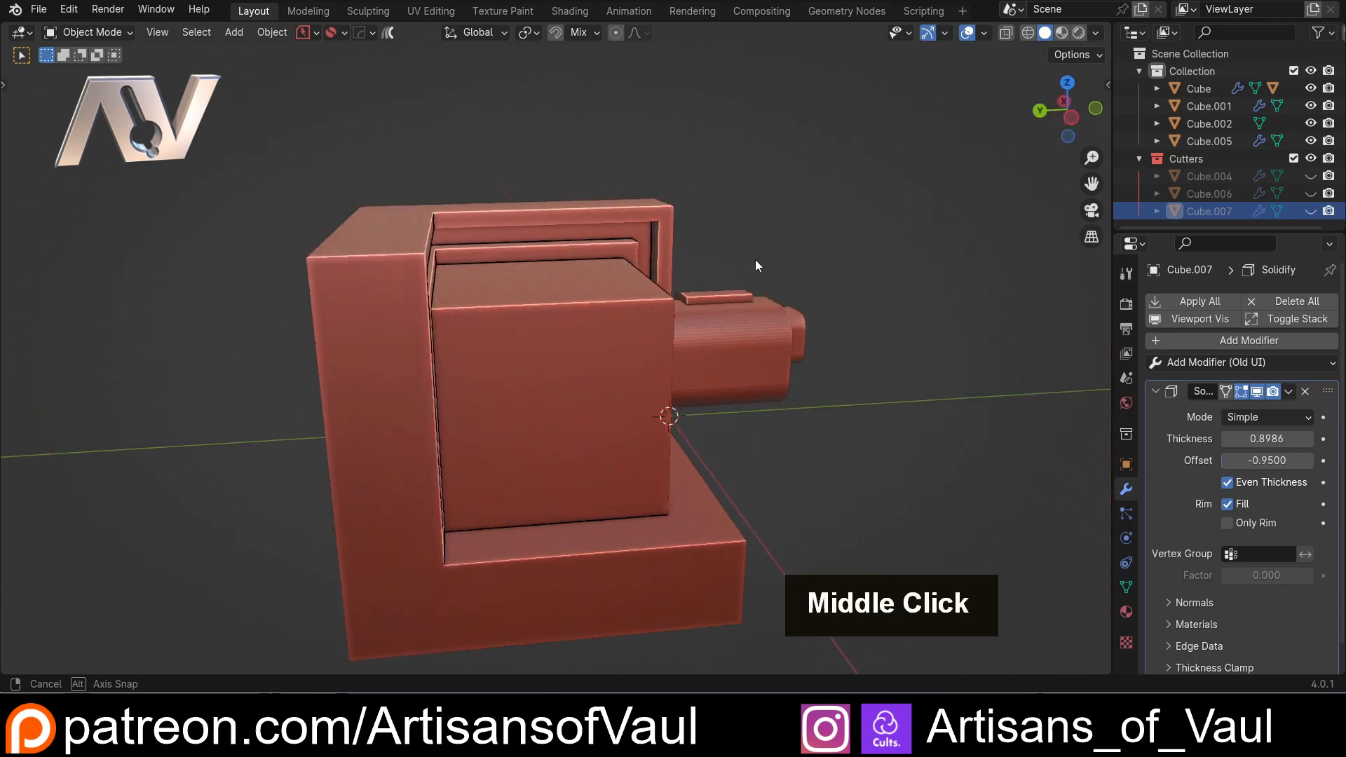
pyautogui.moveTo(756, 265); pyautogui.dragTo(685, 310)
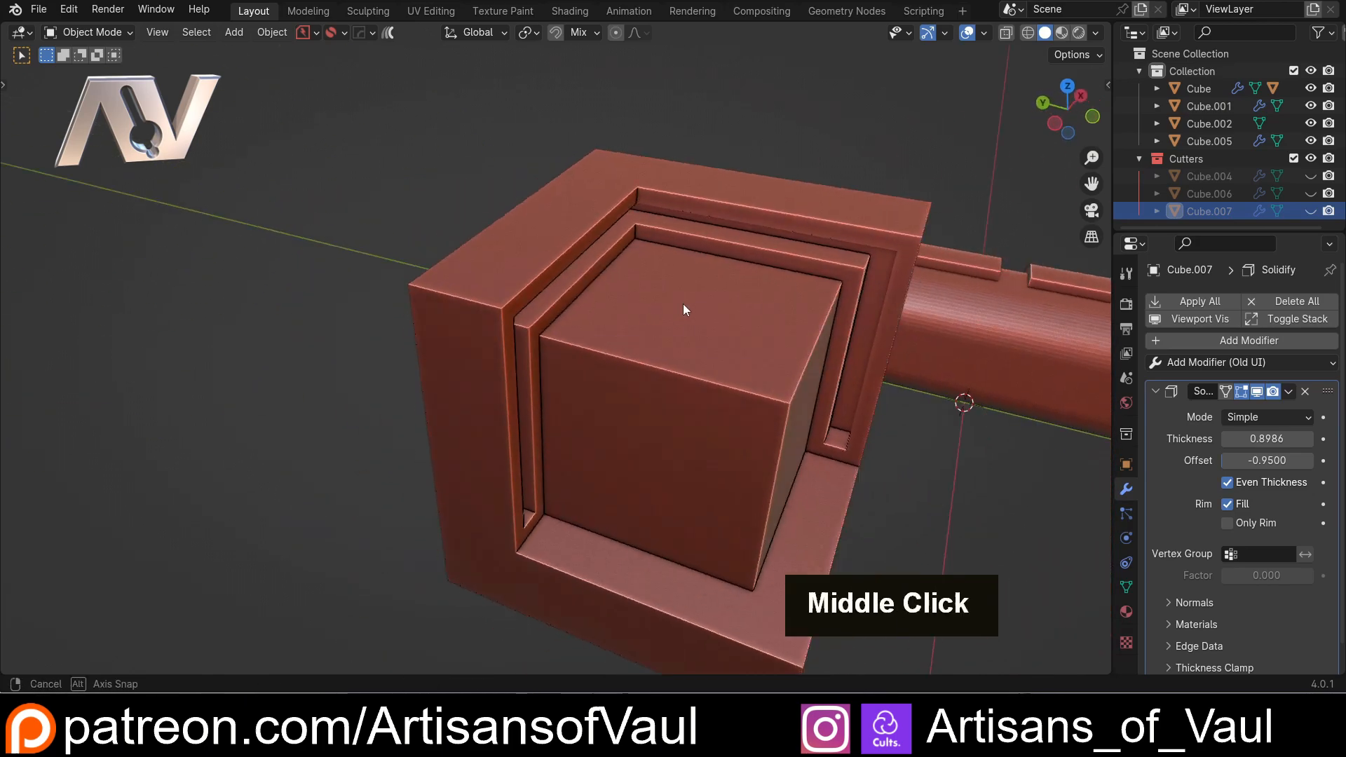
pyautogui.moveTo(683, 308); pyautogui.dragTo(502, 300)
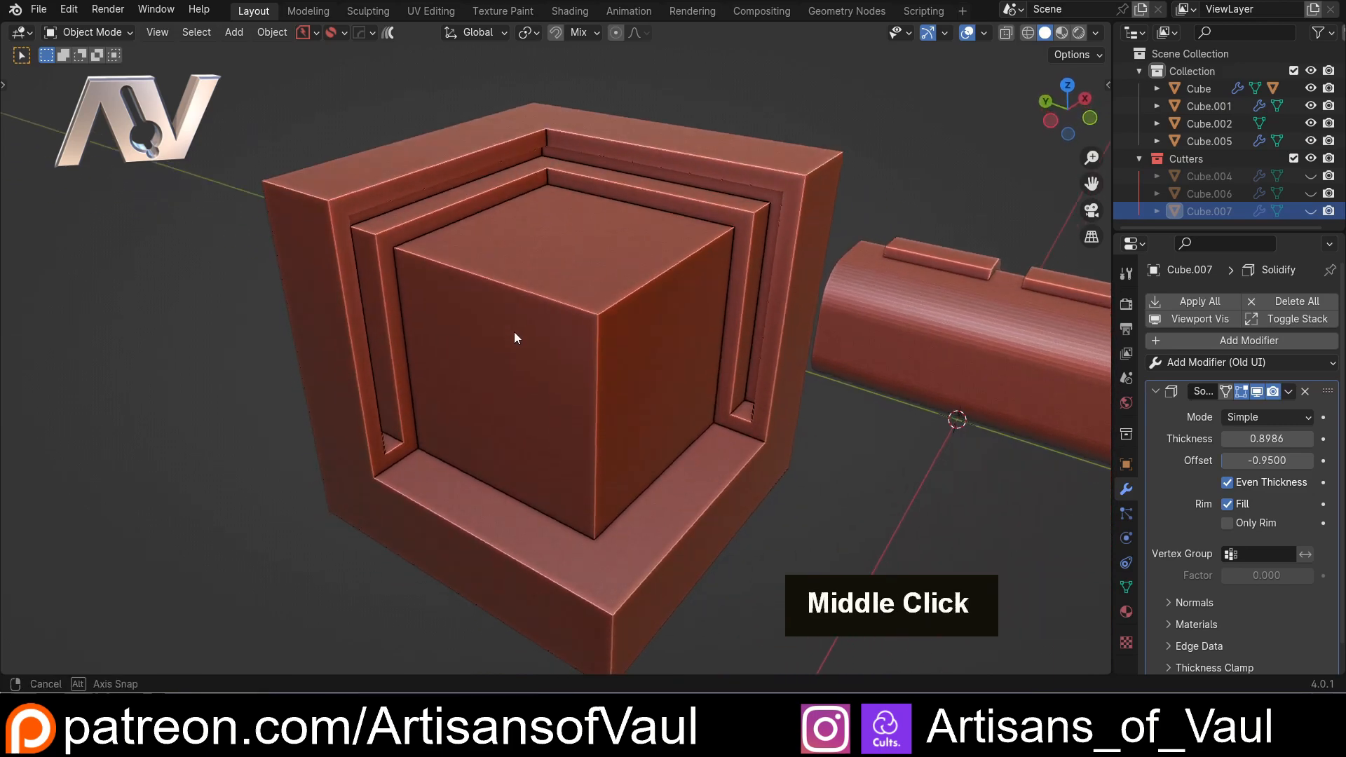
pyautogui.moveTo(515, 338); pyautogui.dragTo(612, 337)
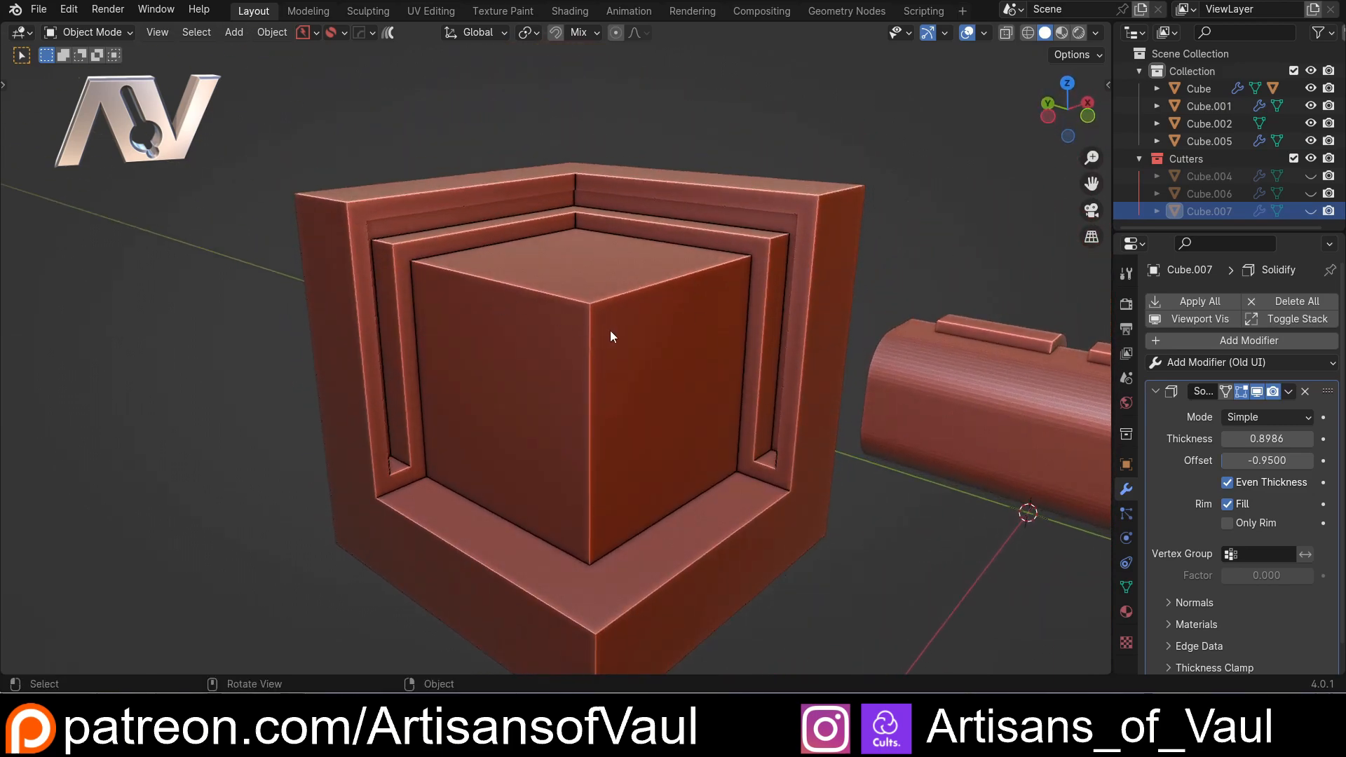
pyautogui.moveTo(611, 336); pyautogui.dragTo(659, 370)
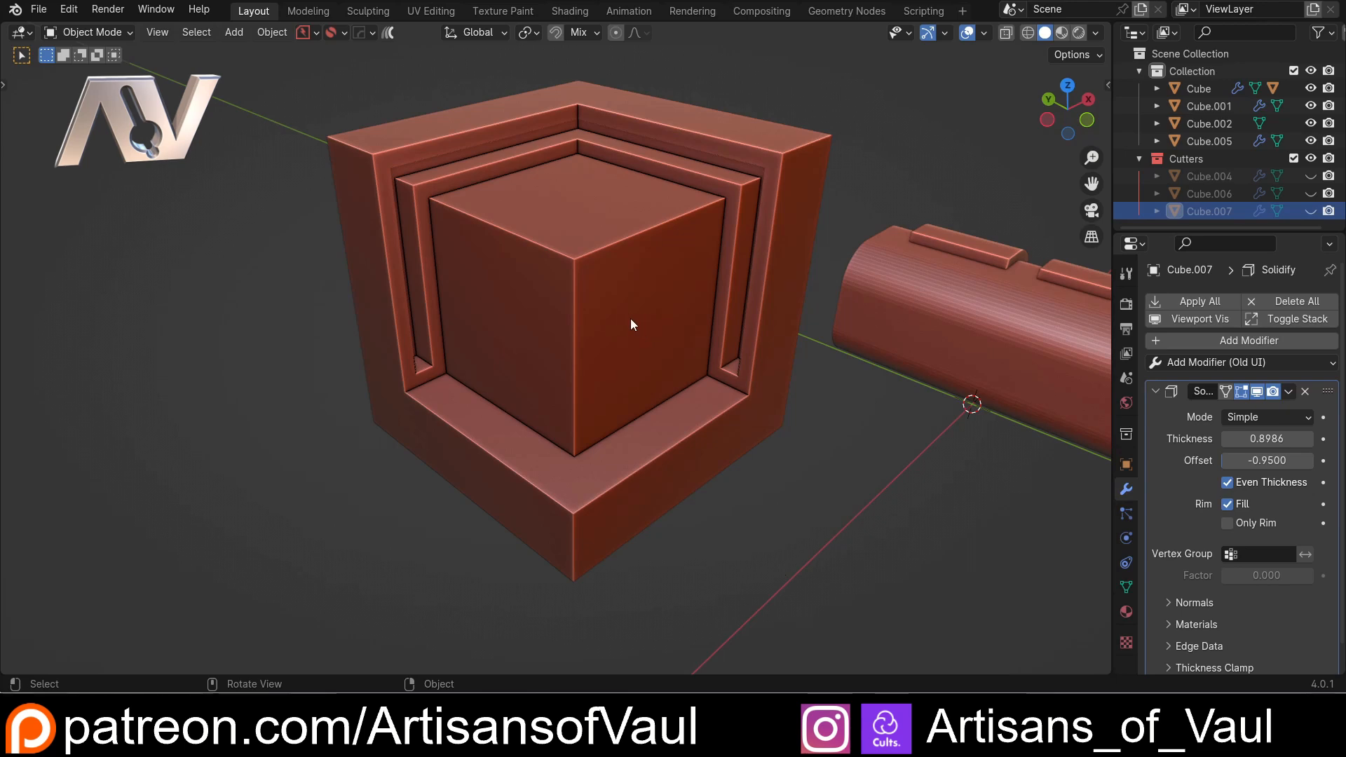
pyautogui.moveTo(355, 366)
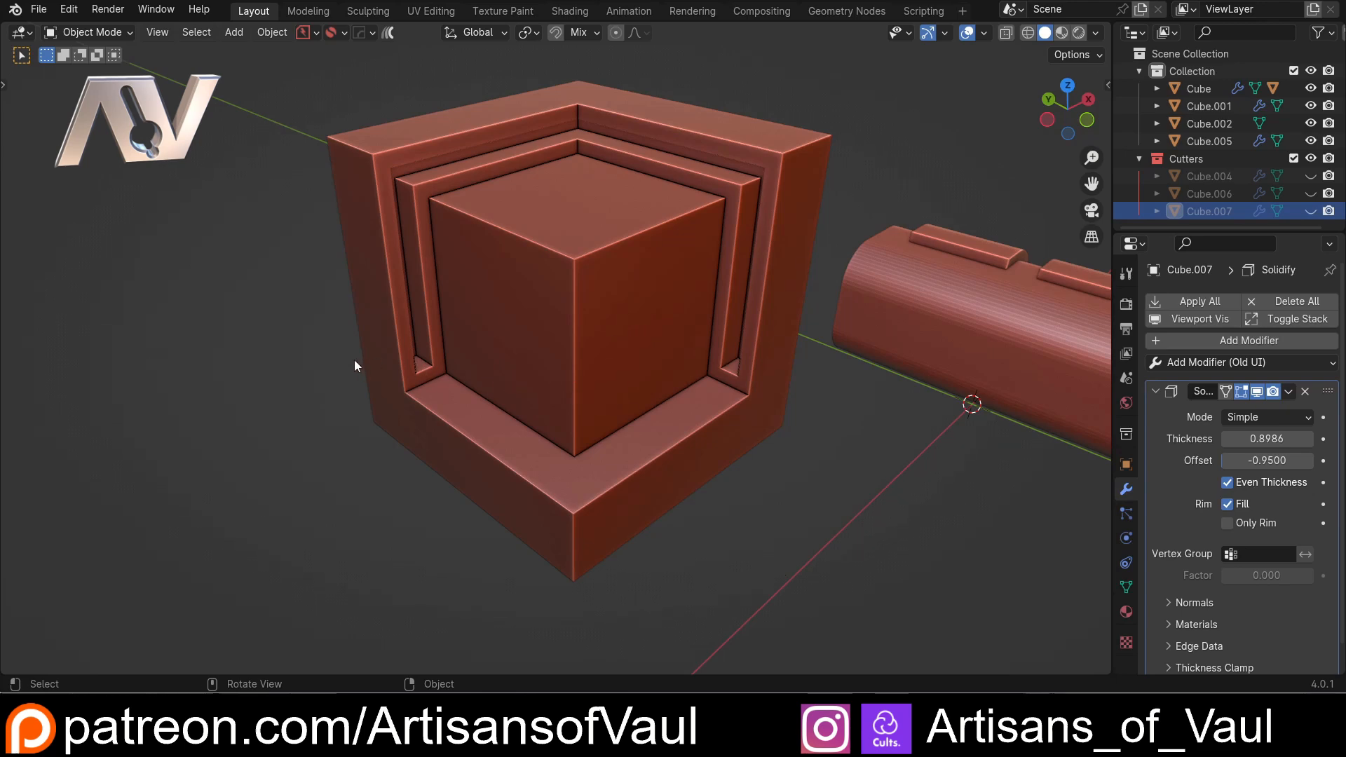
pyautogui.middleClick(496, 343)
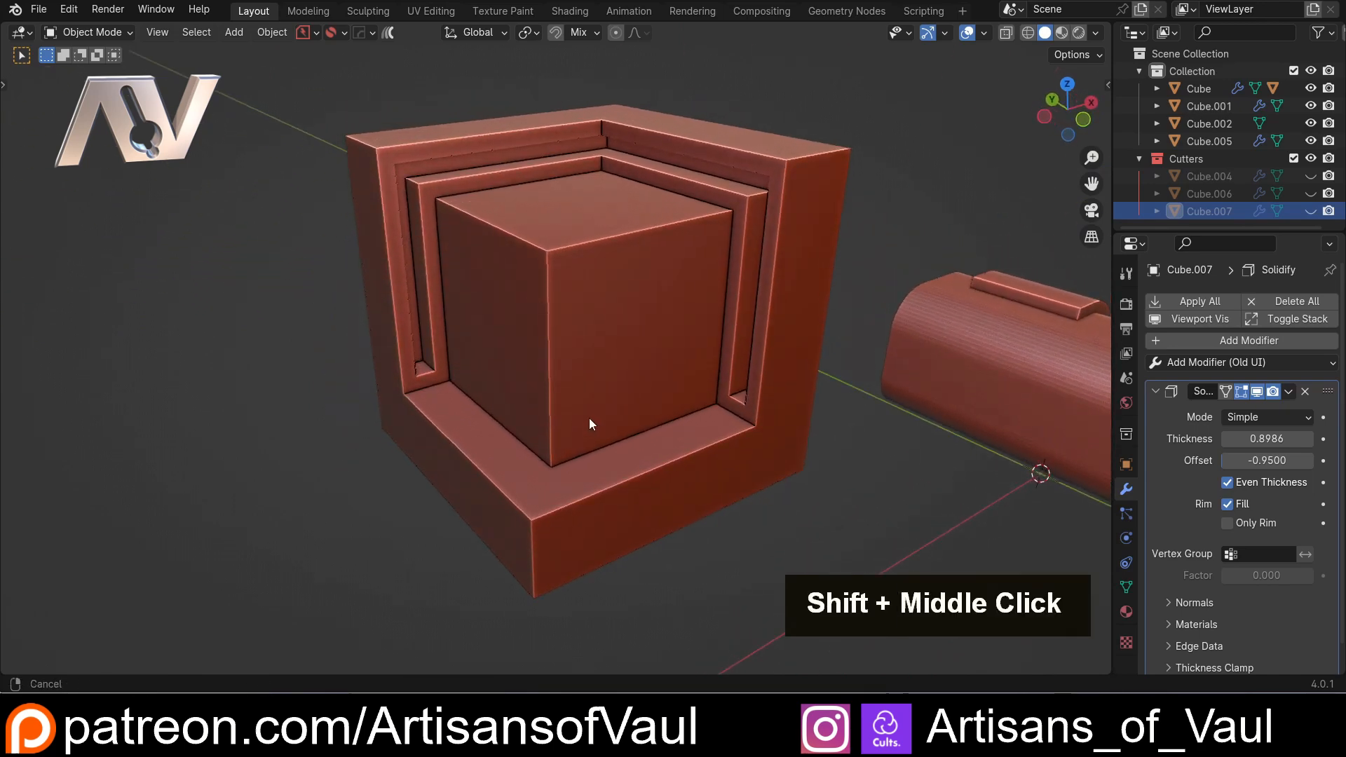
# - Remove the trial panel object Cube.008, framing the view on the rounded box
pyautogui.moveTo(590, 423); pyautogui.dragTo(494, 410)
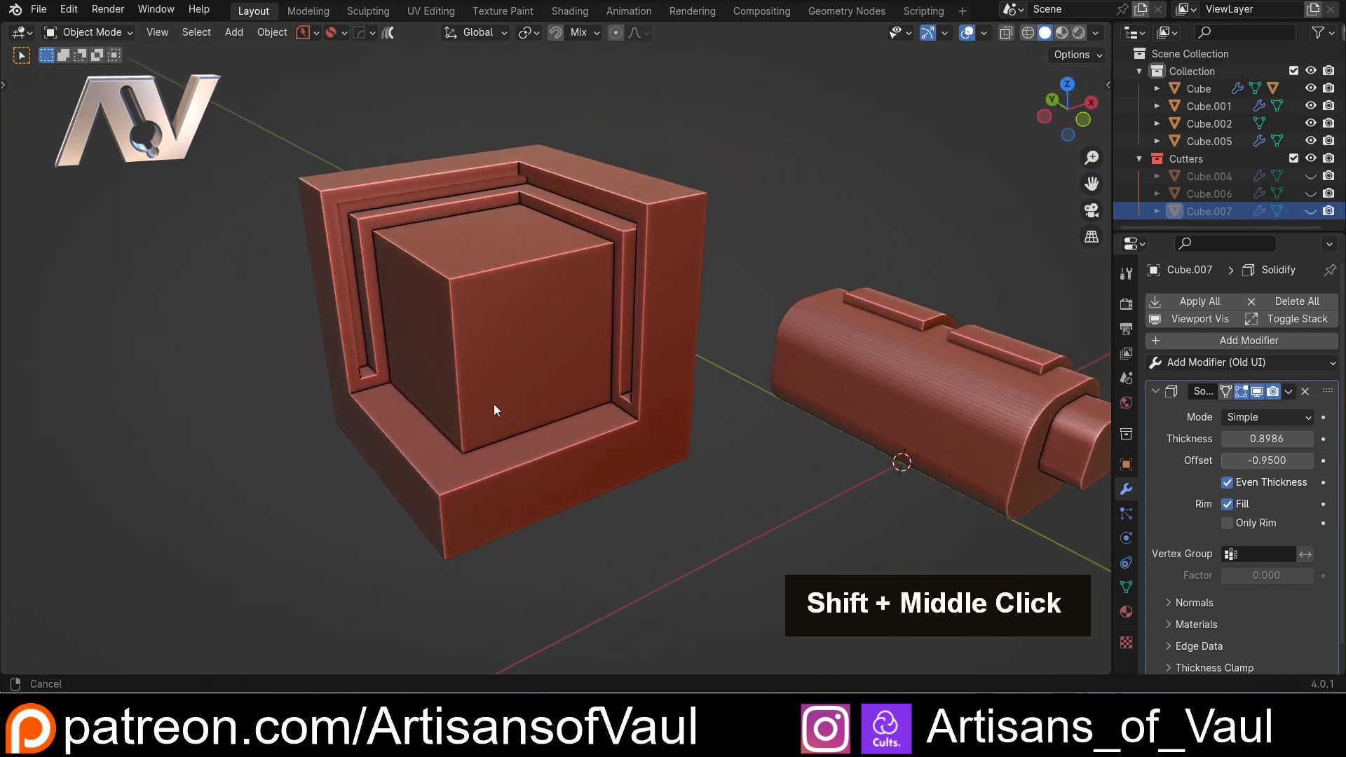
pyautogui.moveTo(493, 410); pyautogui.dragTo(391, 430)
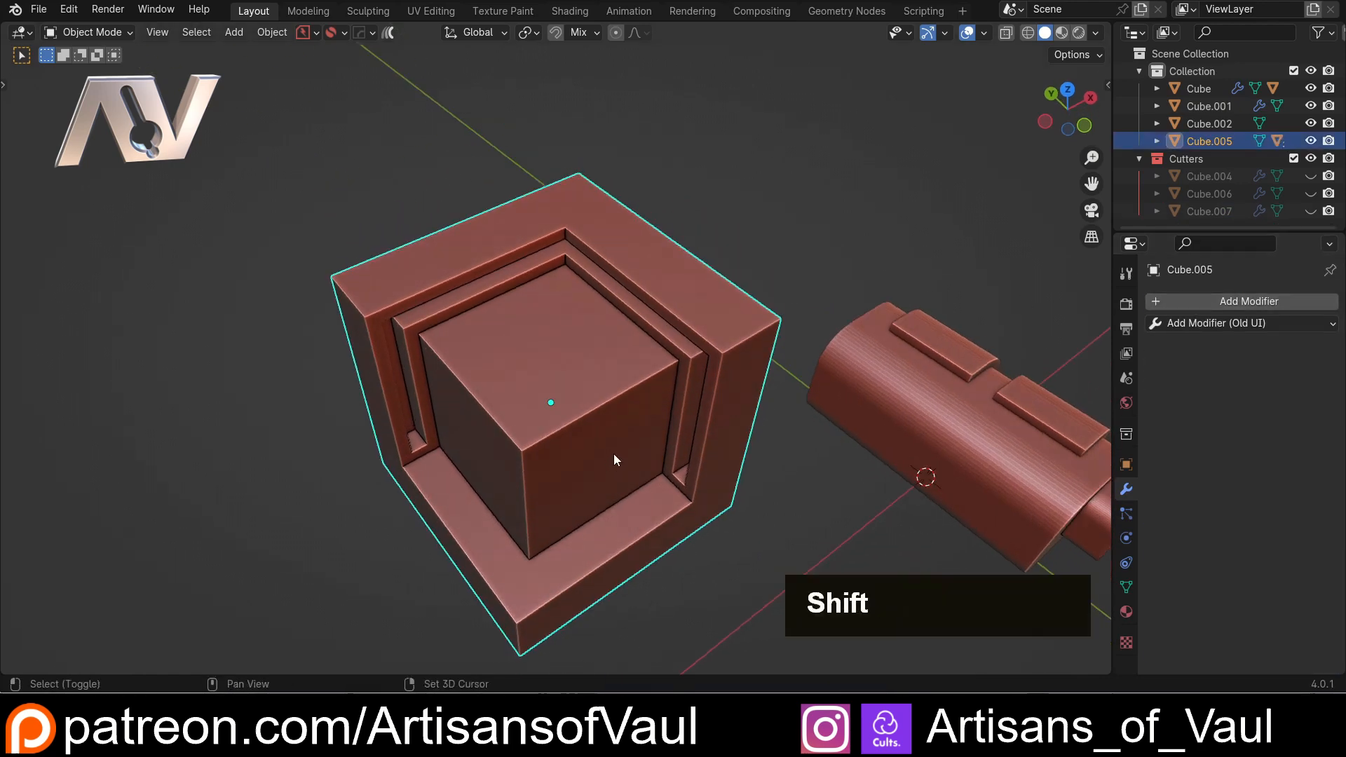
pyautogui.moveTo(614, 460); pyautogui.dragTo(683, 360)
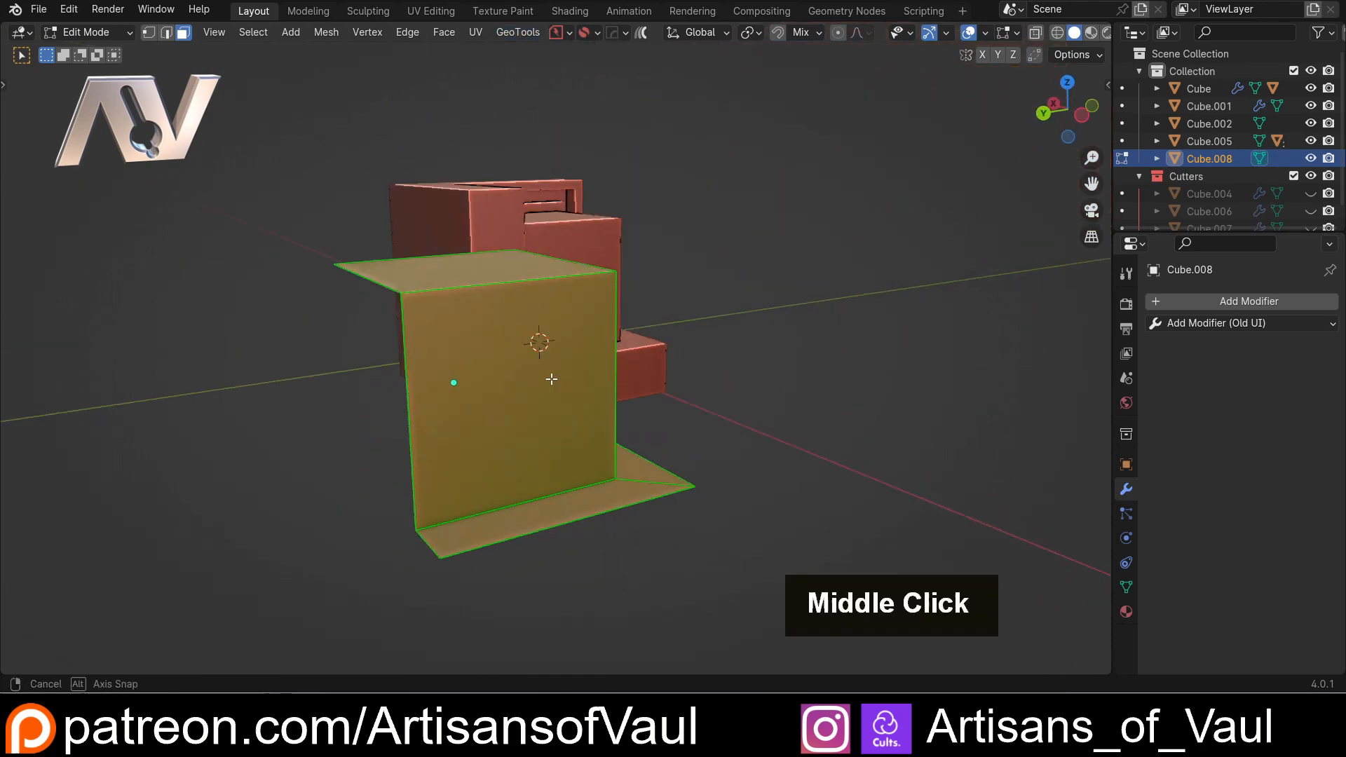
pyautogui.press('Tab')
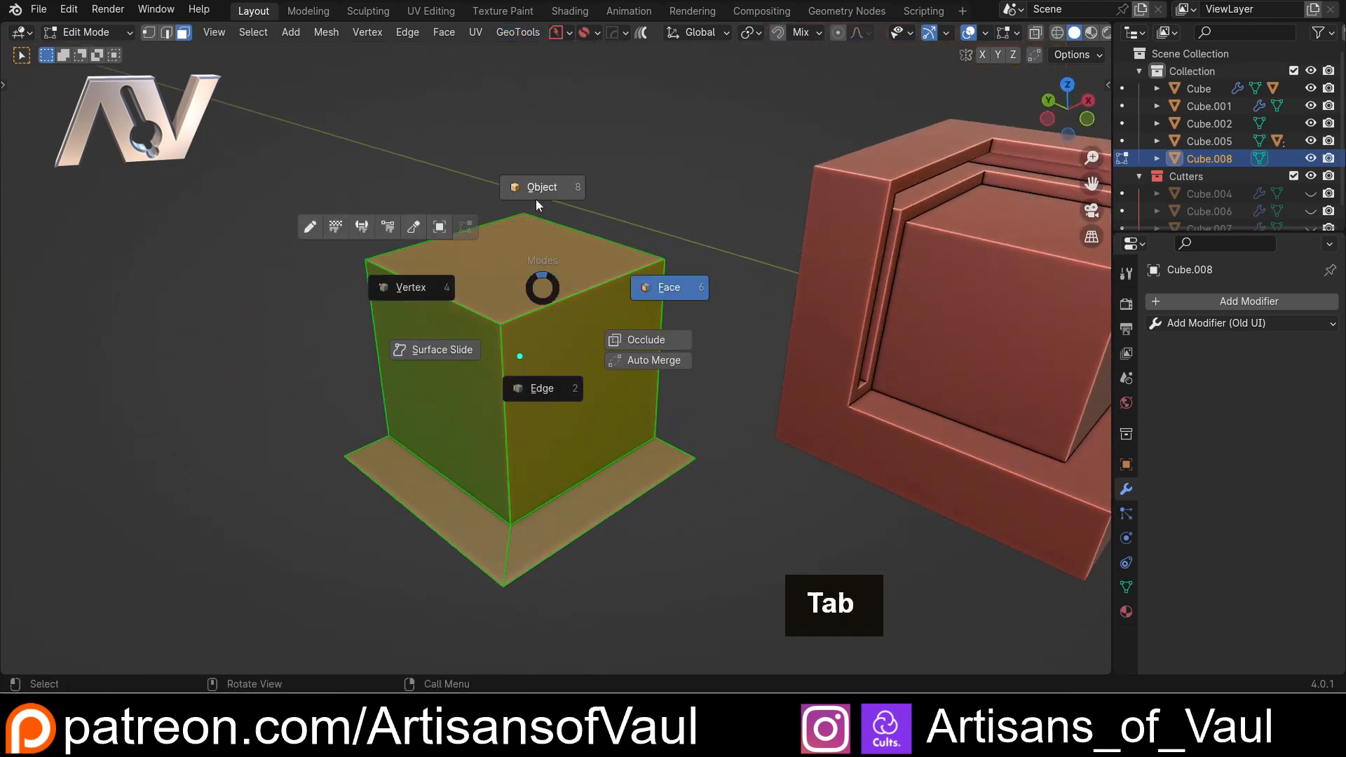
pyautogui.press('Tab')
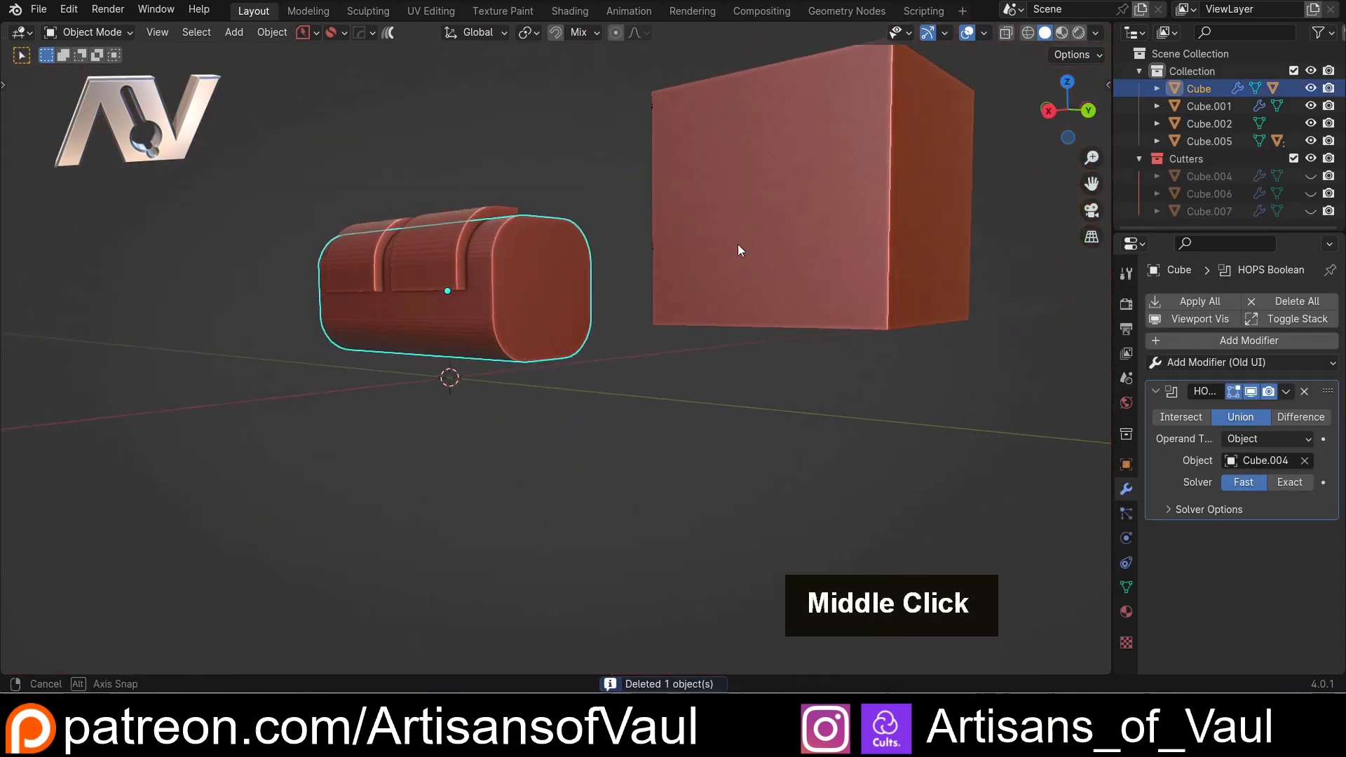
# - Duplicate the rounded box as Cube.009 and keep only its end face via GeoTools Delete_Other_Geo
pyautogui.press('d')
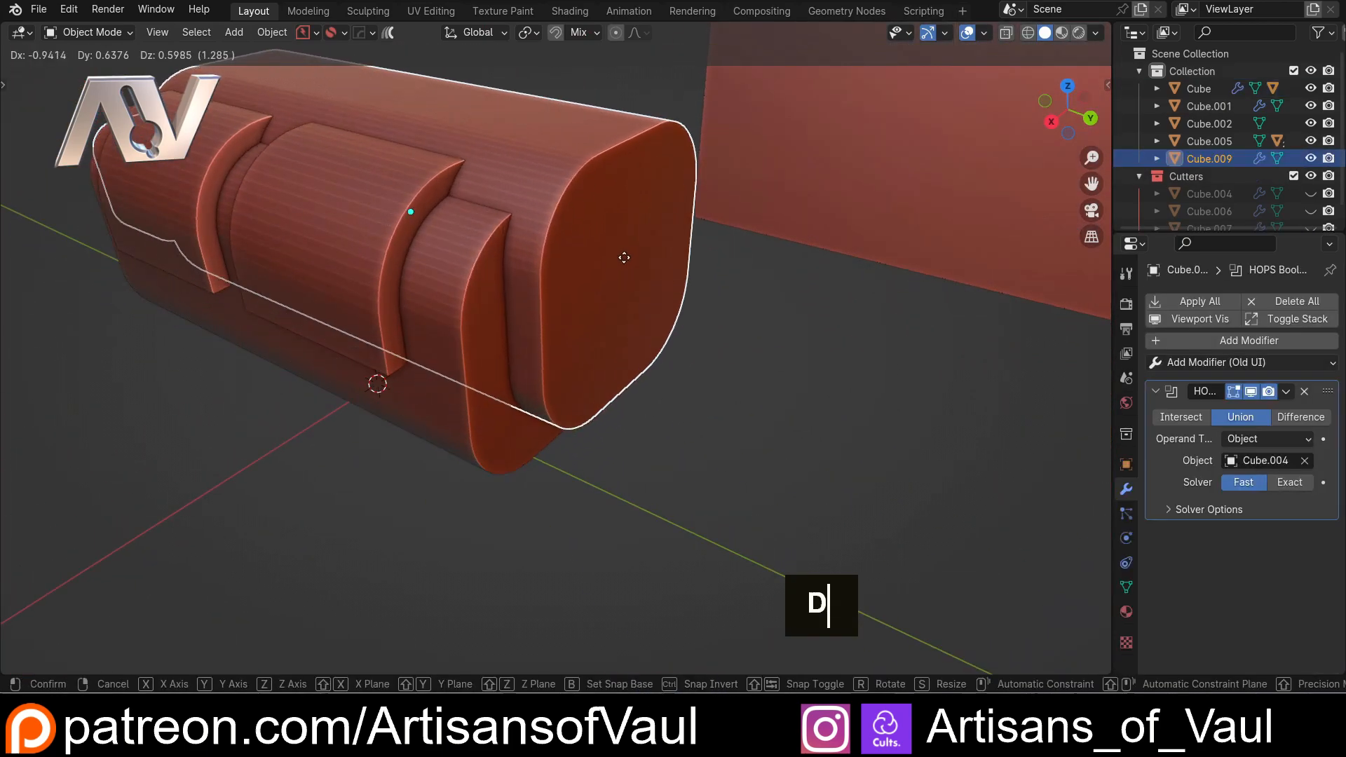
pyautogui.press('Escape')
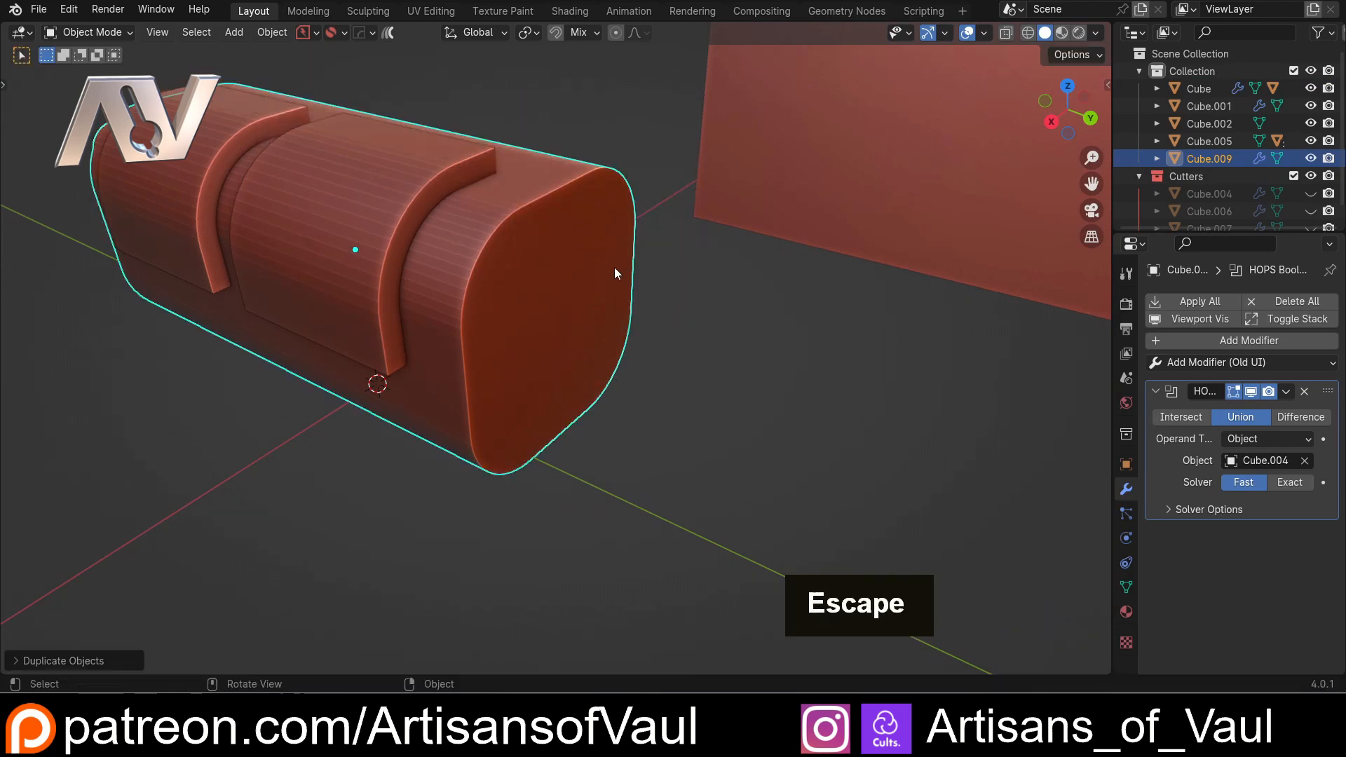
pyautogui.press('Tab')
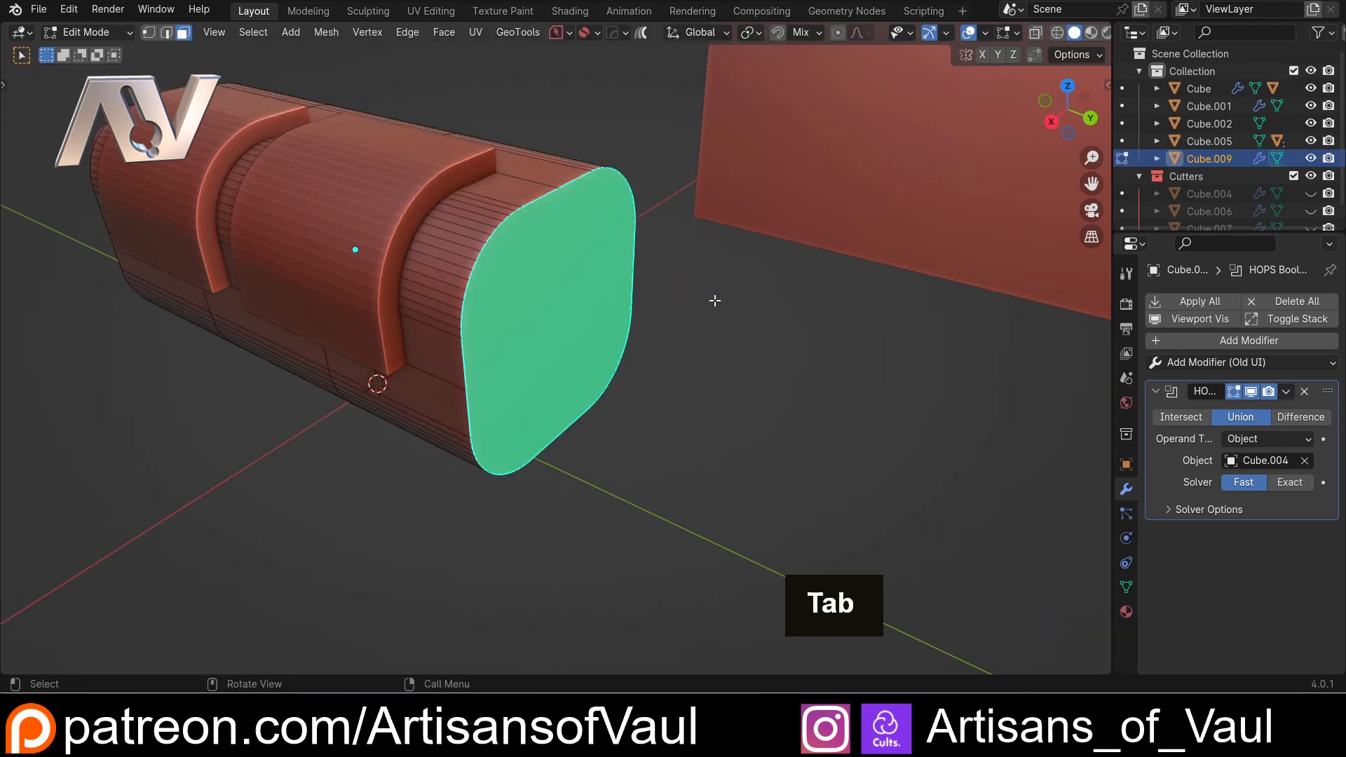
pyautogui.click(518, 32)
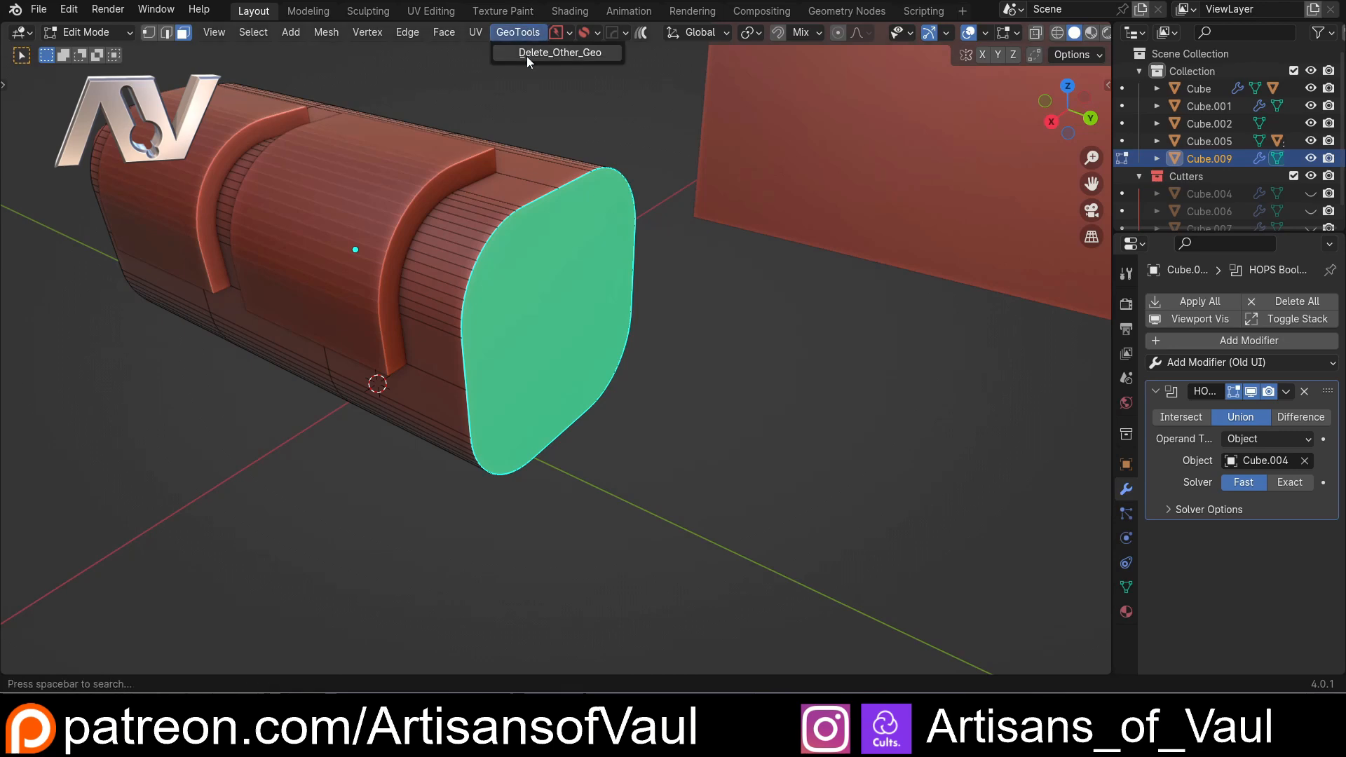
pyautogui.click(558, 51)
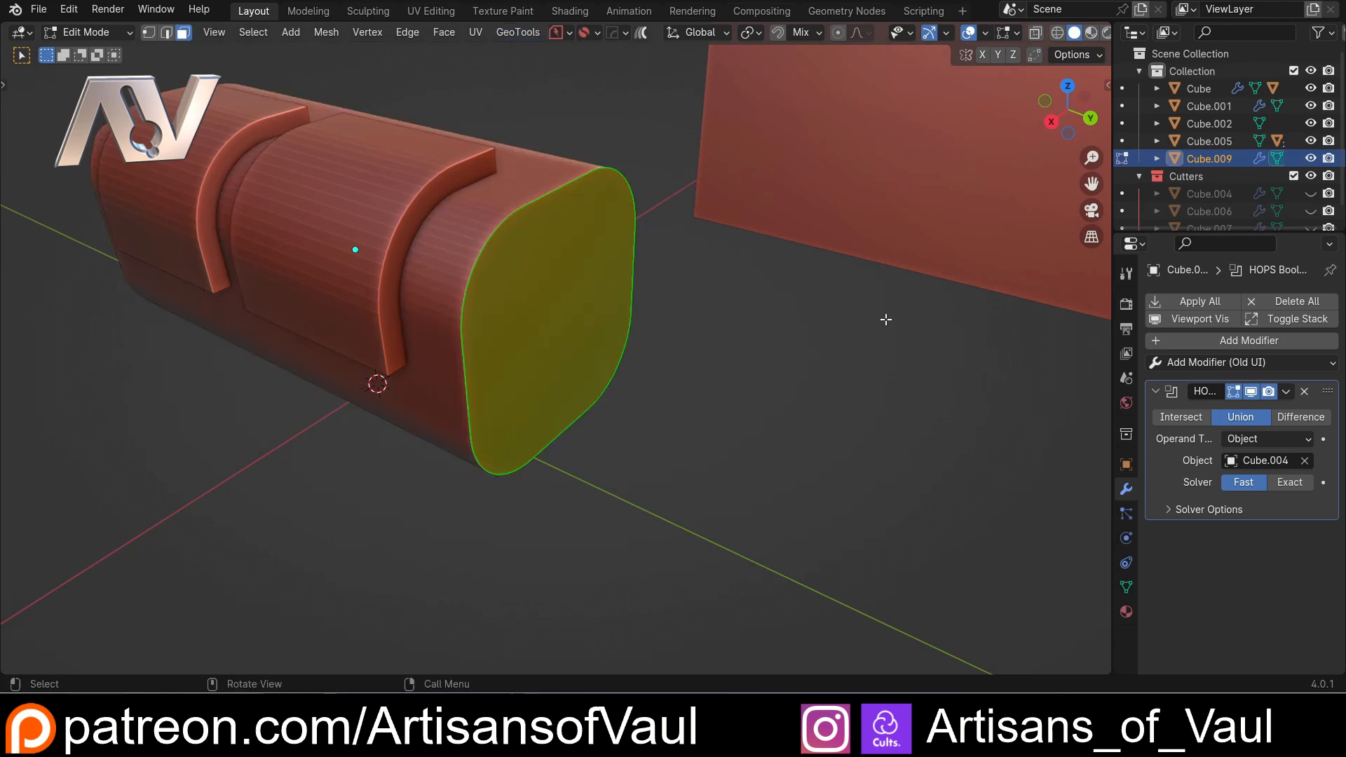